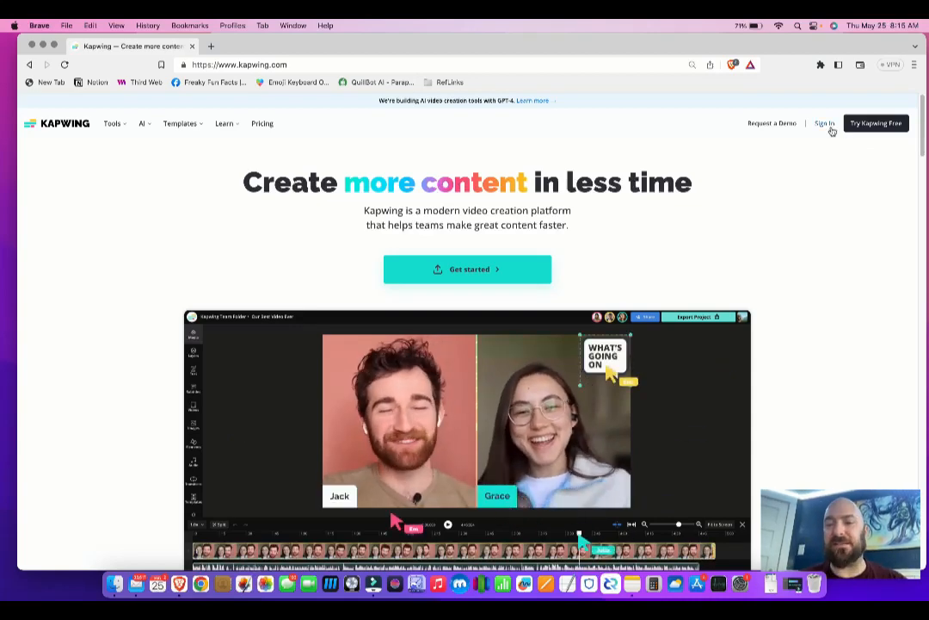
Sign in to Kapwing with the 'cascadia3' email address, resubmitting after the error notice
click(823, 123)
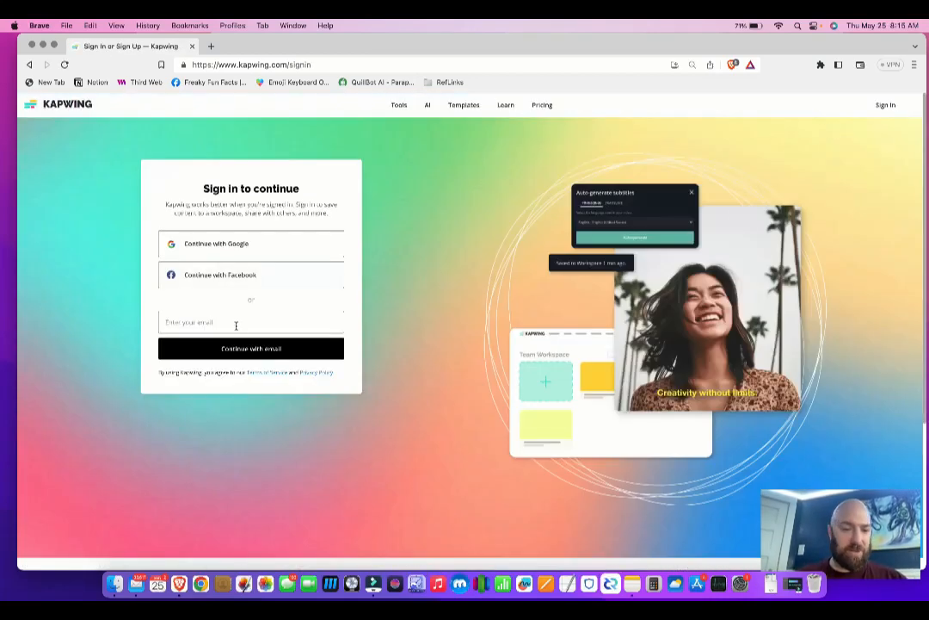
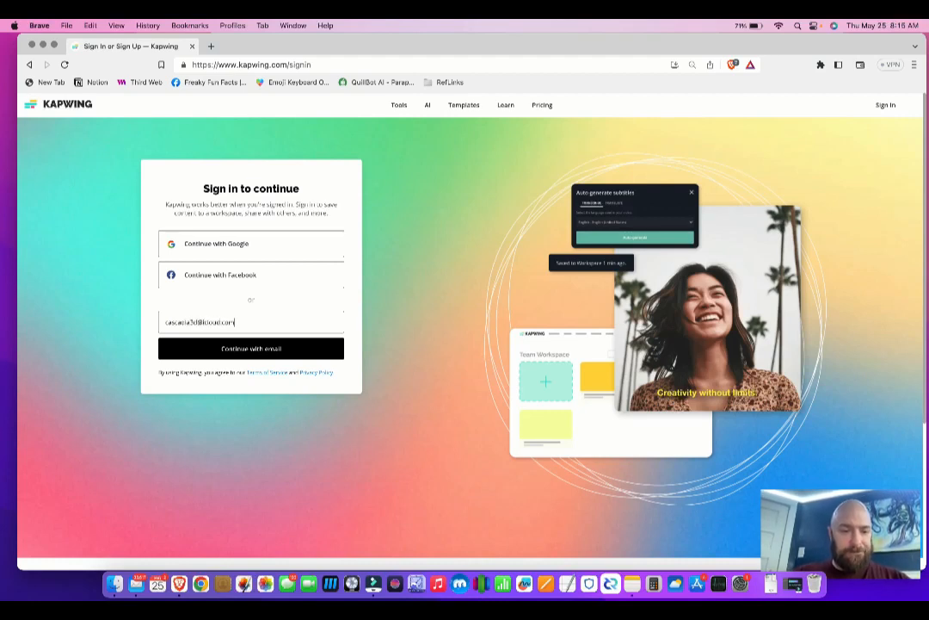
click(251, 348)
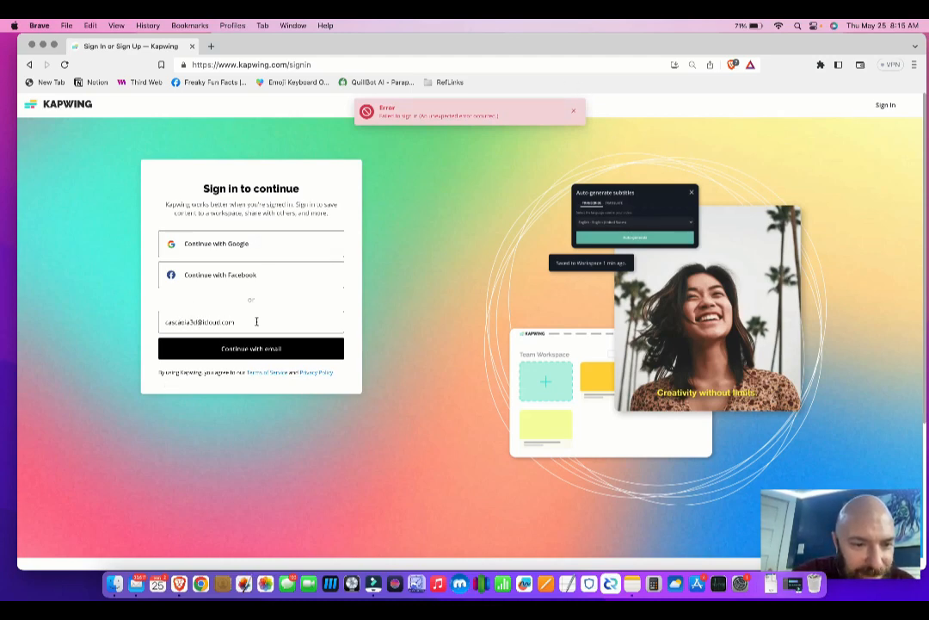
click(251, 348)
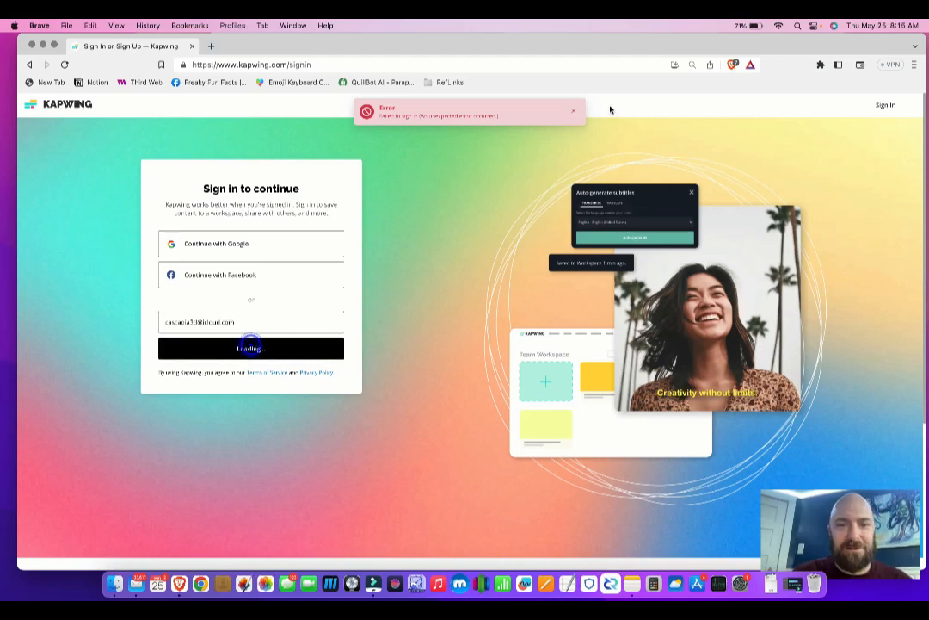
click(251, 348)
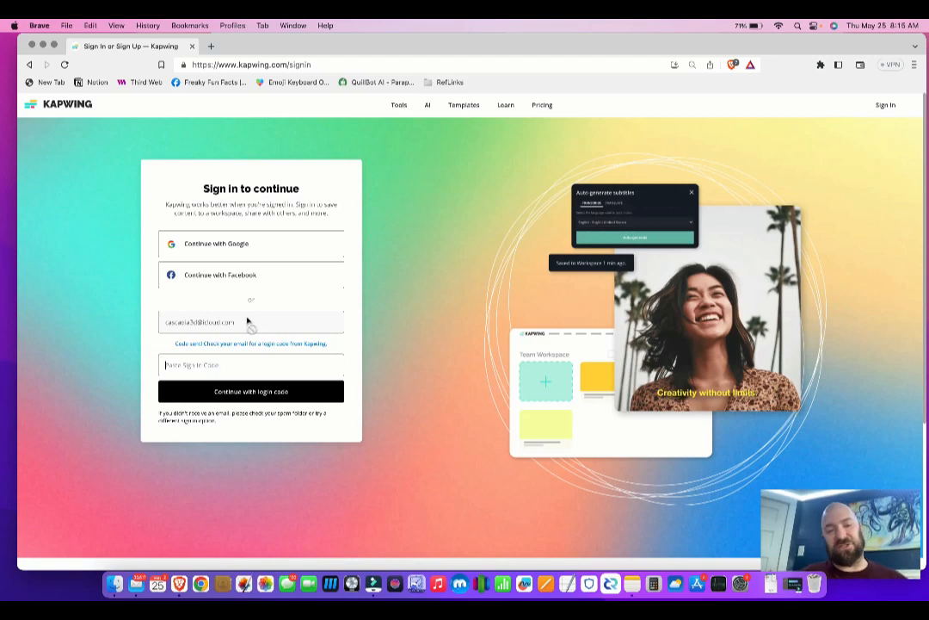
mouse_move(140, 572)
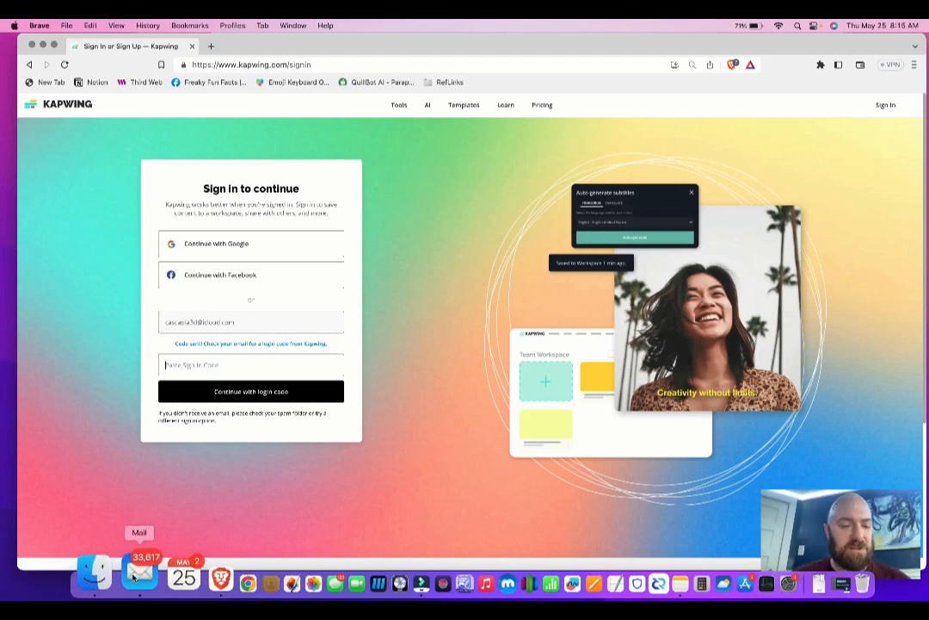
Retrieve the sign-in code from Mail and finish logging in to the team's project folder
click(140, 572)
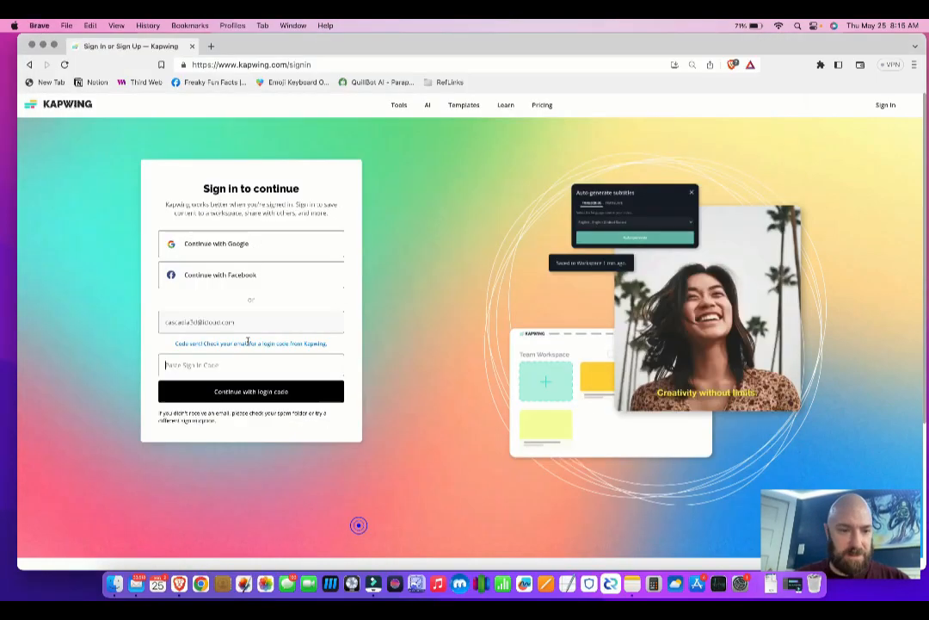
click(252, 390)
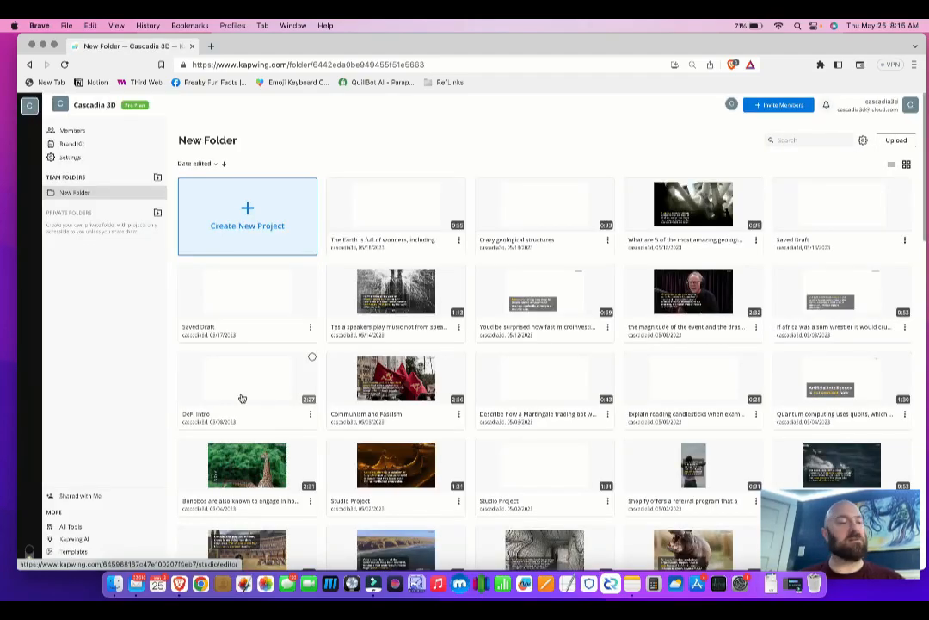
scroll(down, 3)
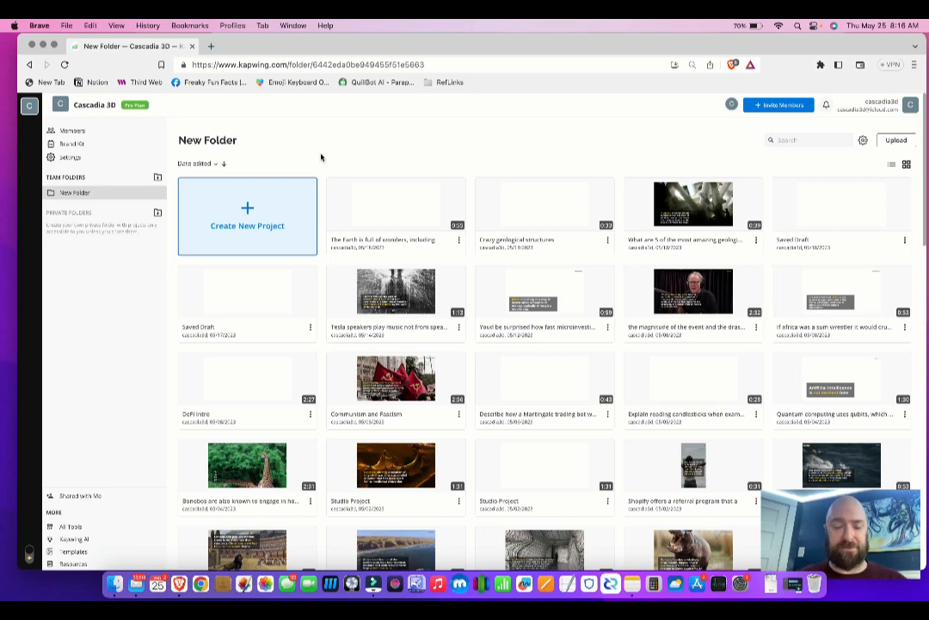
mouse_move(248, 210)
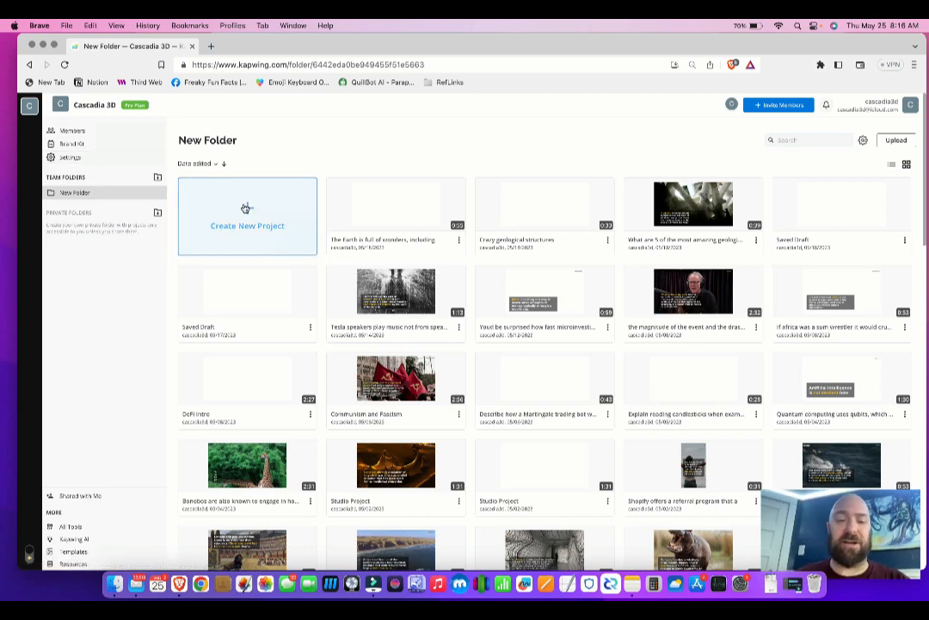
Start a new blank project and bring up the Kapwing AI create-video prompt bar
click(248, 215)
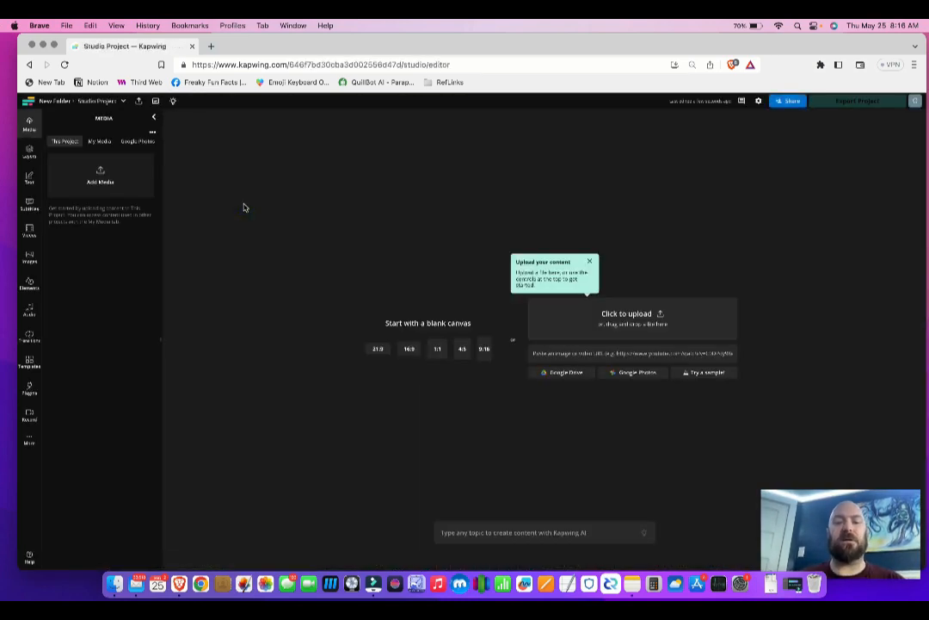
click(589, 262)
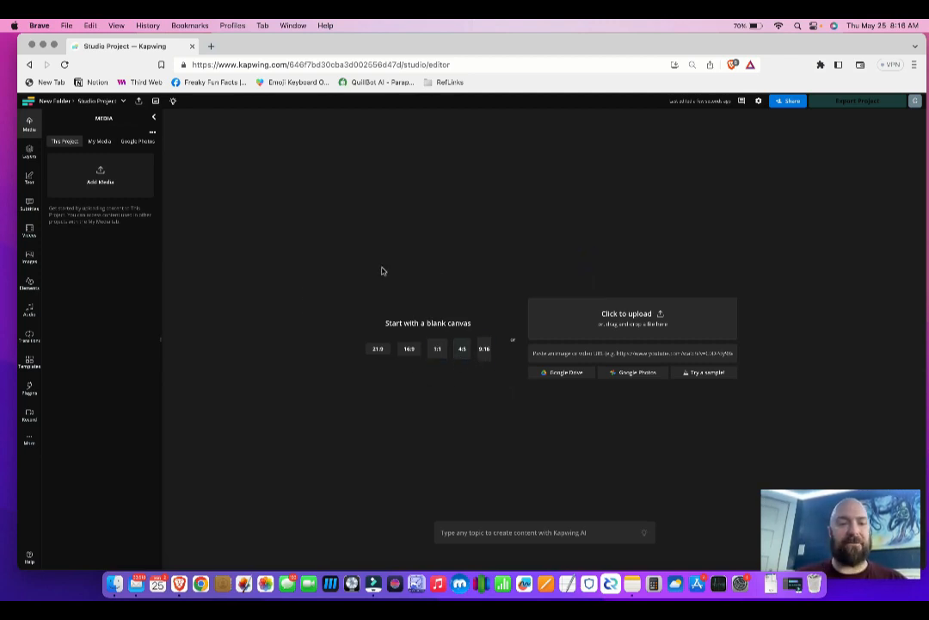
click(542, 532)
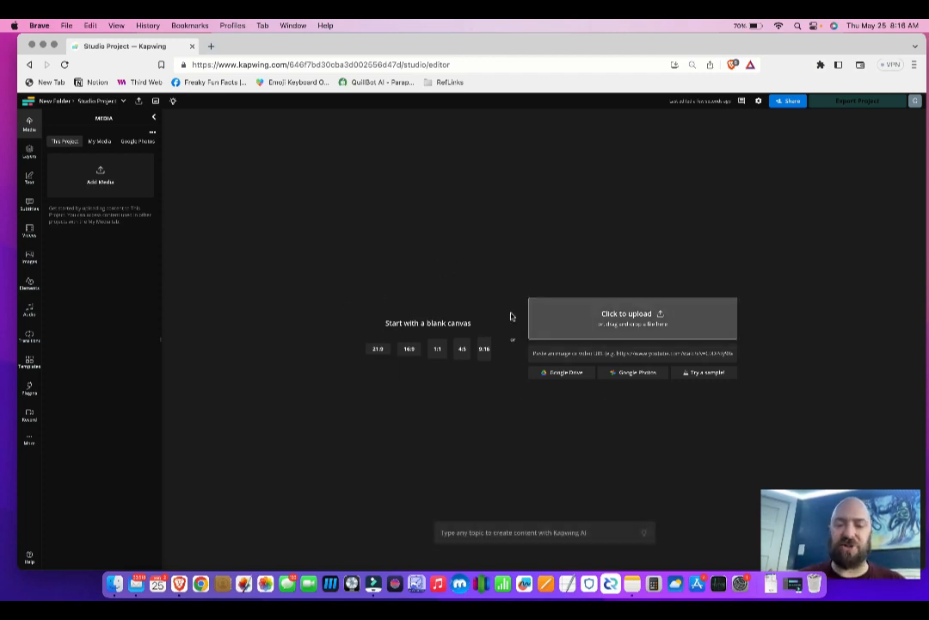
mouse_move(589, 506)
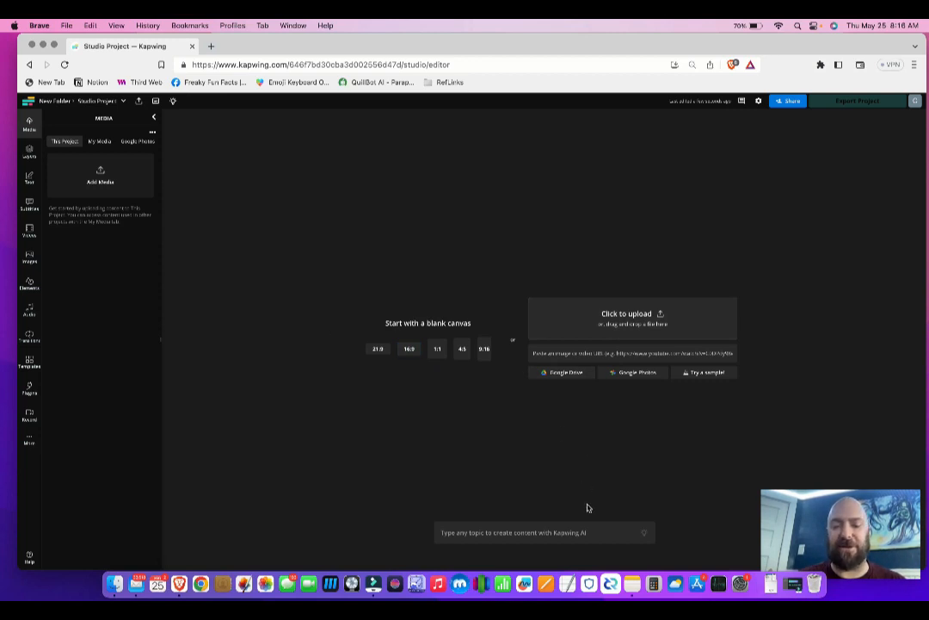
click(544, 531)
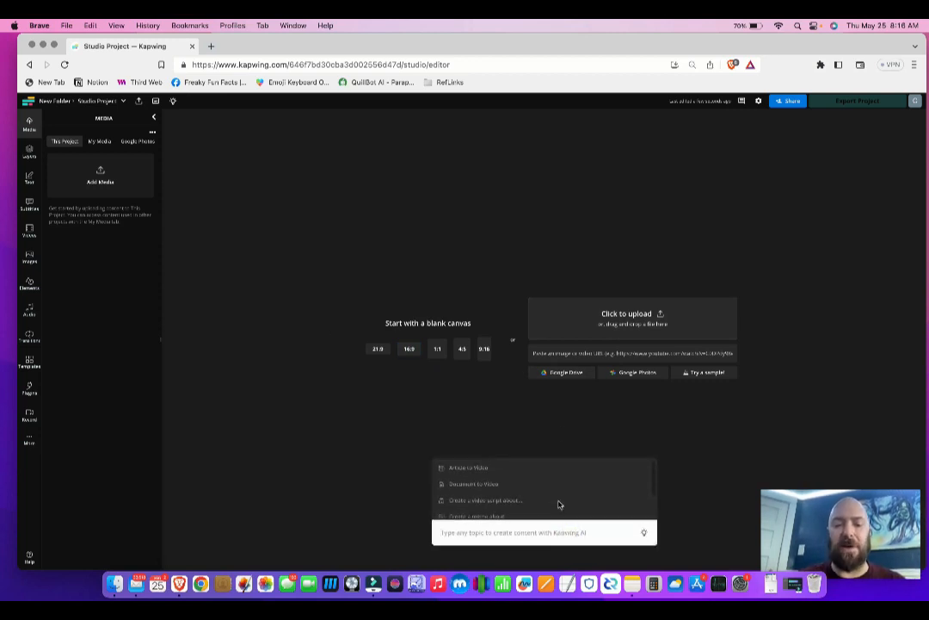
mouse_move(486, 499)
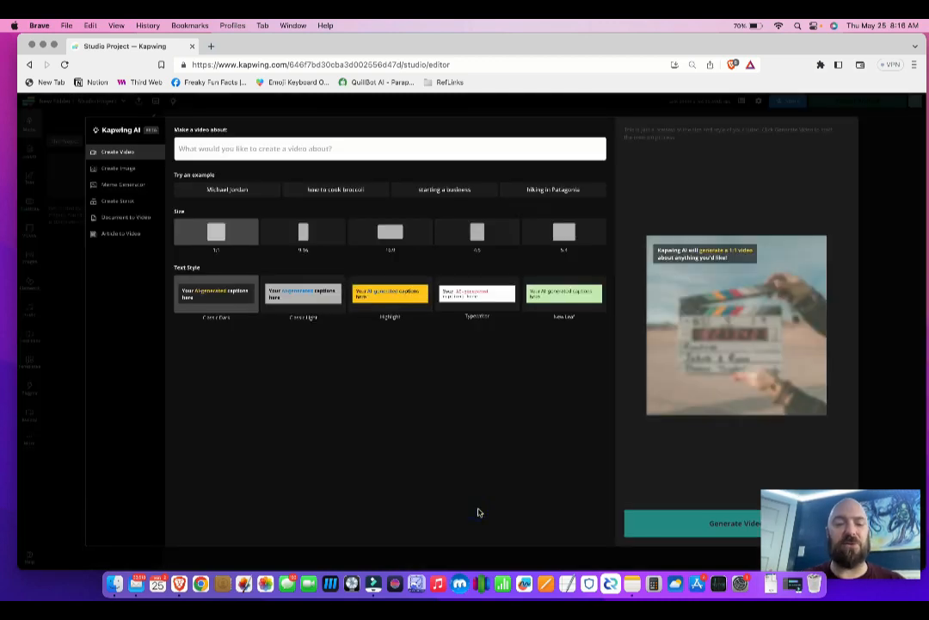
mouse_move(444, 312)
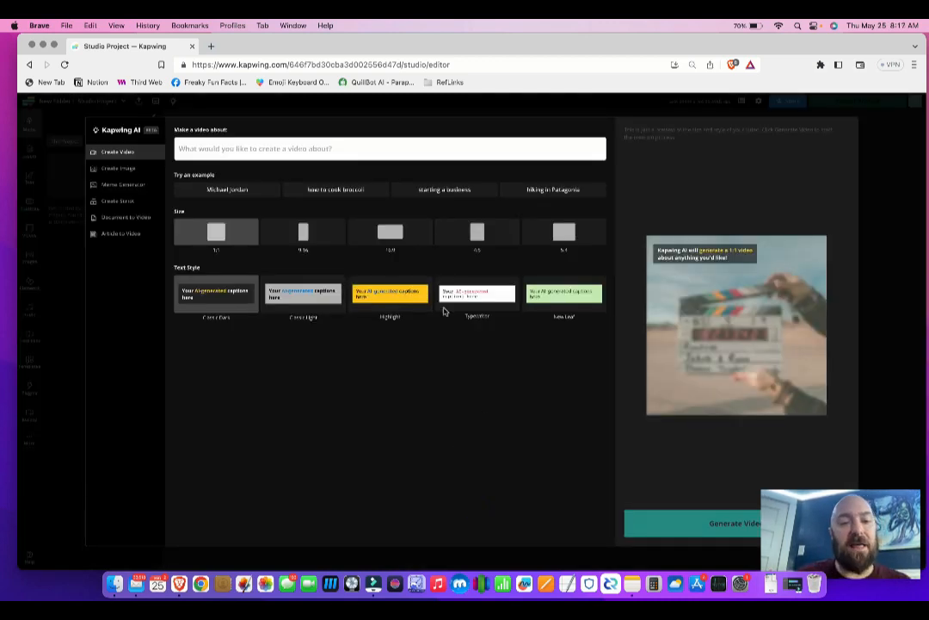
Generate a 16:9 AI video on 'How to make friends with an octopus'
click(389, 231)
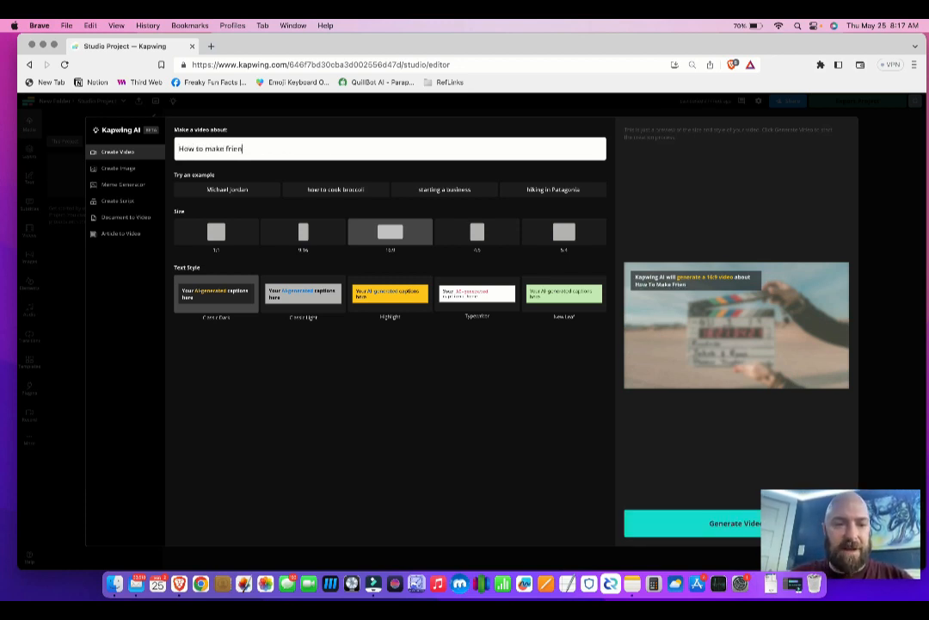
text(ds with an octopus)
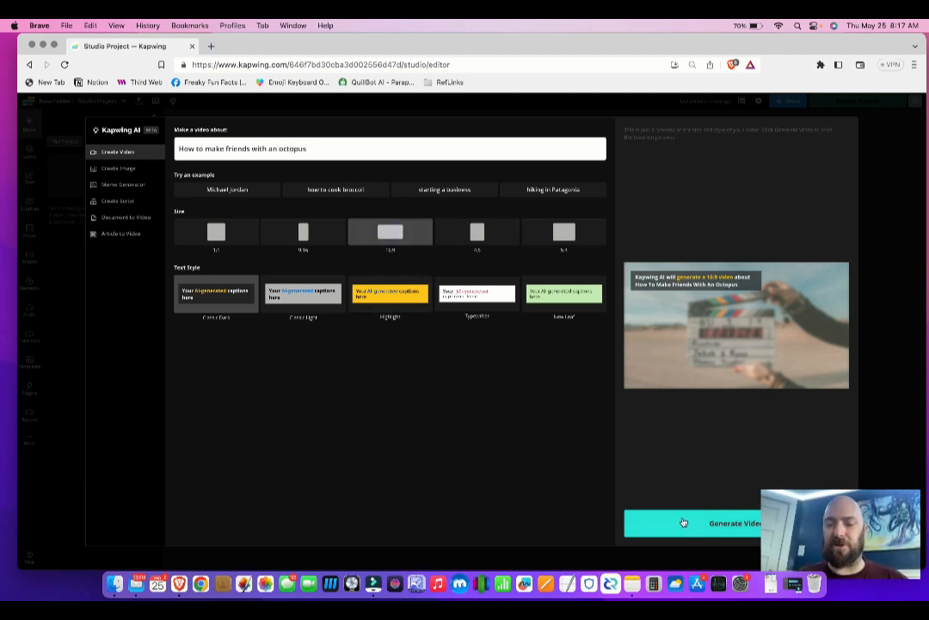
click(737, 524)
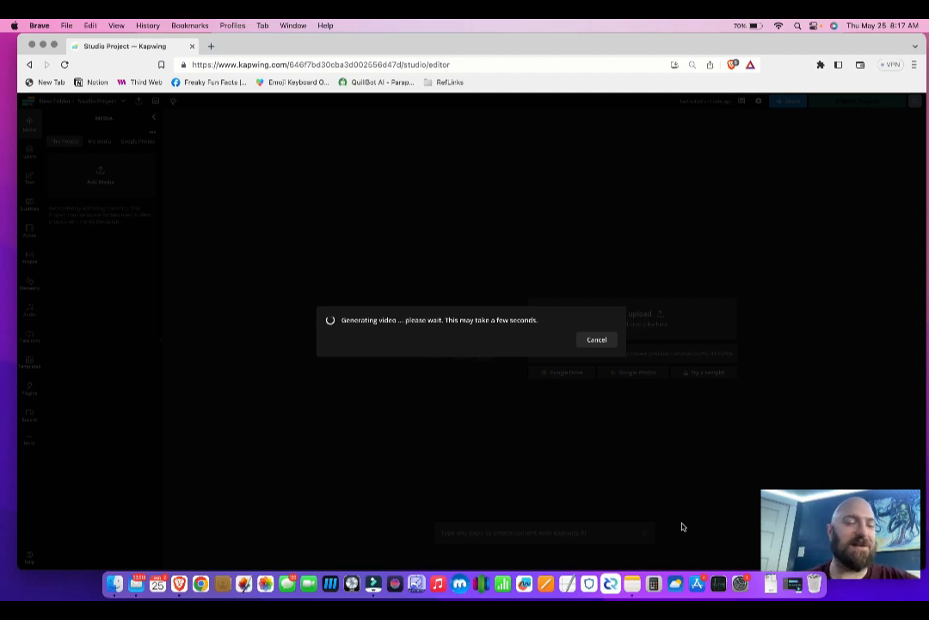
mouse_move(671, 503)
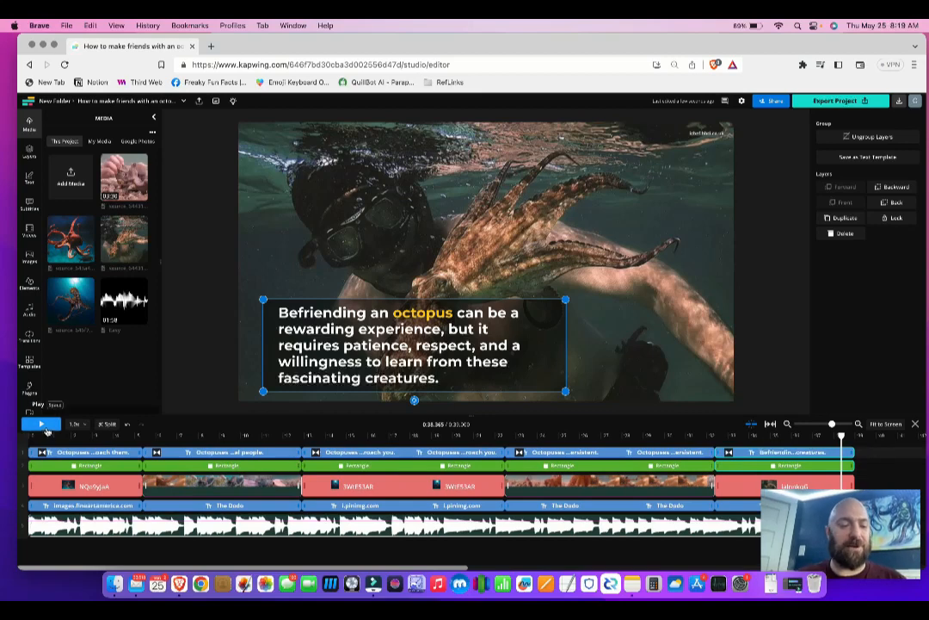
click(41, 423)
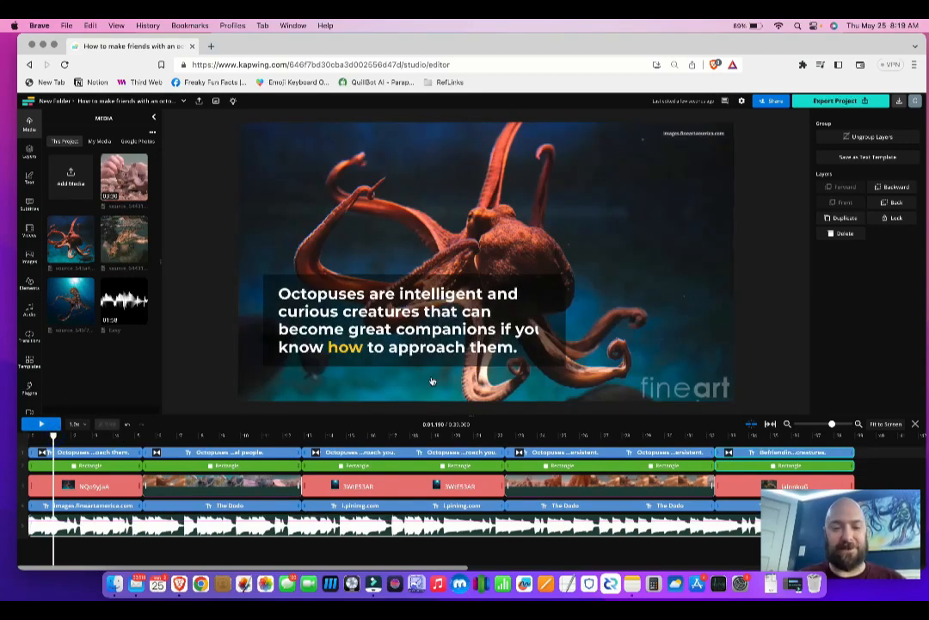
mouse_move(331, 395)
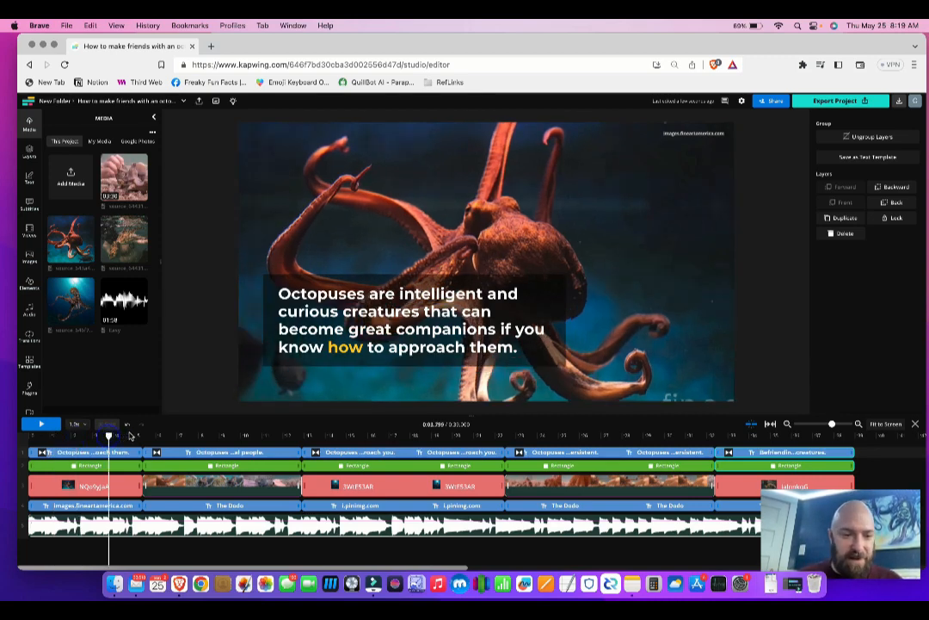
click(86, 486)
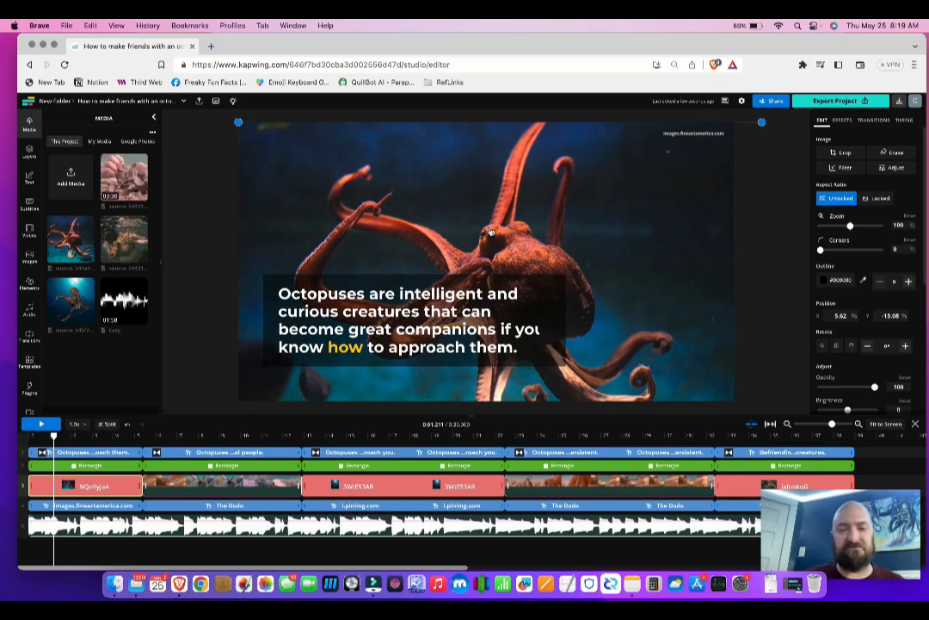
click(413, 327)
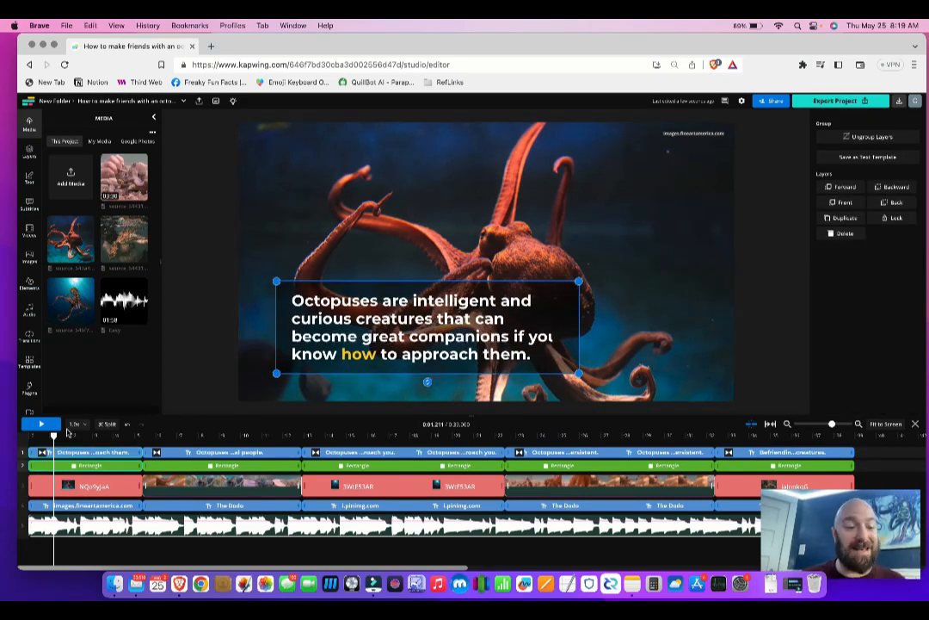
click(42, 423)
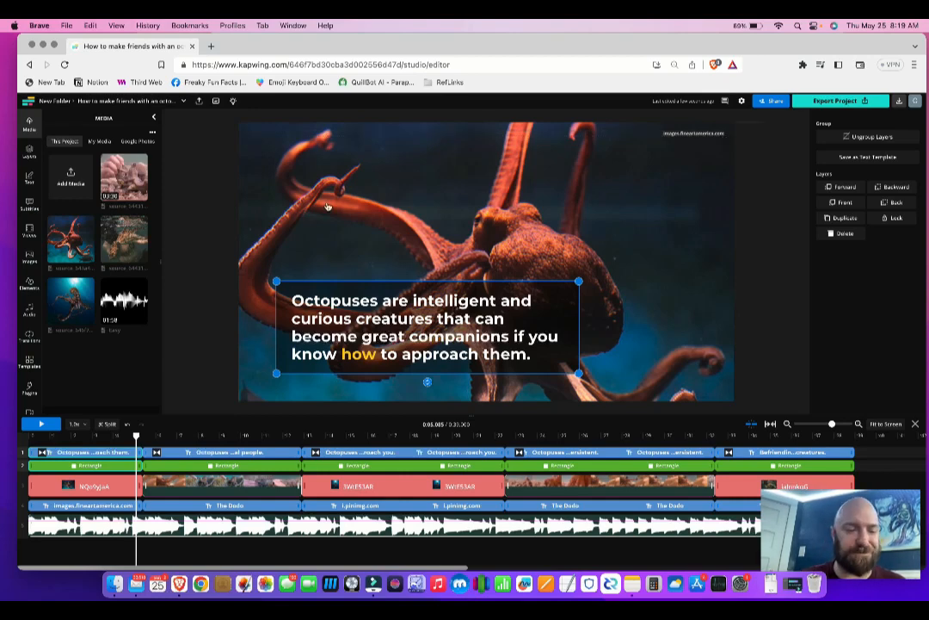
click(41, 424)
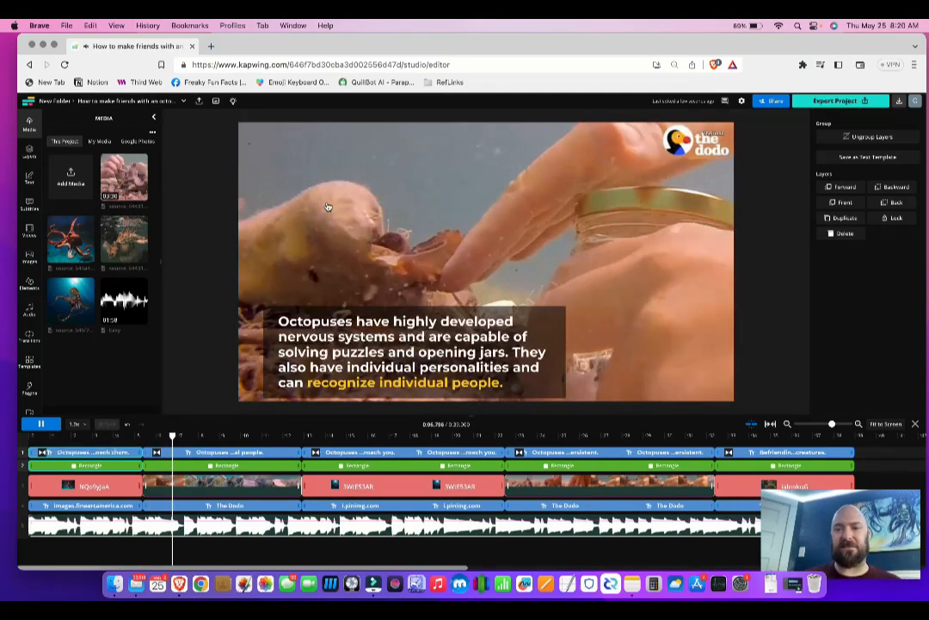
click(42, 424)
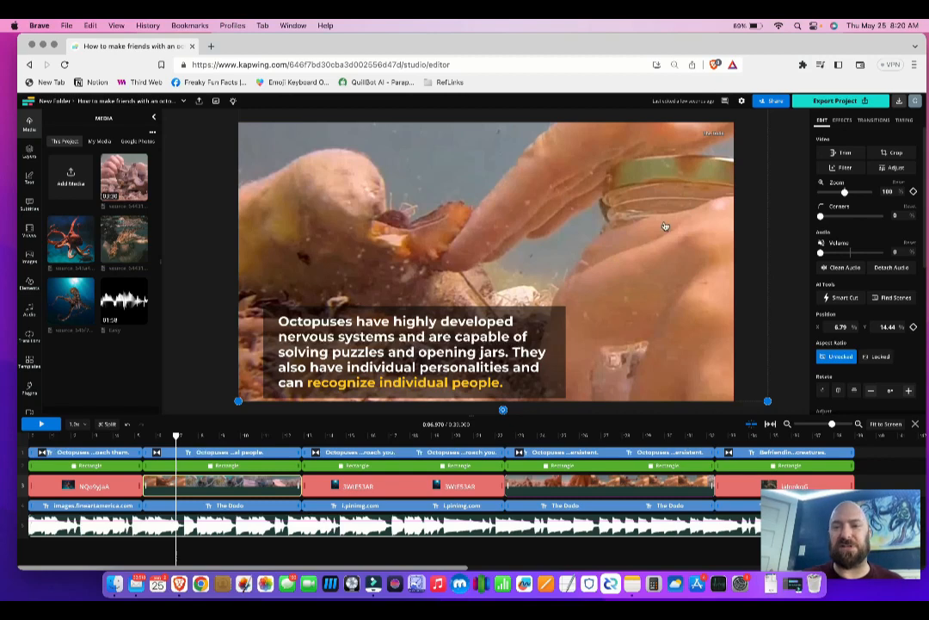
click(41, 423)
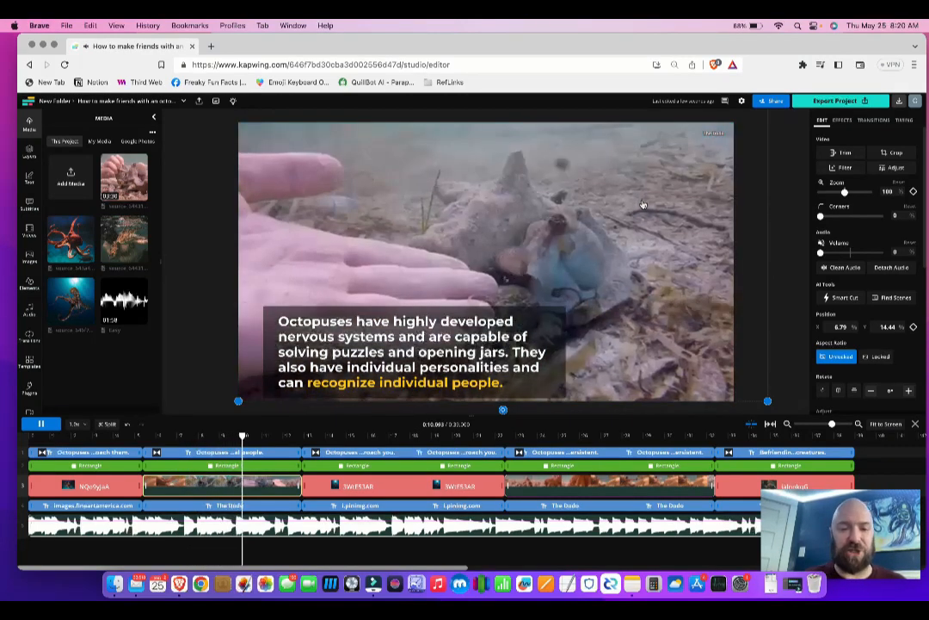
click(413, 349)
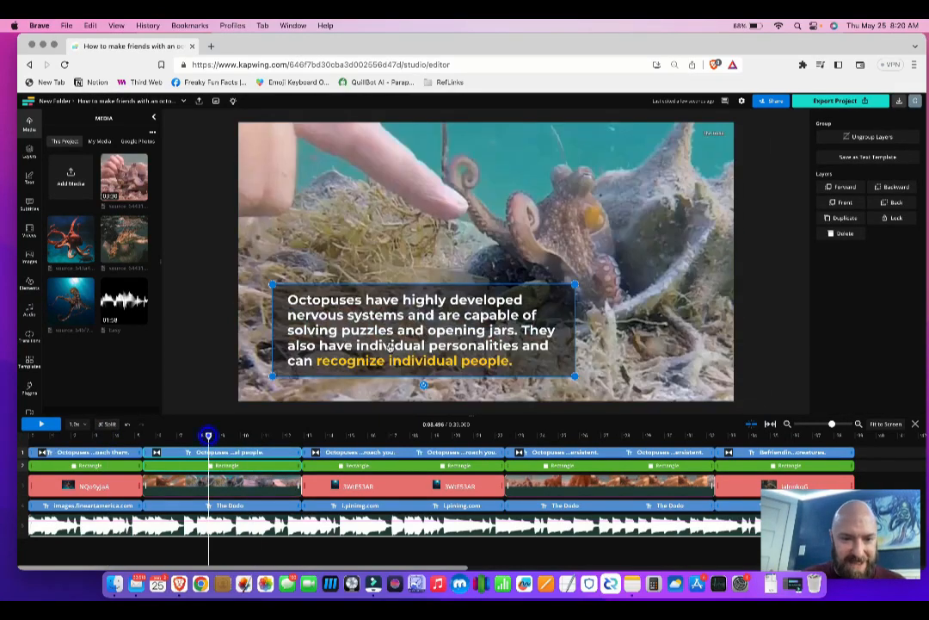
click(42, 423)
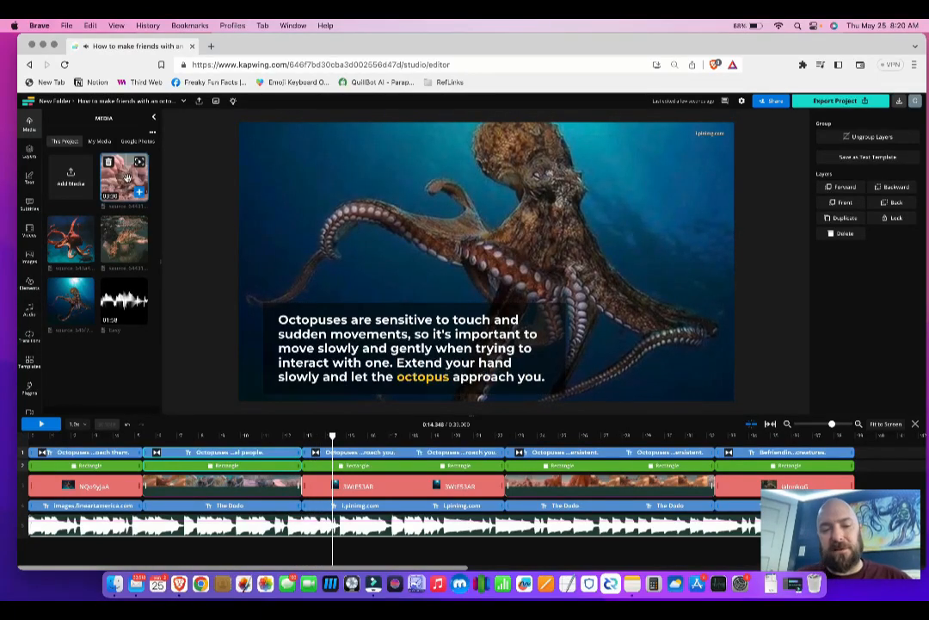
click(413, 348)
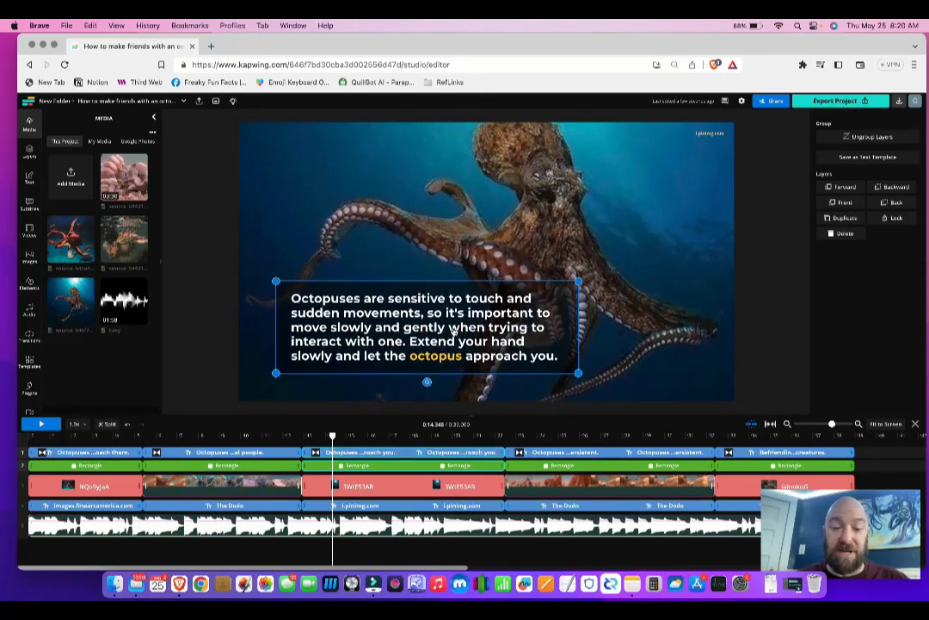
click(42, 423)
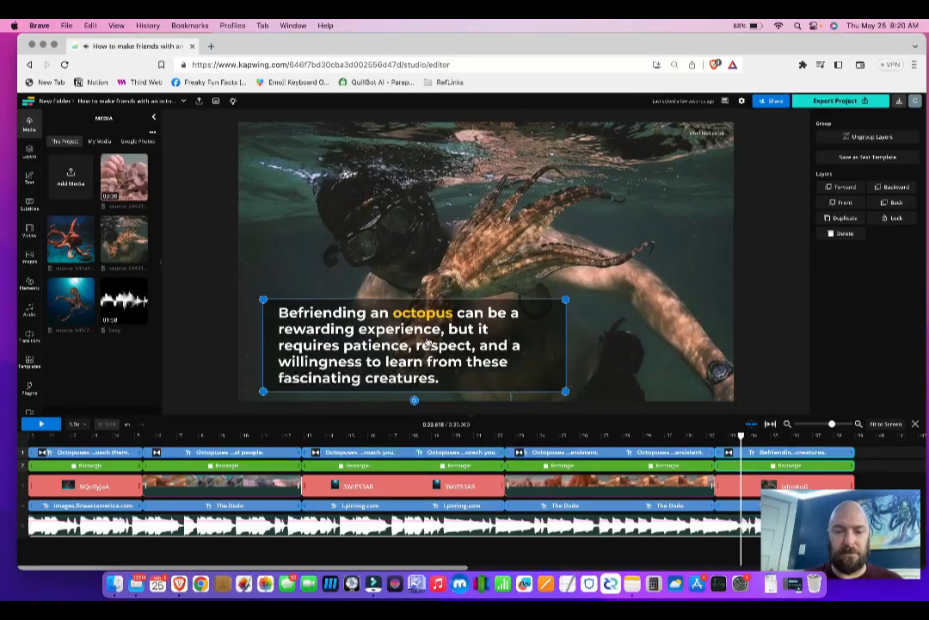
click(41, 423)
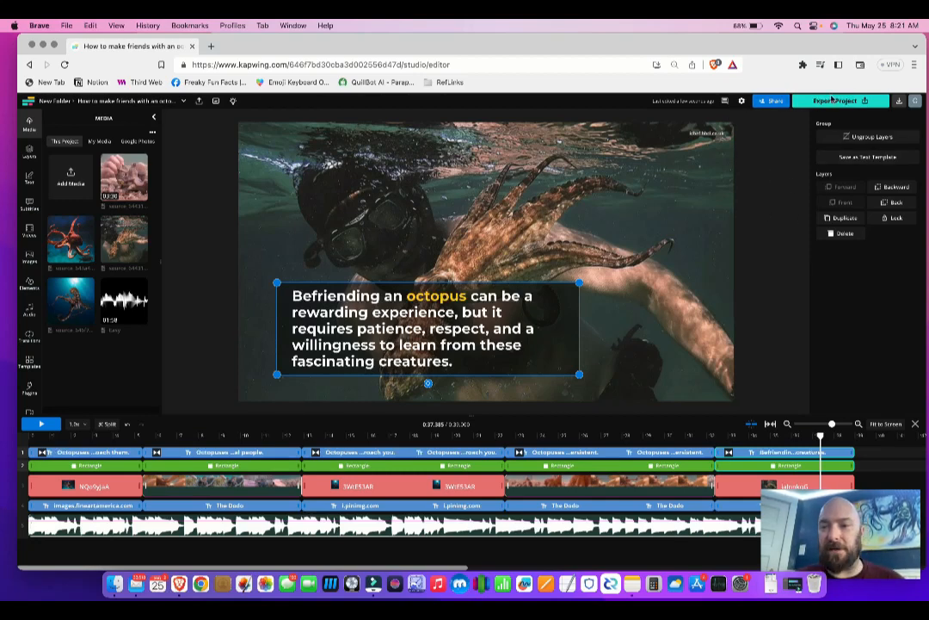
Set the export to MP4 at 1080p, trying 4K before settling back on 1080p
click(840, 100)
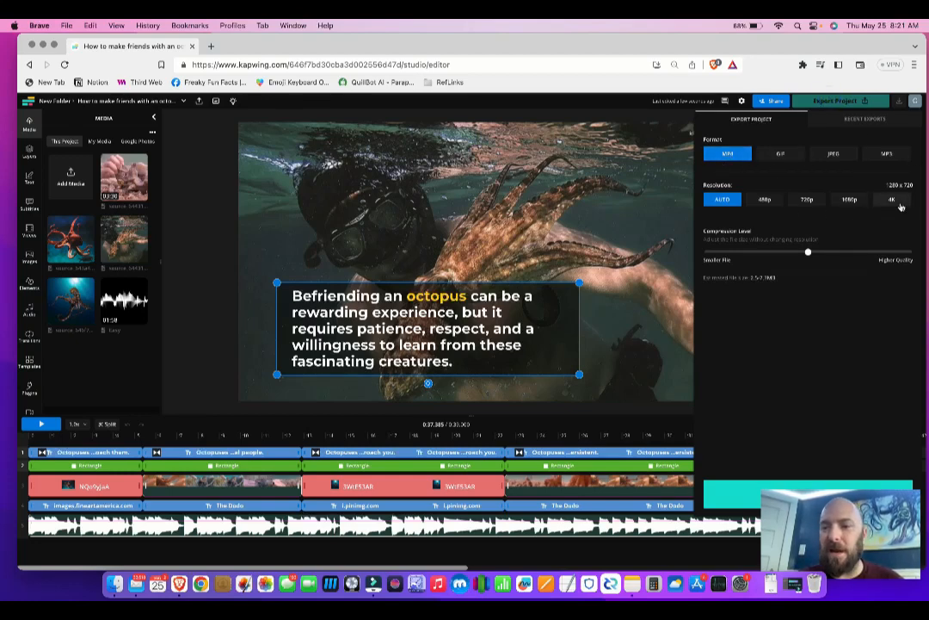
click(848, 200)
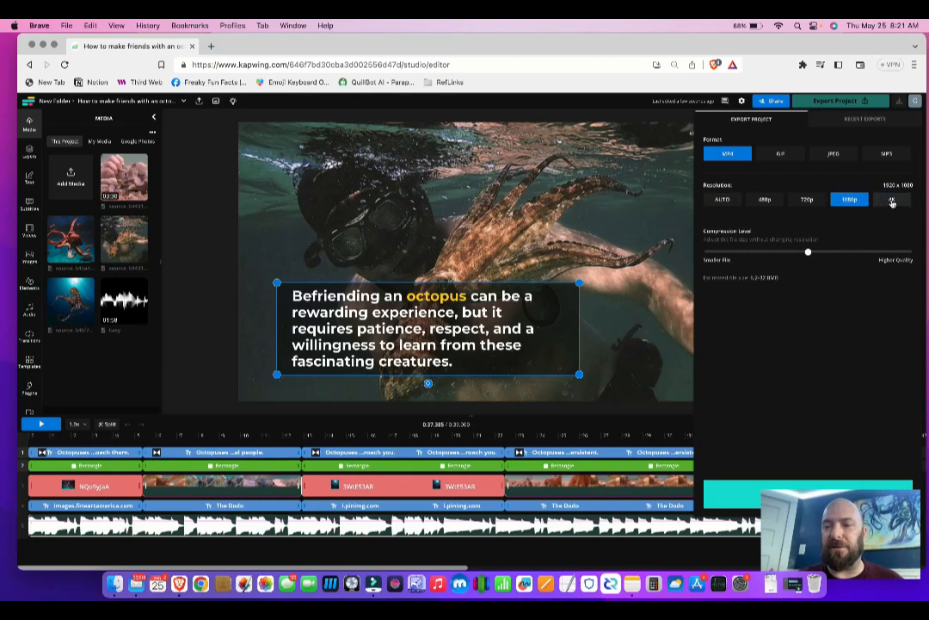
click(892, 200)
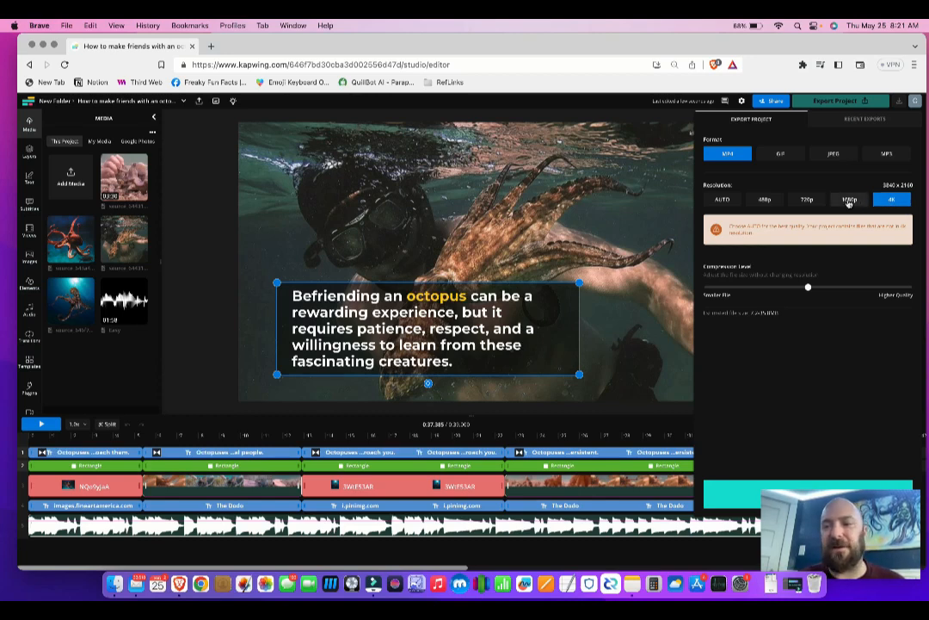
click(850, 200)
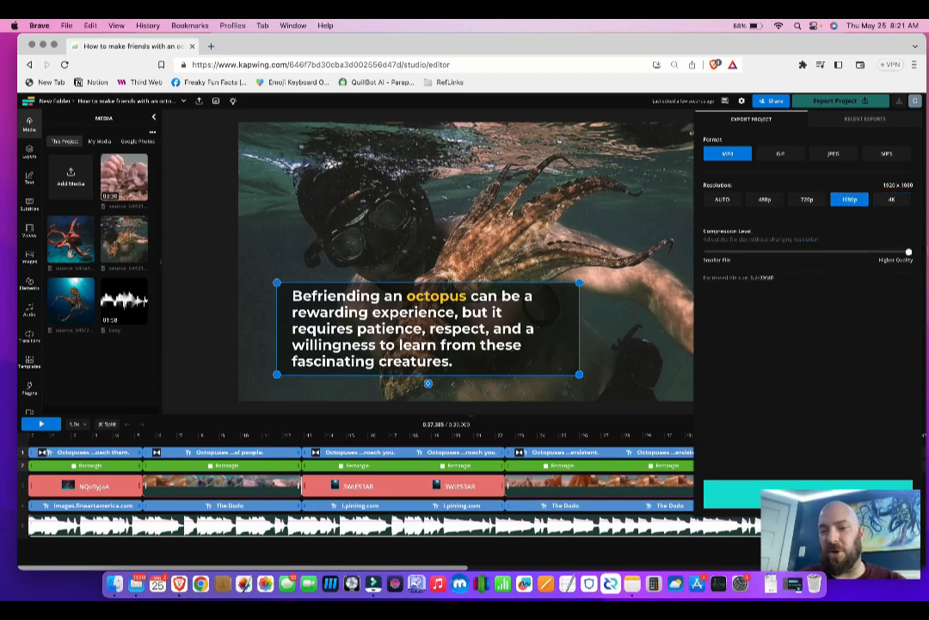
mouse_move(782, 410)
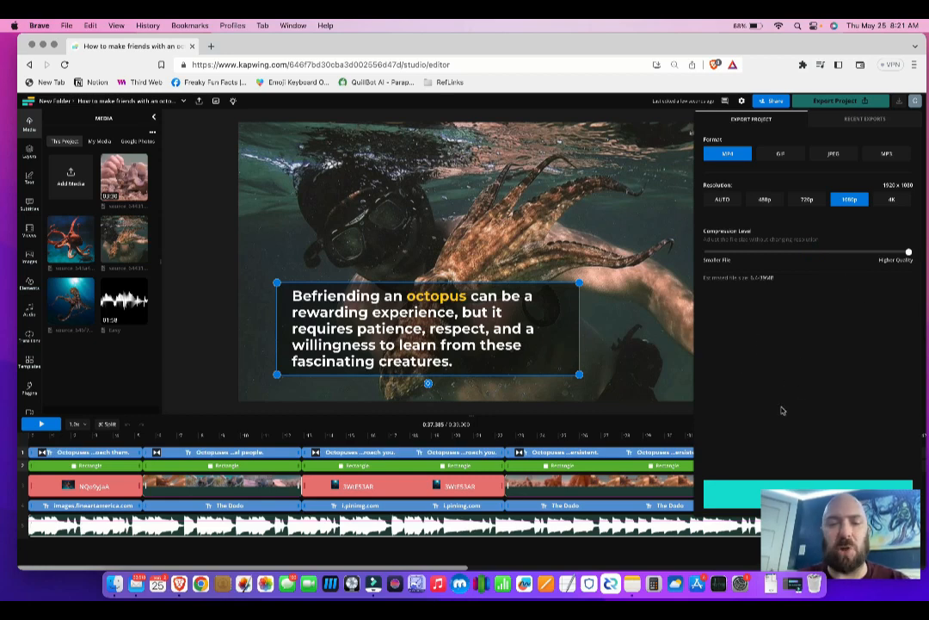
mouse_move(809, 129)
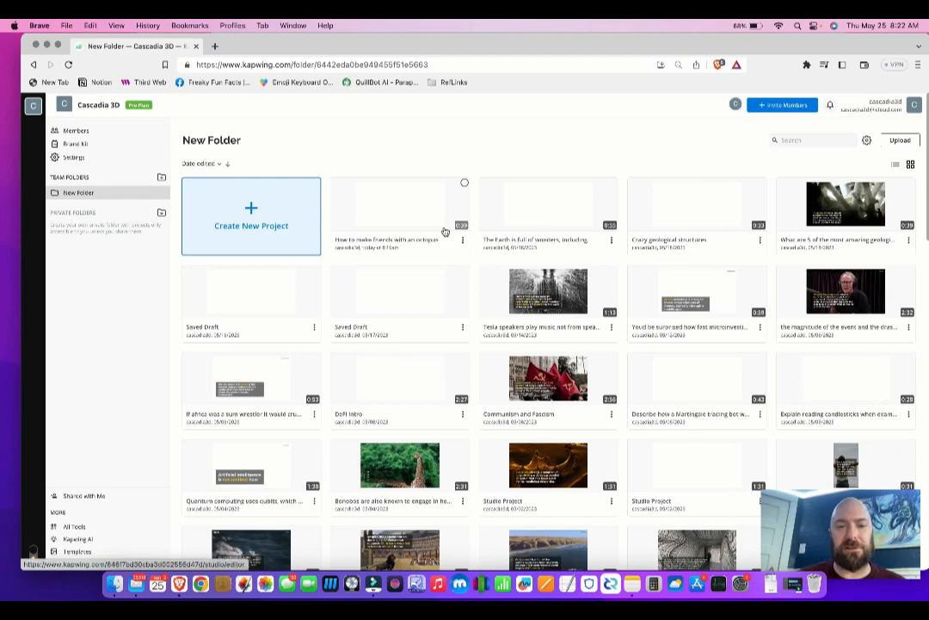
mouse_move(407, 212)
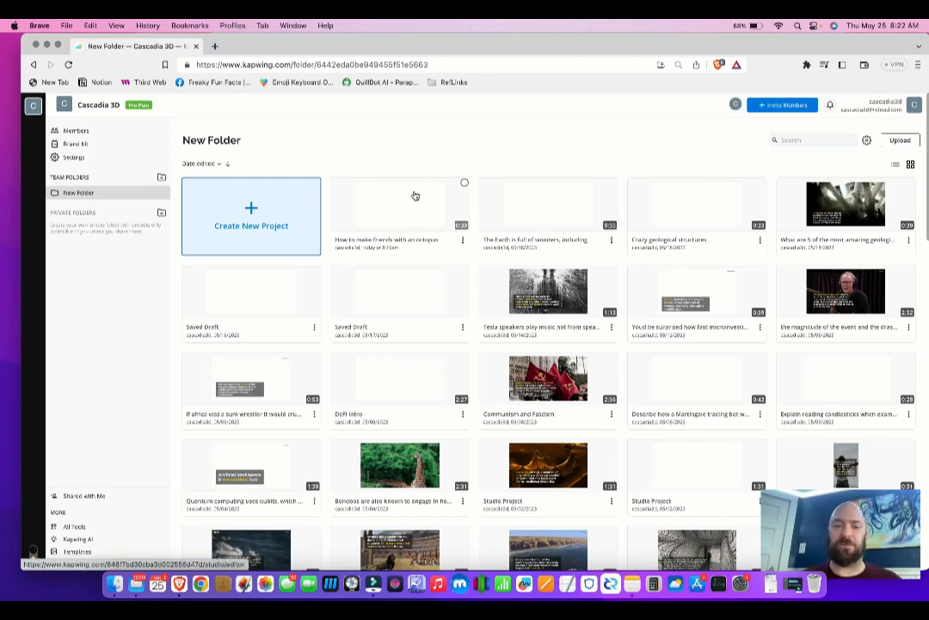
mouse_move(410, 207)
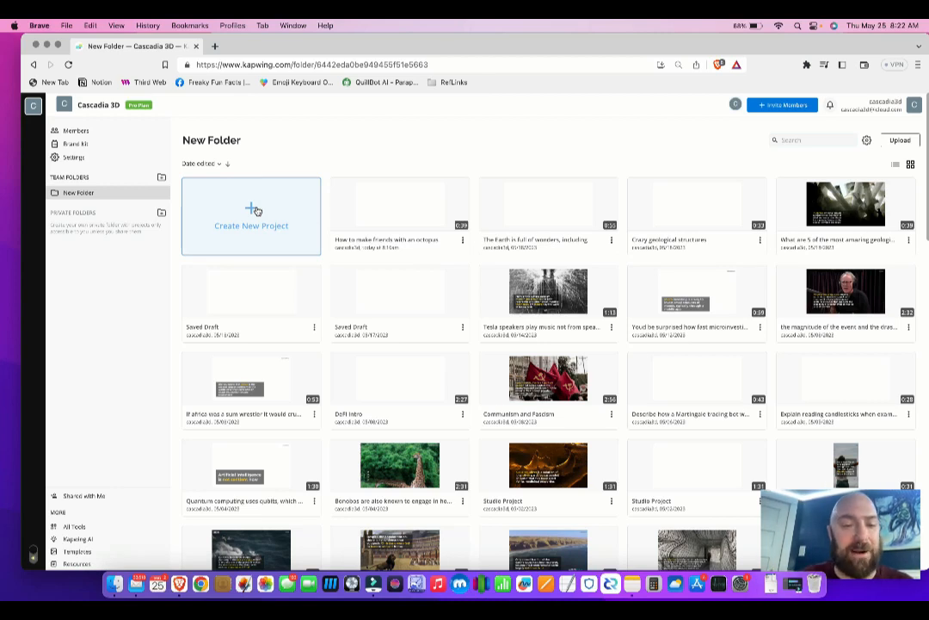
mouse_move(269, 215)
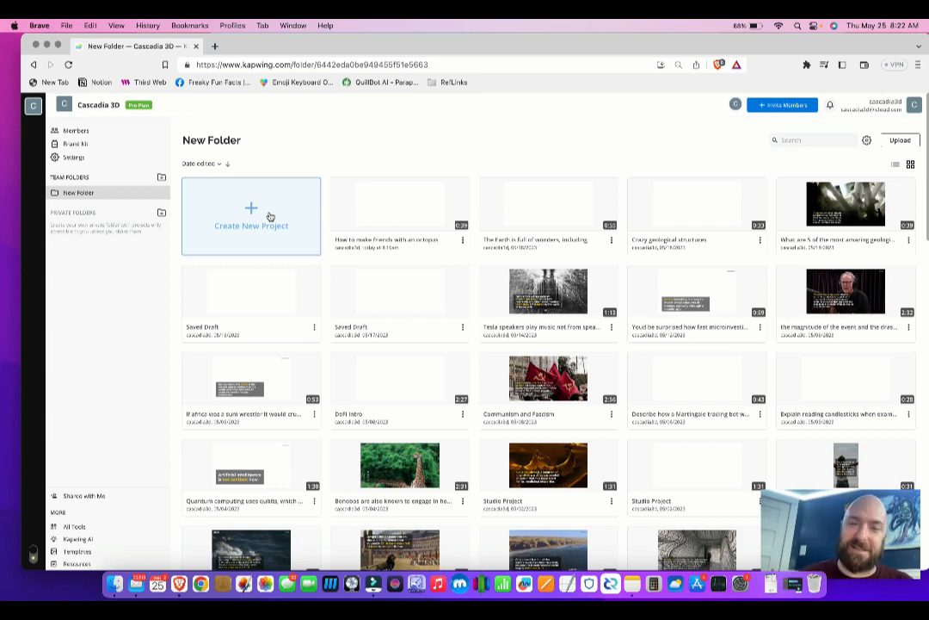
Start a new project, open the AI video generator with 16:9 selected, then switch to another app
click(252, 215)
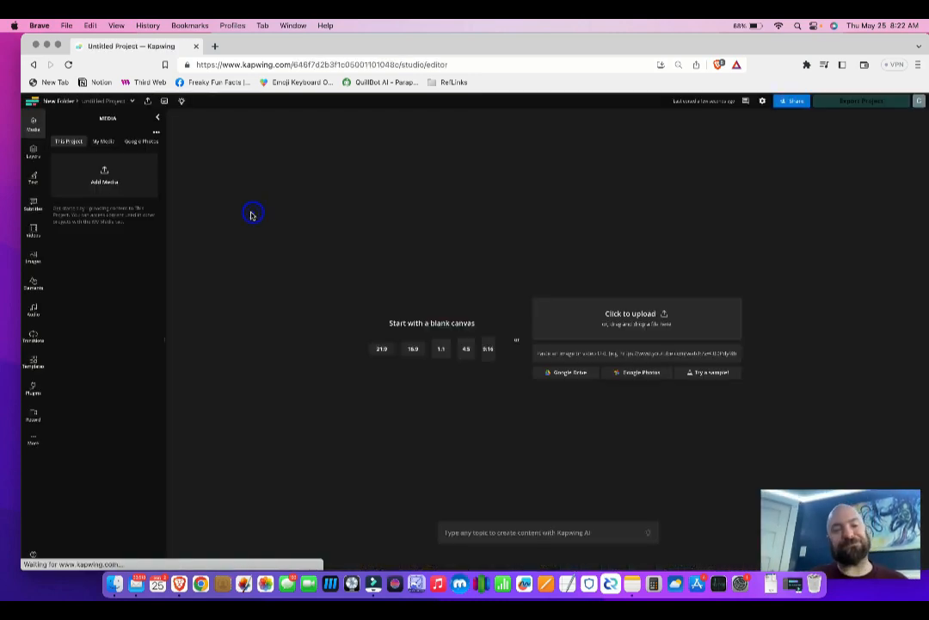
click(547, 532)
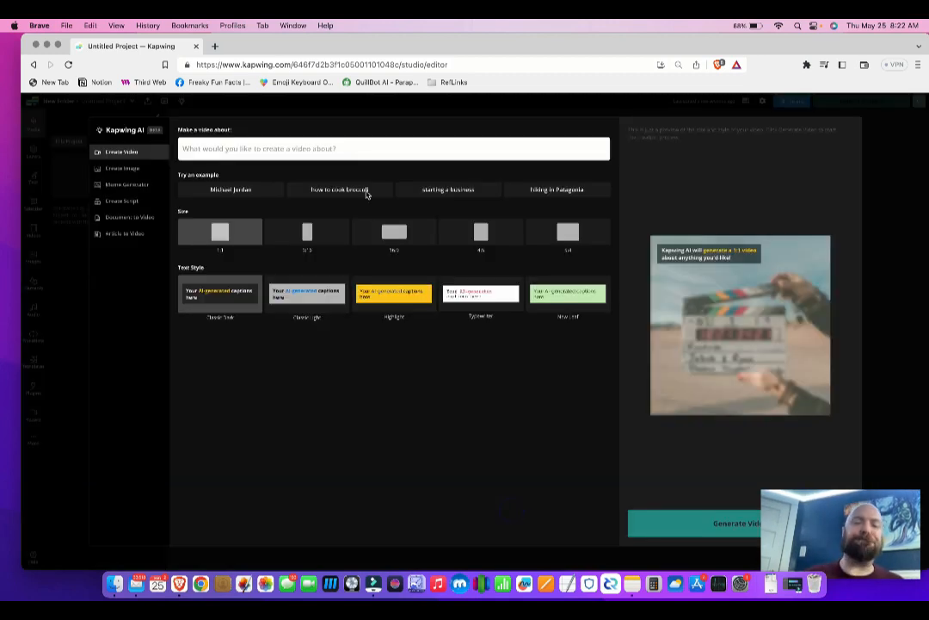
click(393, 231)
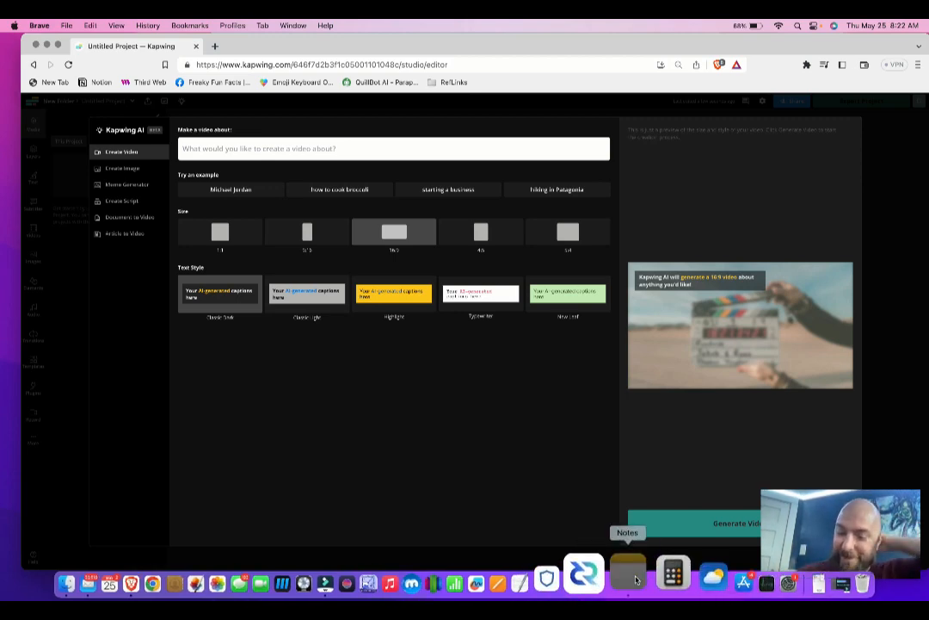
click(626, 572)
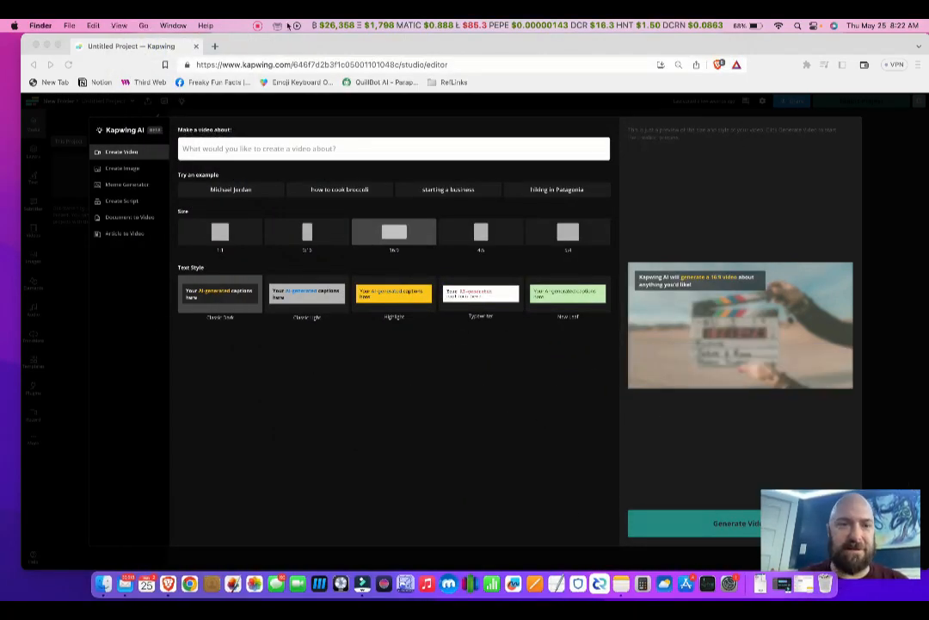
click(258, 24)
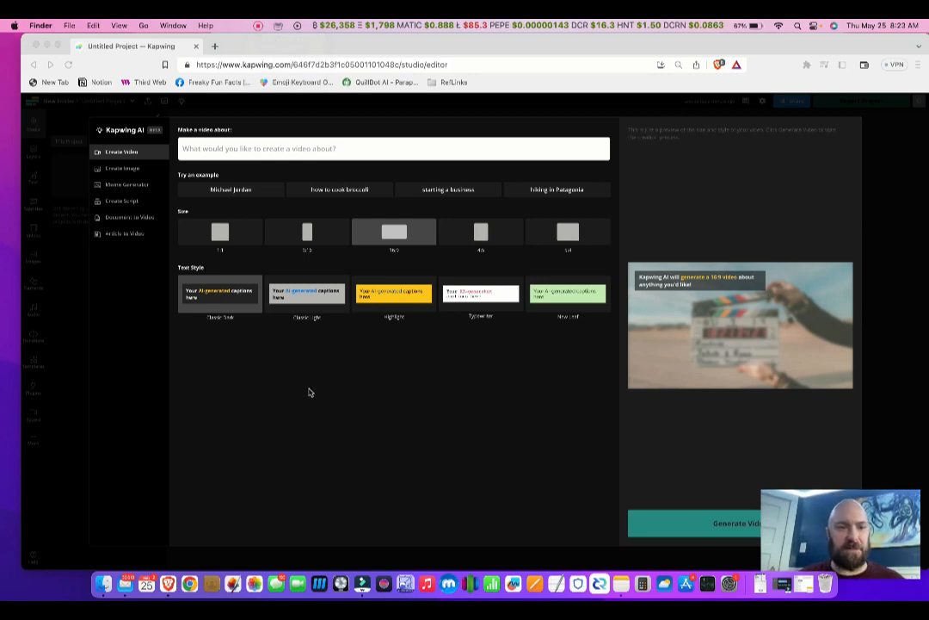
mouse_move(362, 413)
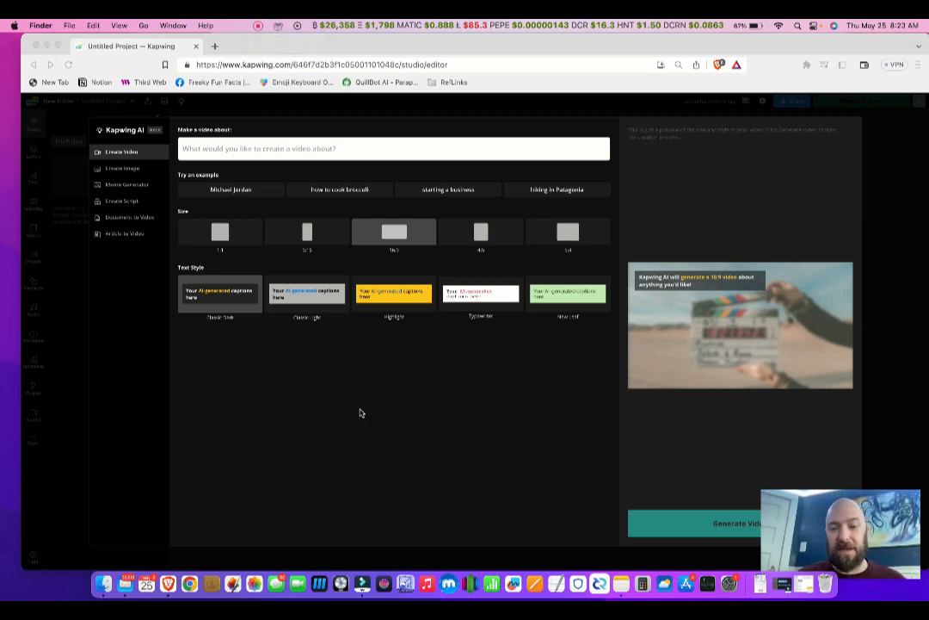
mouse_move(134, 224)
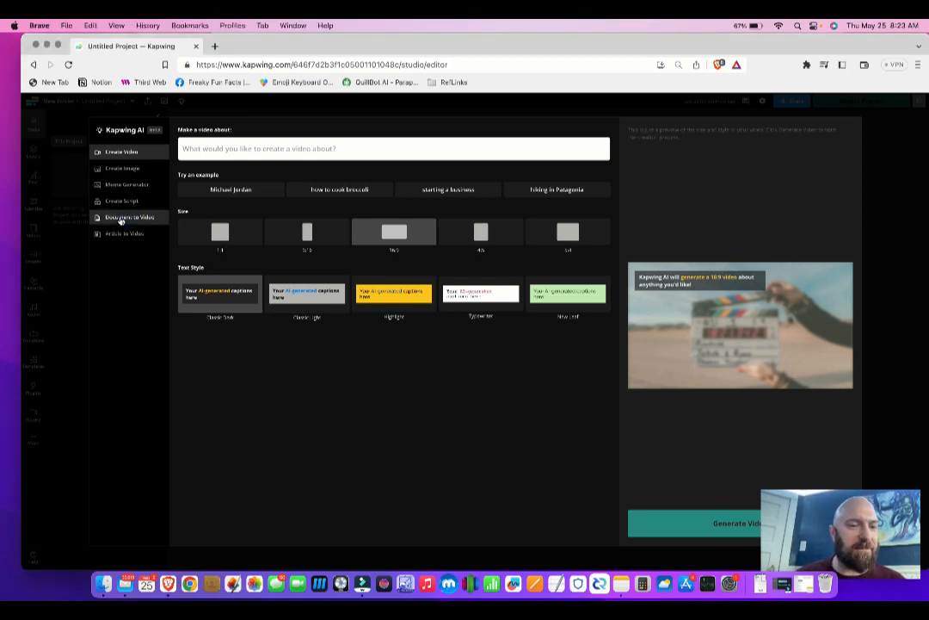
Fill Document to Video with the flat-earth essay, choose 16:9 and try Generate Video
click(131, 217)
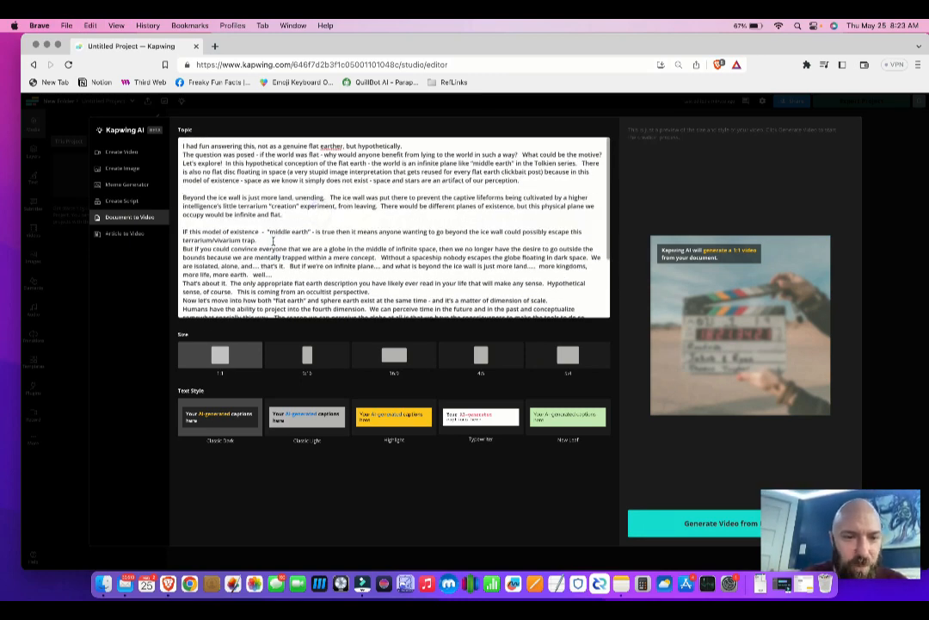
scroll(down, 3)
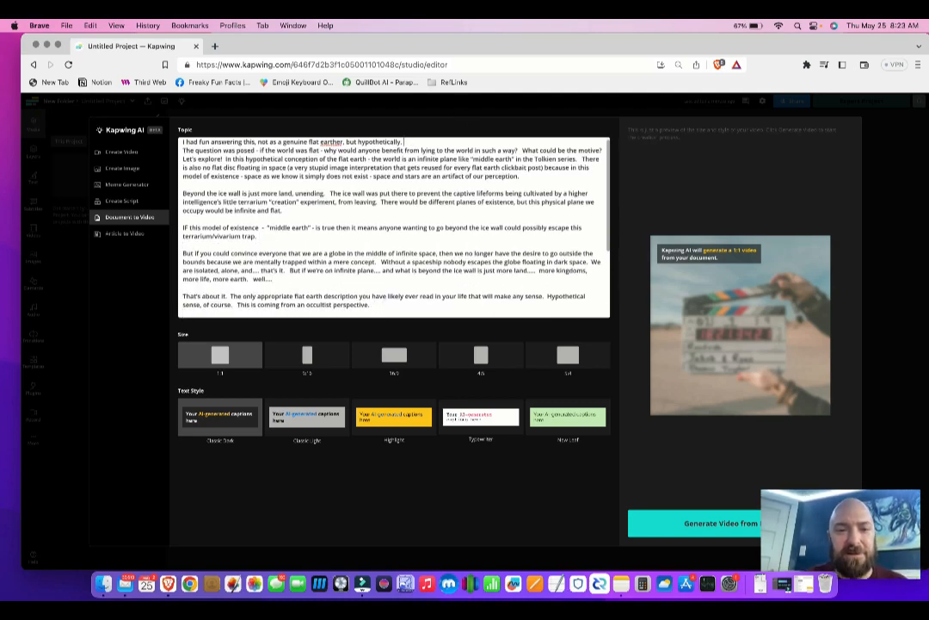
scroll(down, 3)
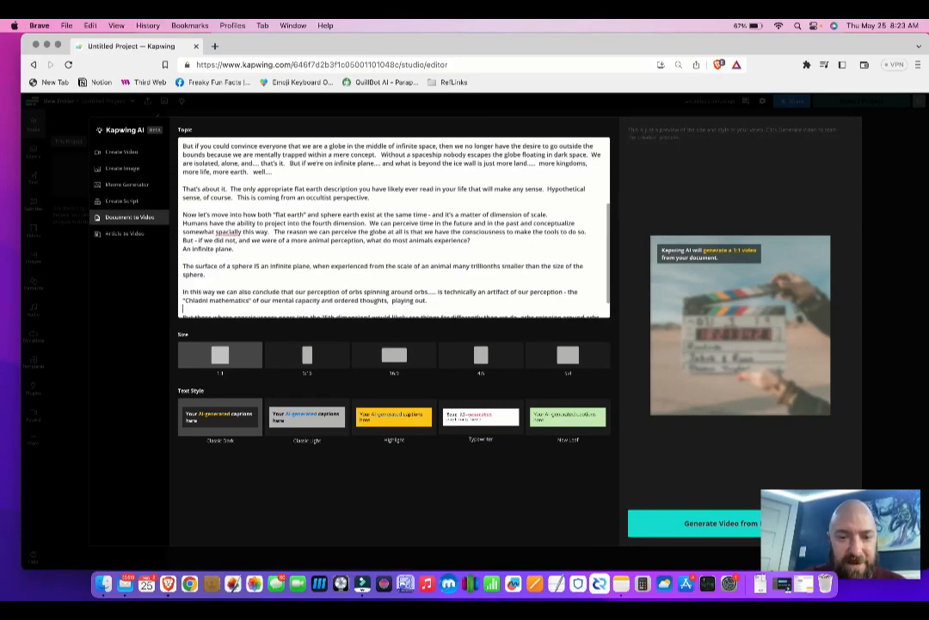
scroll(down, 3)
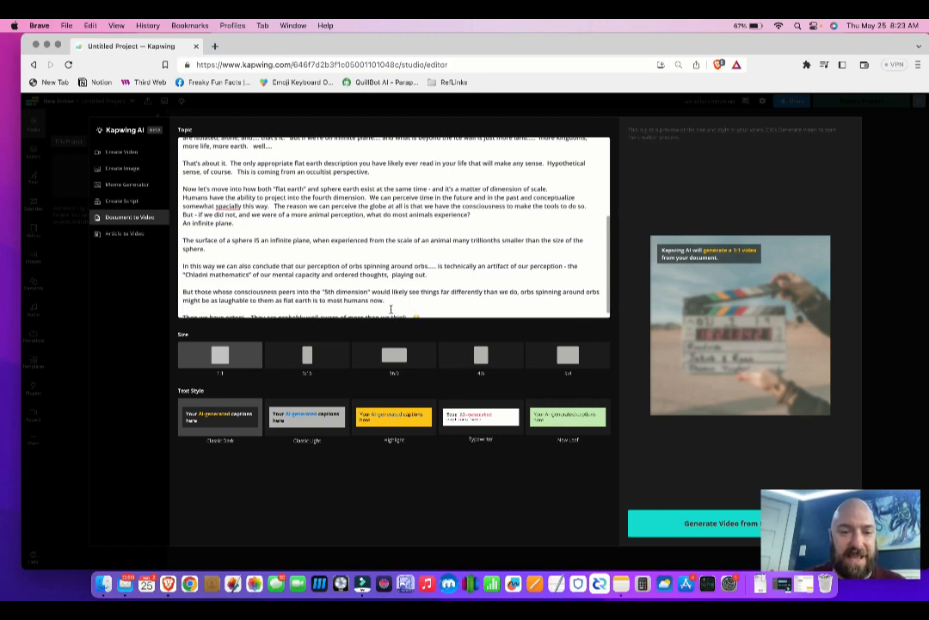
click(392, 354)
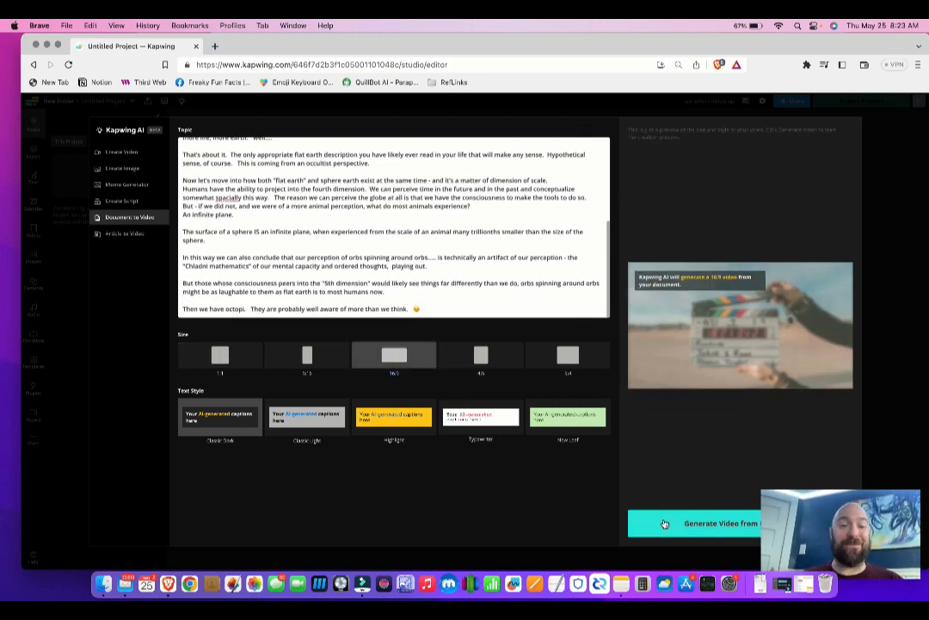
click(716, 524)
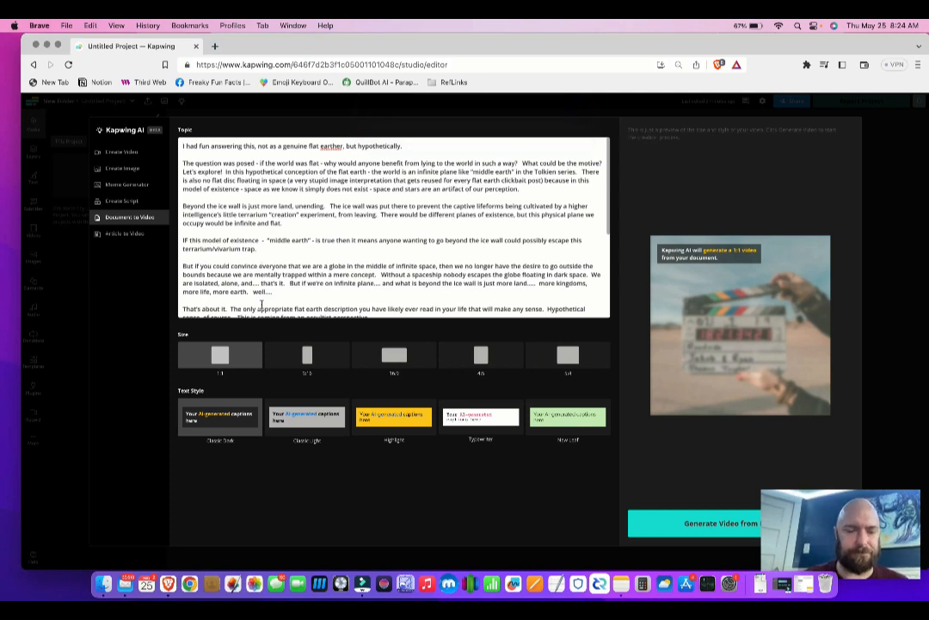
Generate the widescreen video from the pasted flat-earth essay
click(394, 355)
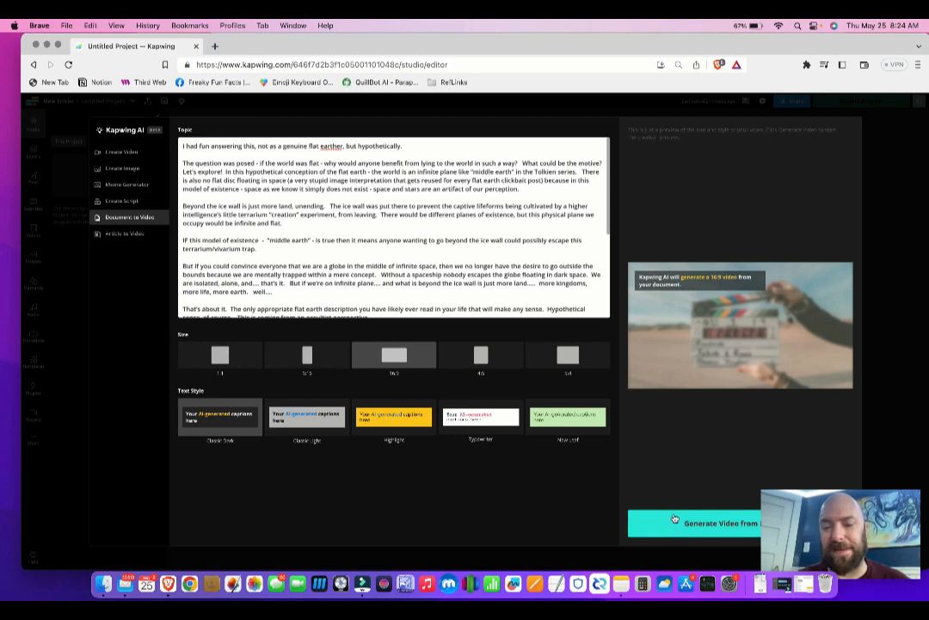
click(699, 524)
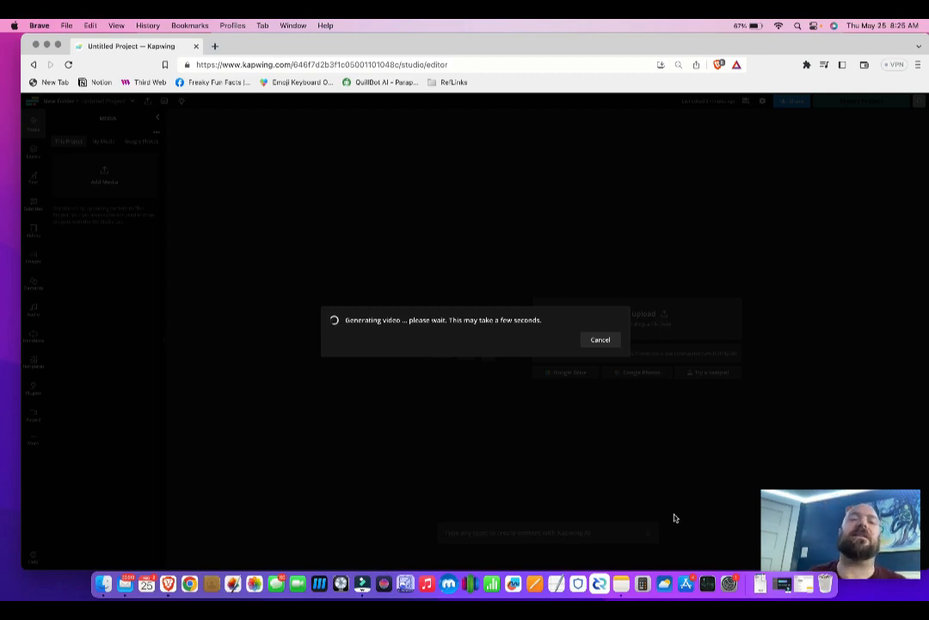
mouse_move(689, 510)
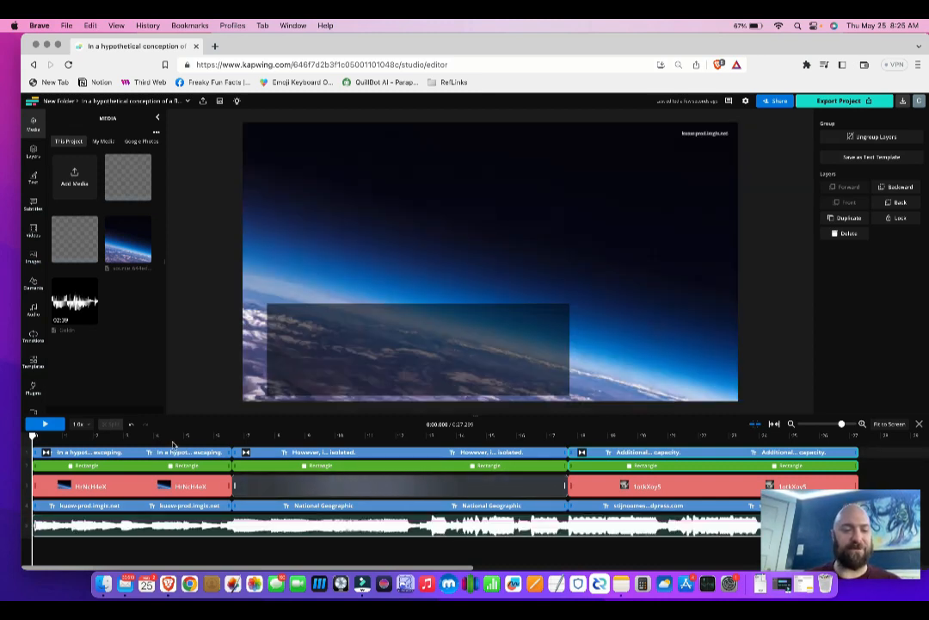
click(44, 423)
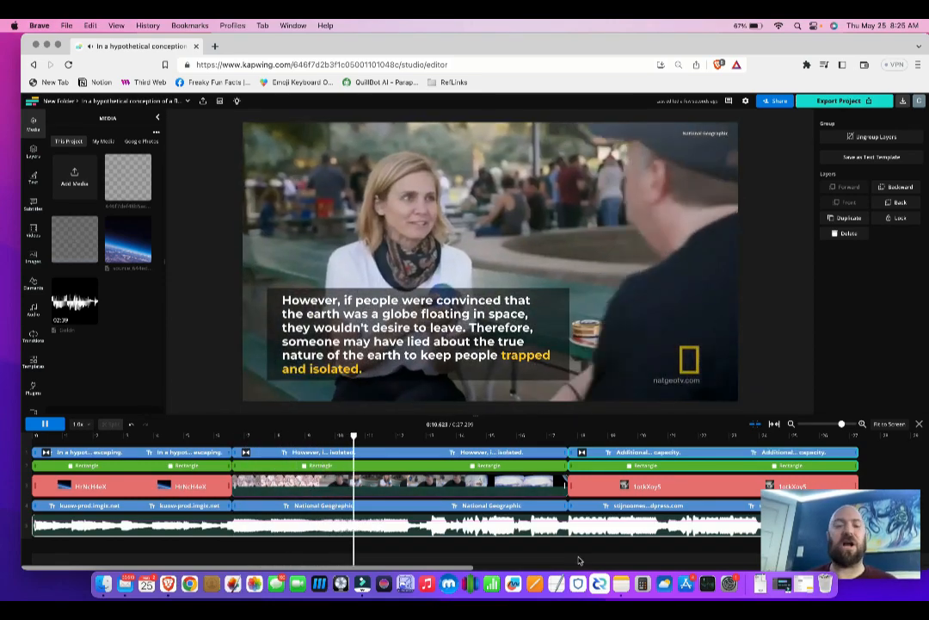
click(44, 424)
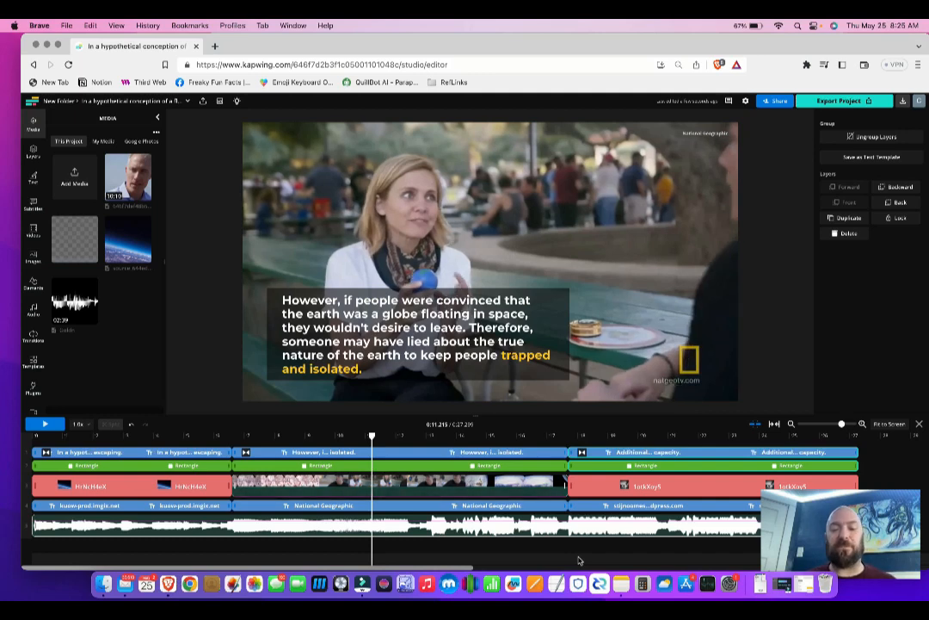
click(45, 424)
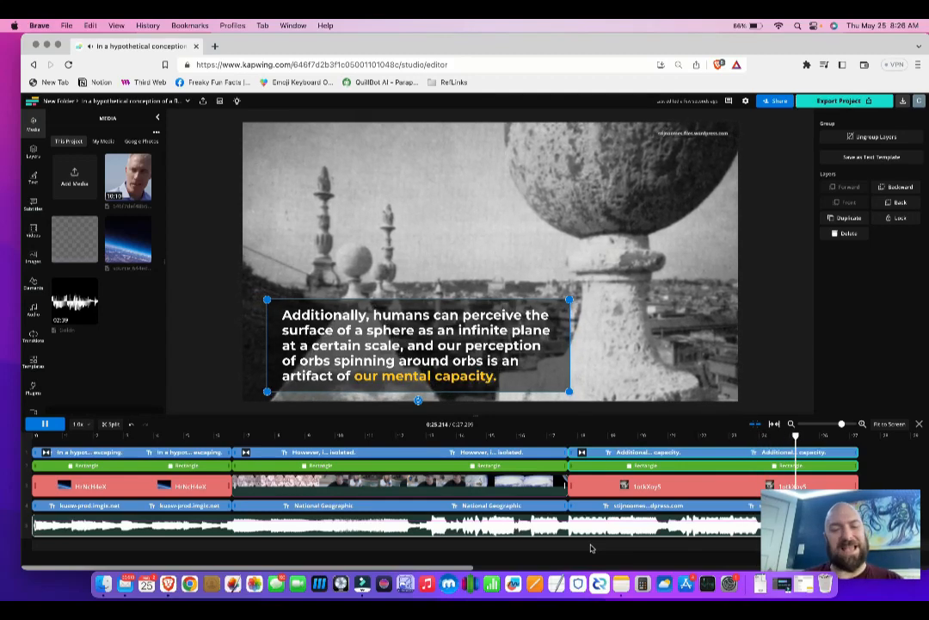
click(45, 423)
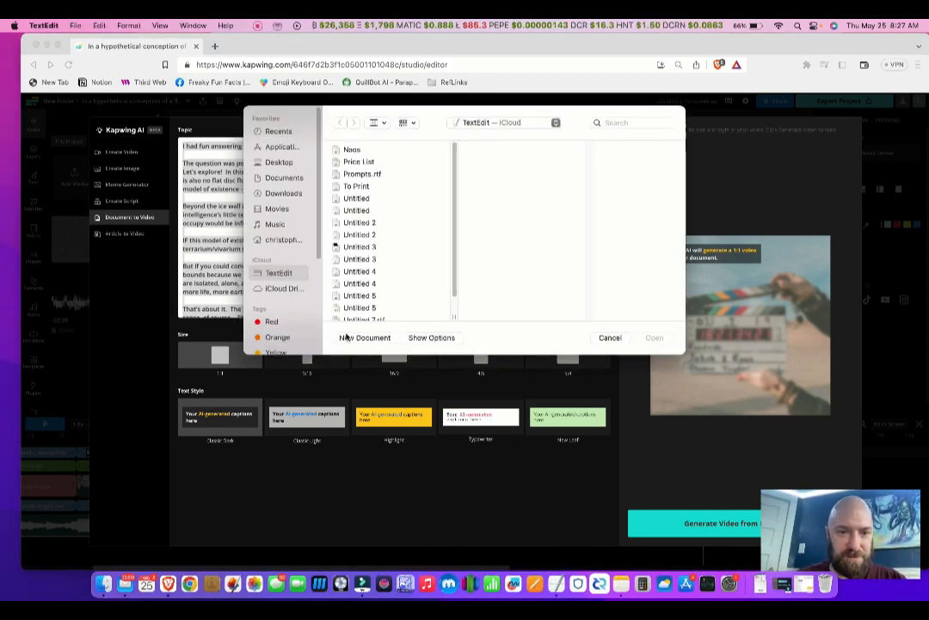
Paste the next essay section from the notes into Document to Video and generate it at 16:9
click(365, 337)
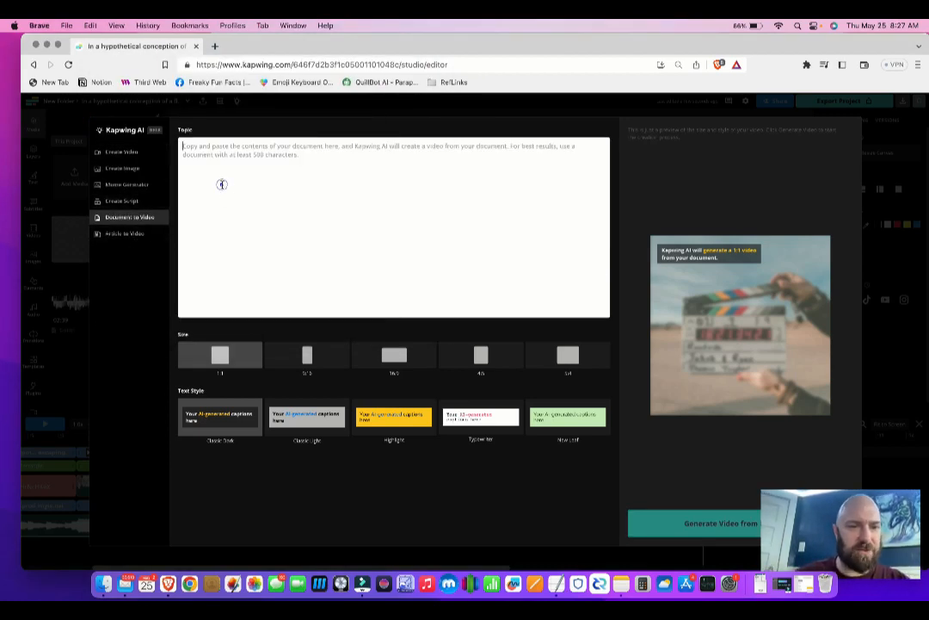
click(395, 355)
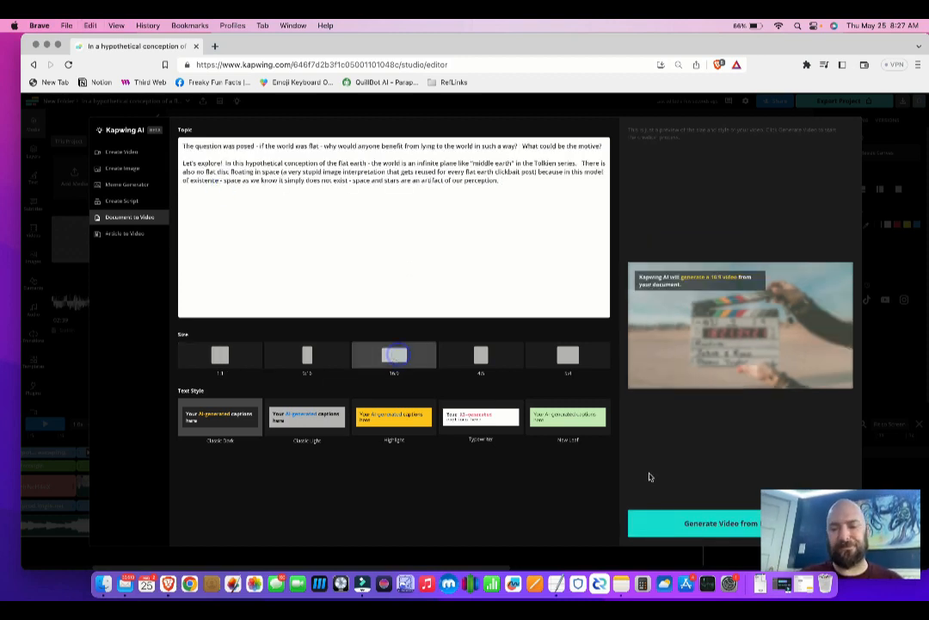
click(698, 523)
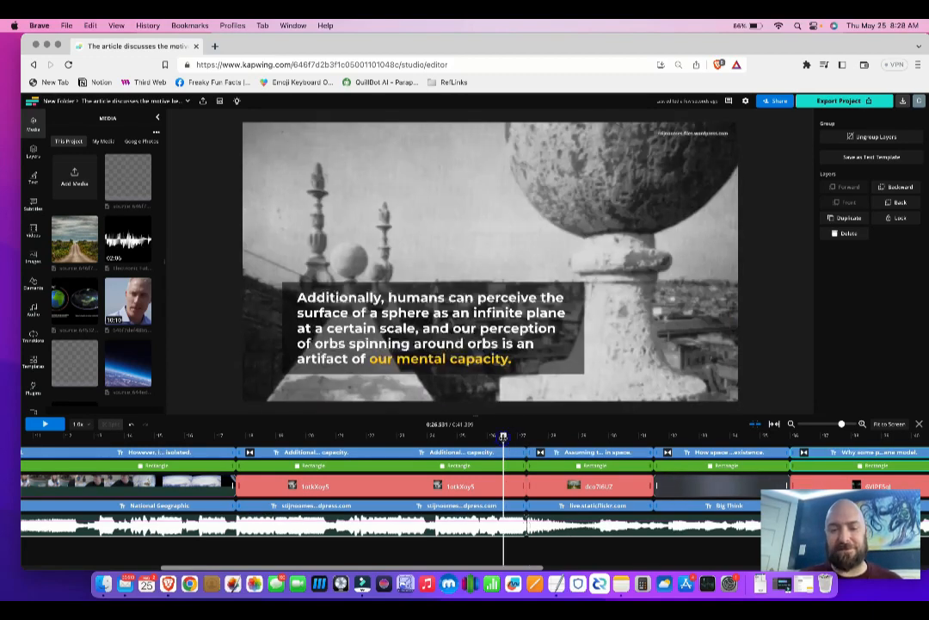
Review the new clips through to the final infinite plane model caption
click(44, 423)
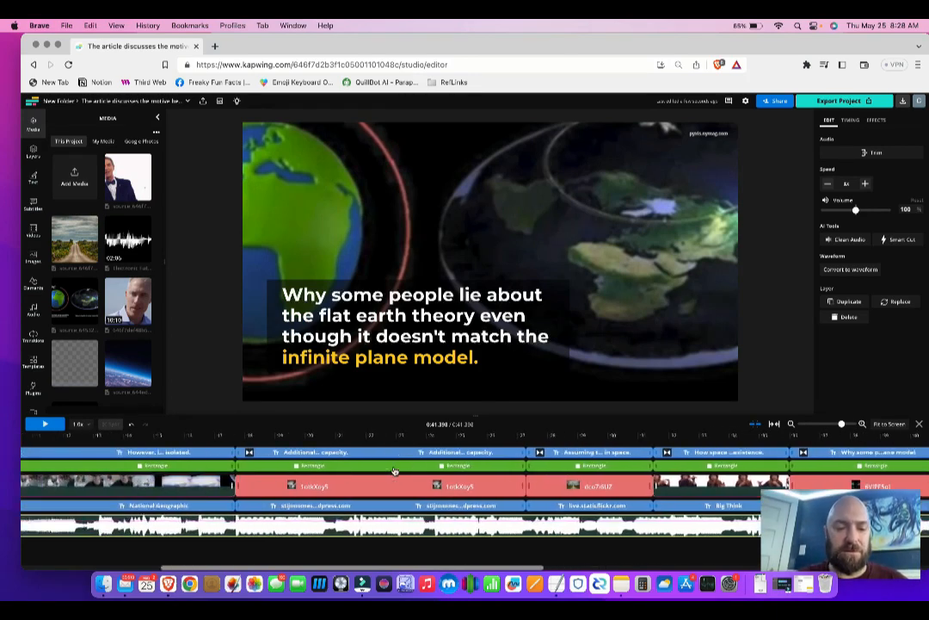
click(45, 423)
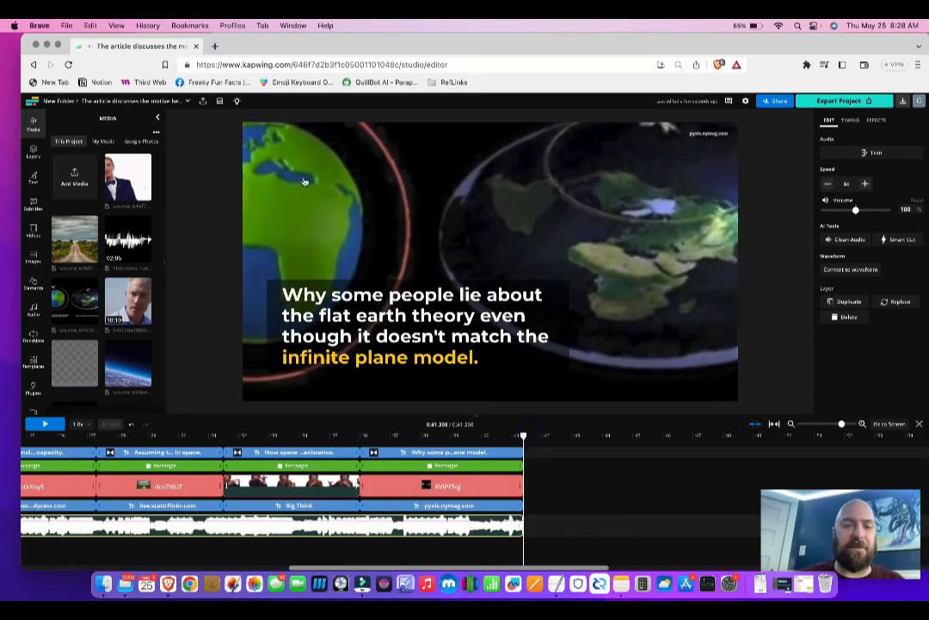
mouse_move(238, 102)
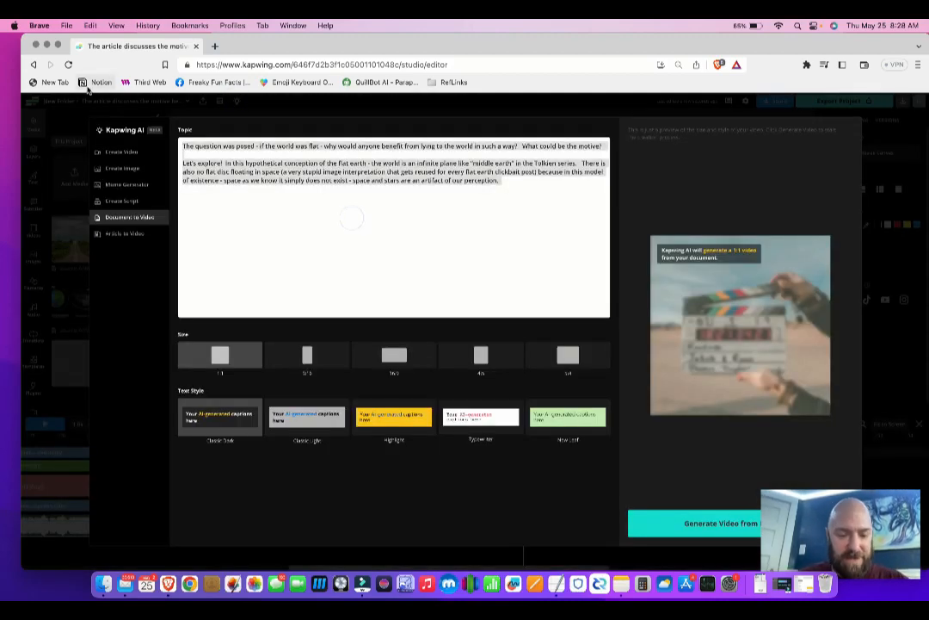
Paste the ice wall passage into Document to Video and generate it at 16:9
click(392, 355)
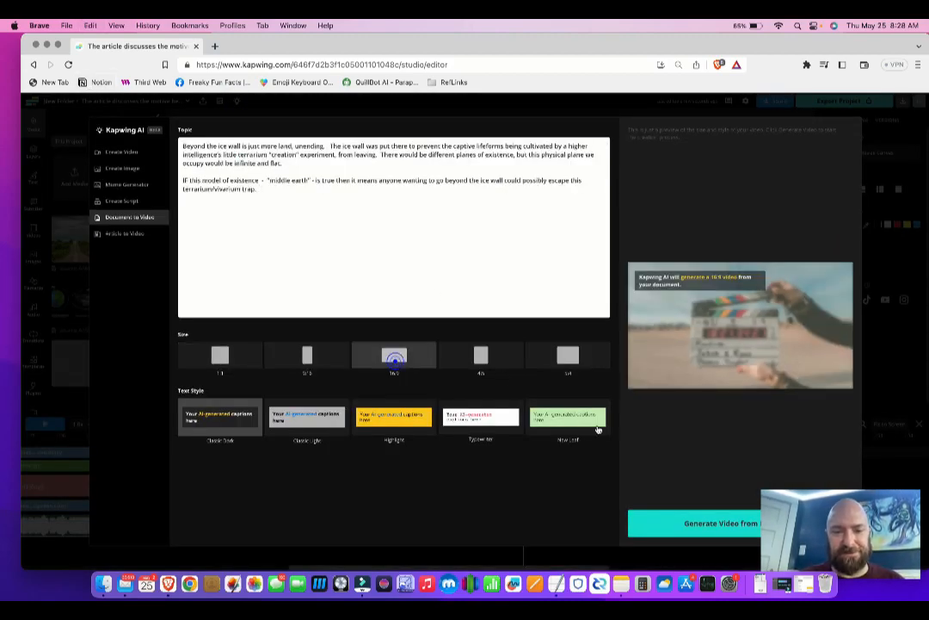
click(695, 523)
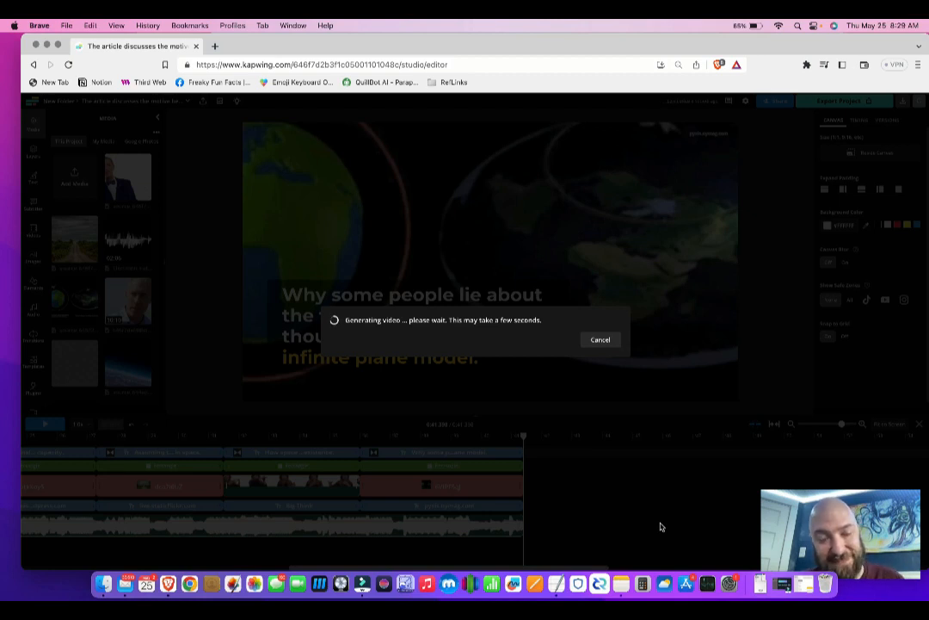
mouse_move(576, 468)
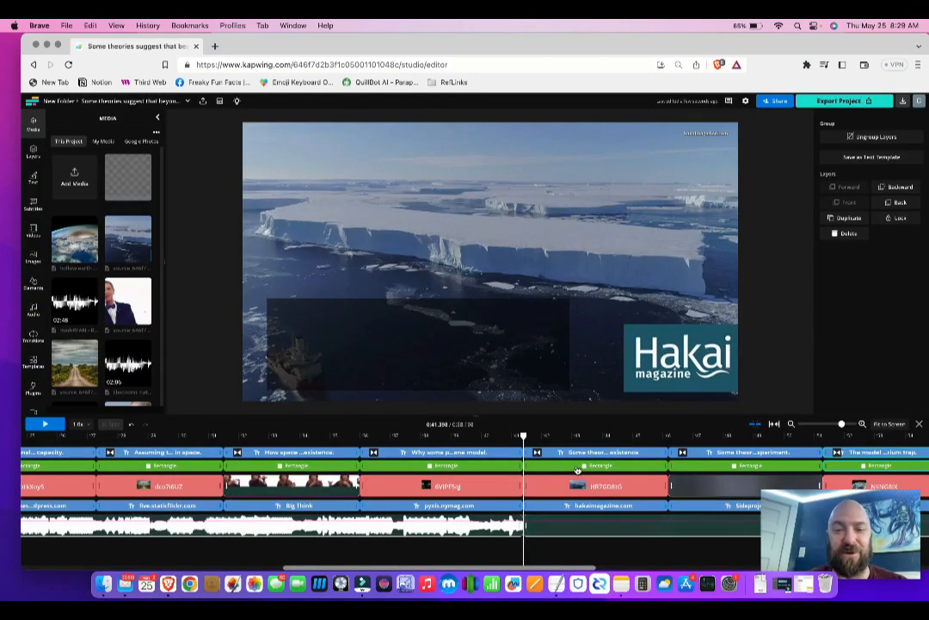
click(45, 424)
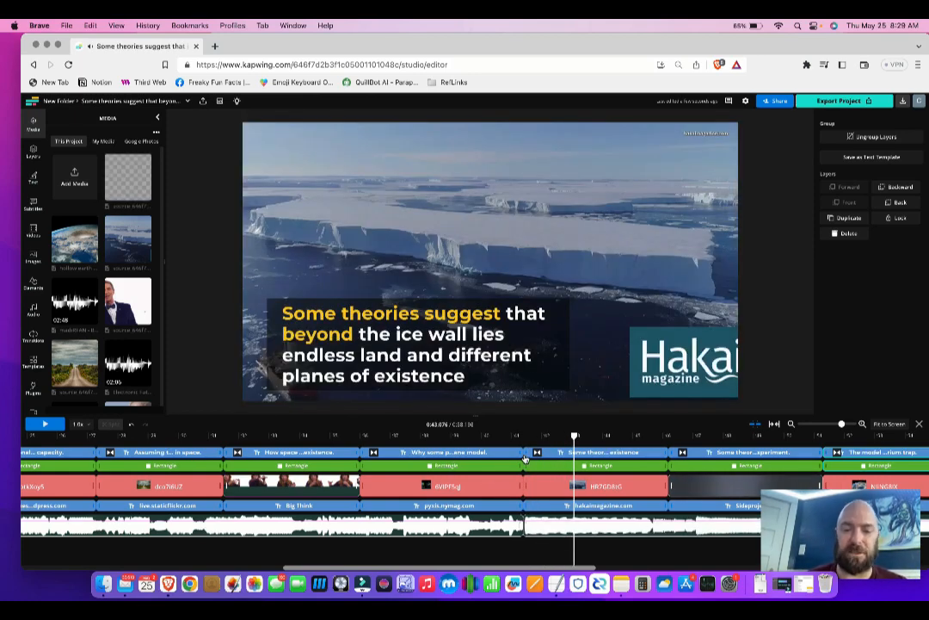
click(45, 424)
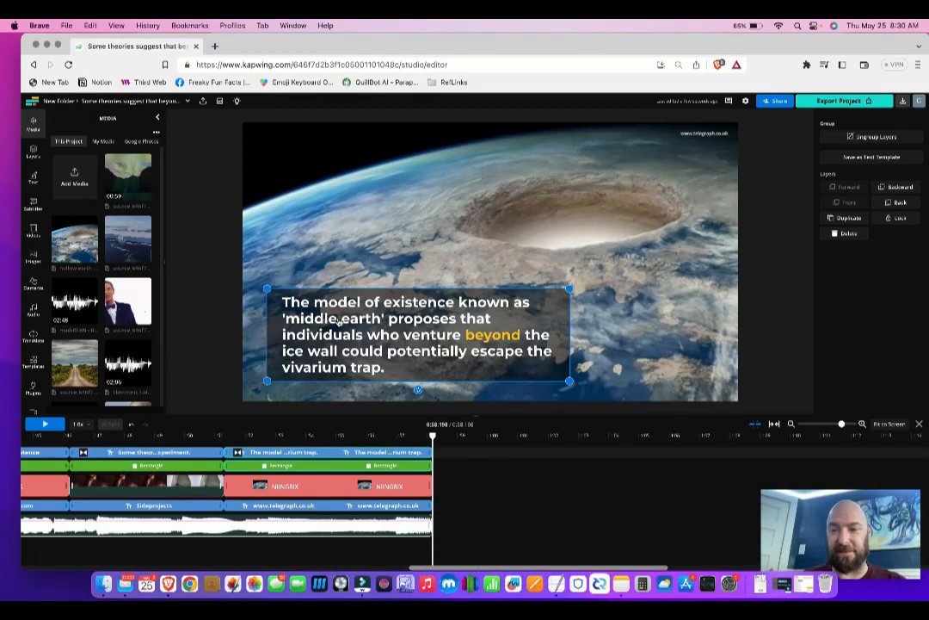
mouse_move(334, 223)
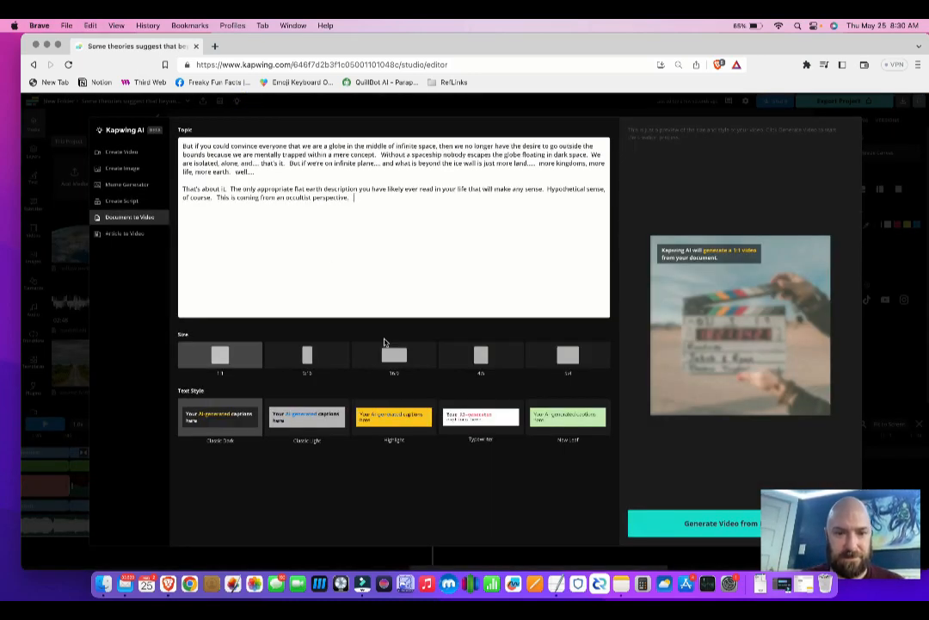
Generate the globe-belief passage video and play back its newly appended clips
click(692, 524)
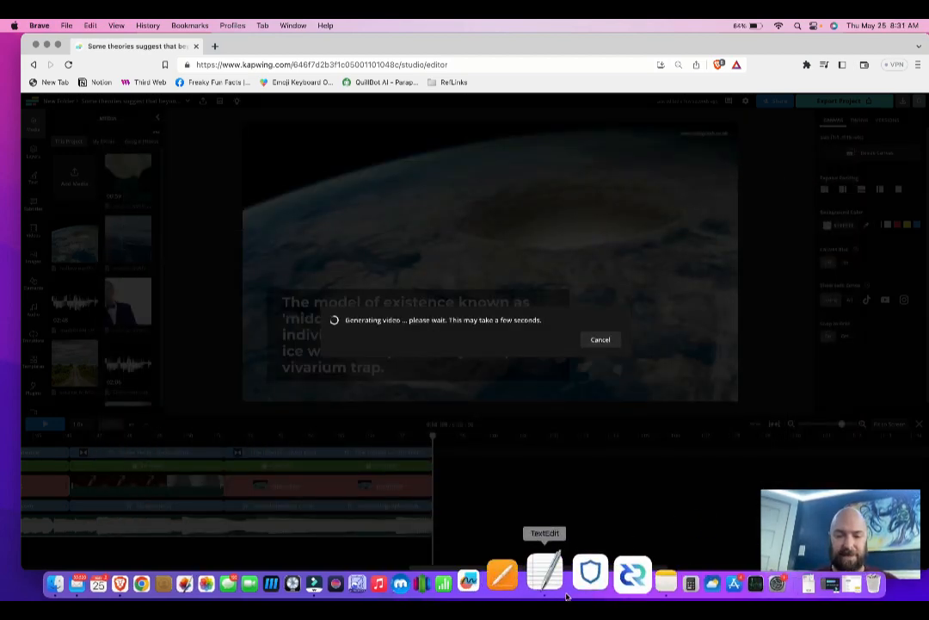
click(544, 571)
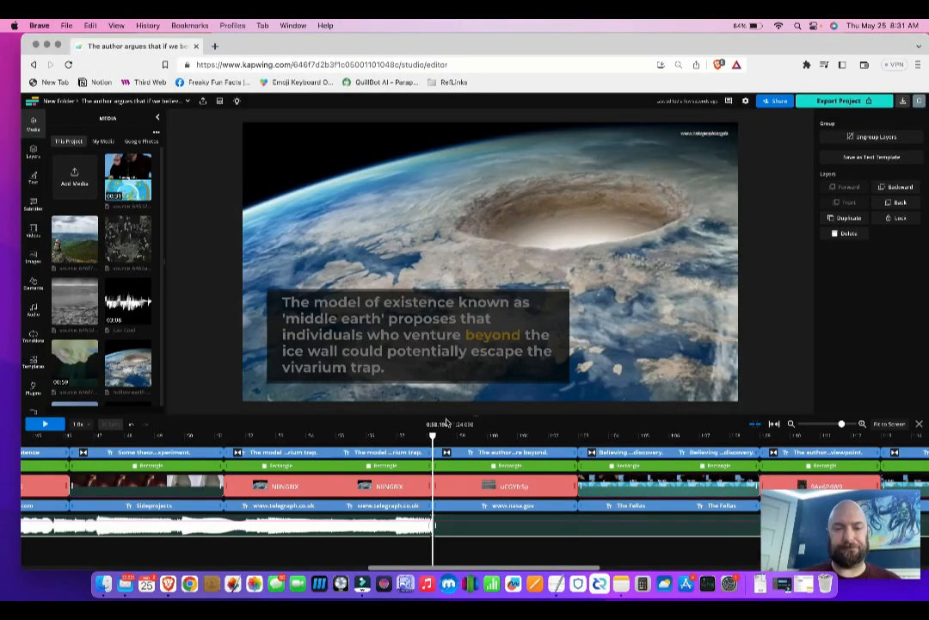
click(45, 423)
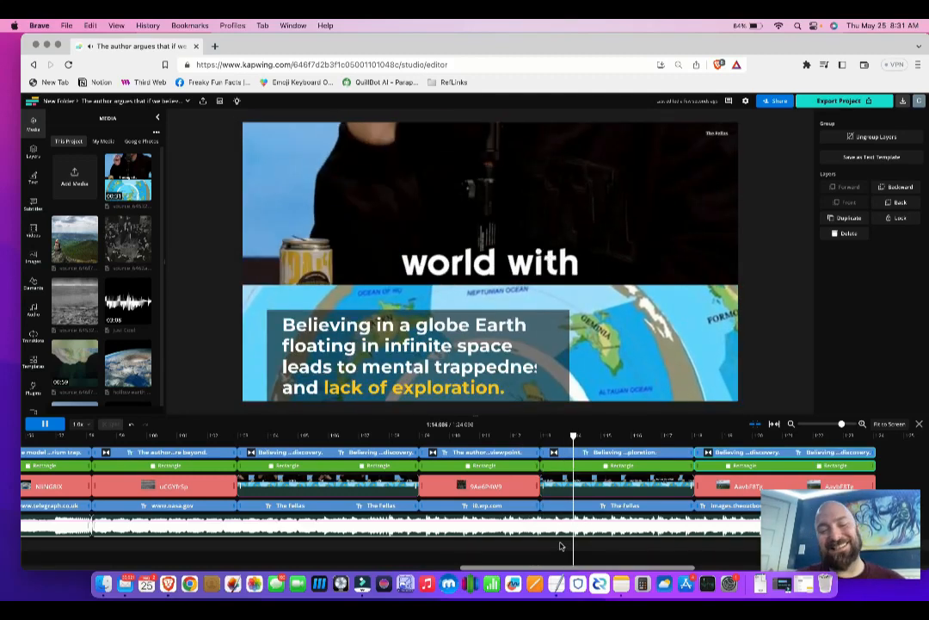
click(44, 424)
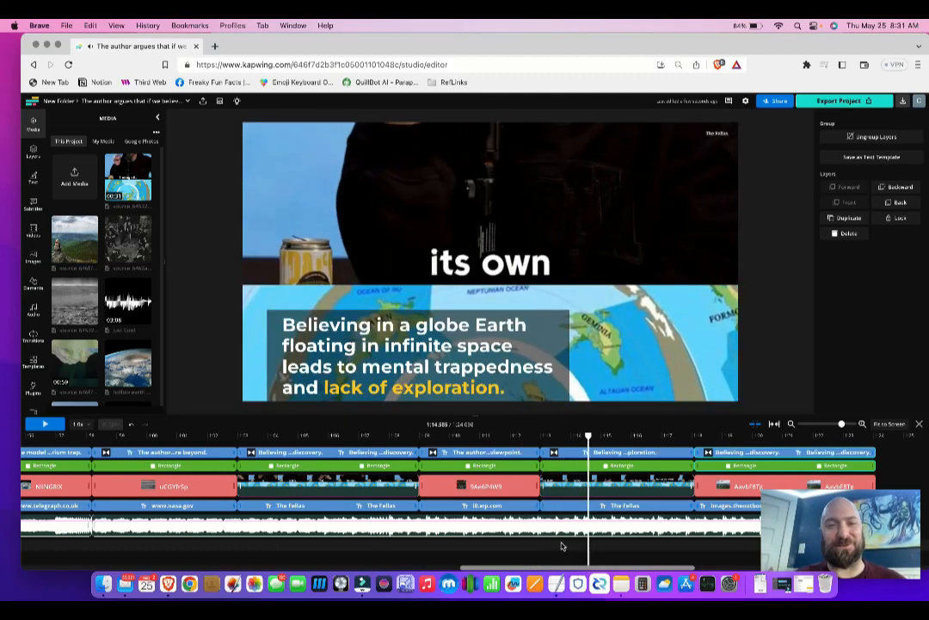
click(44, 424)
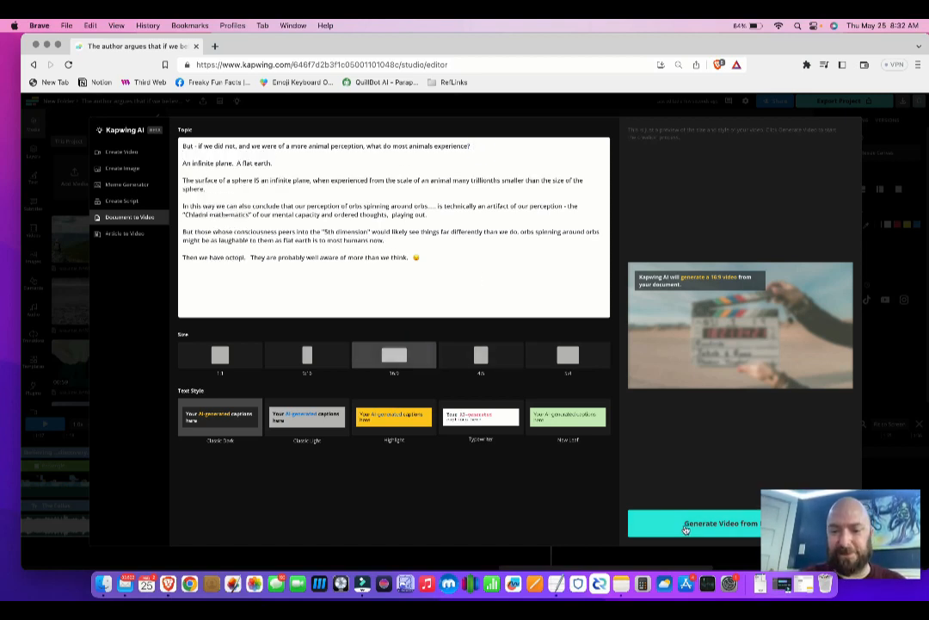
click(696, 523)
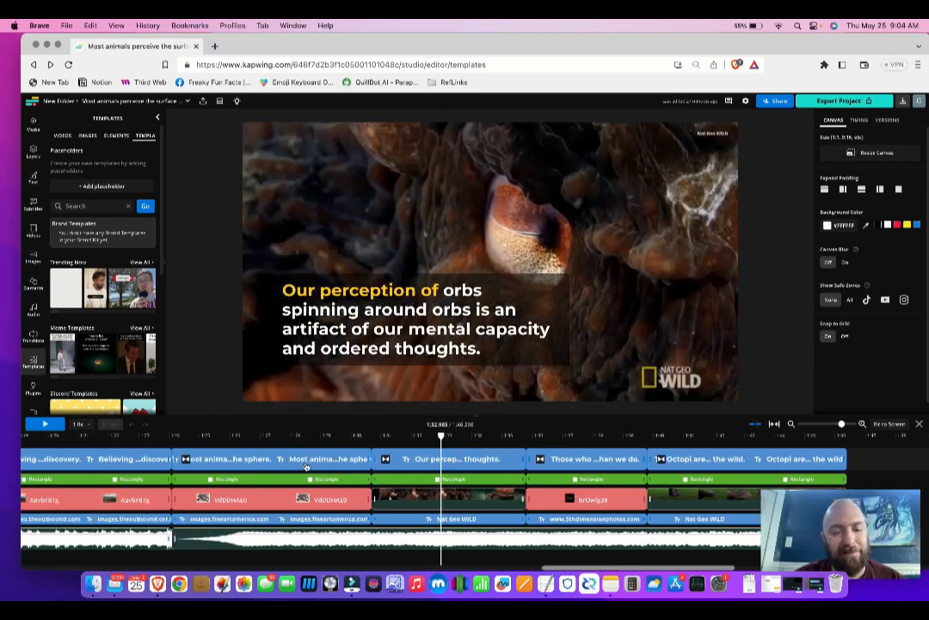
scroll(right, 3)
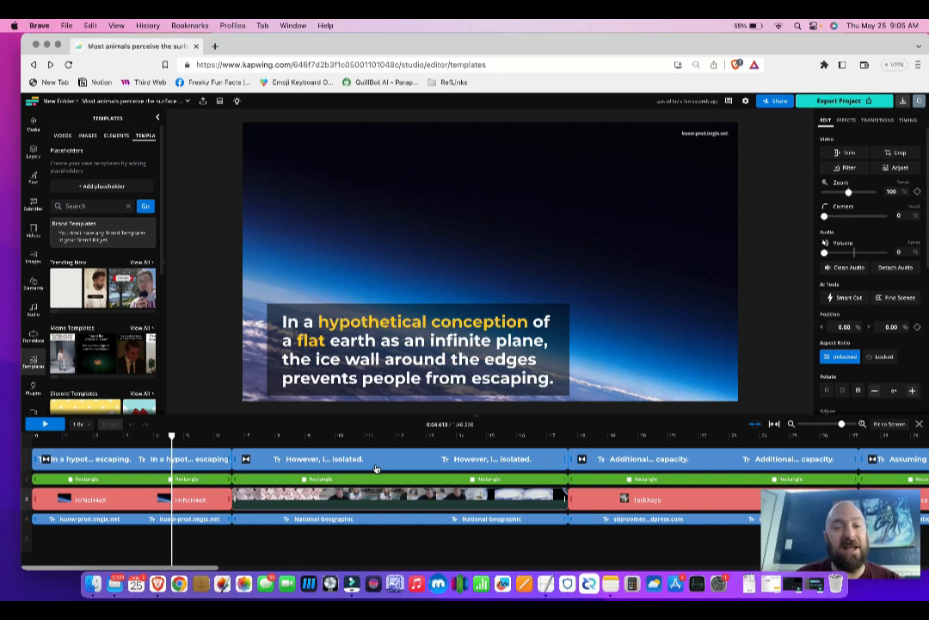
mouse_move(310, 265)
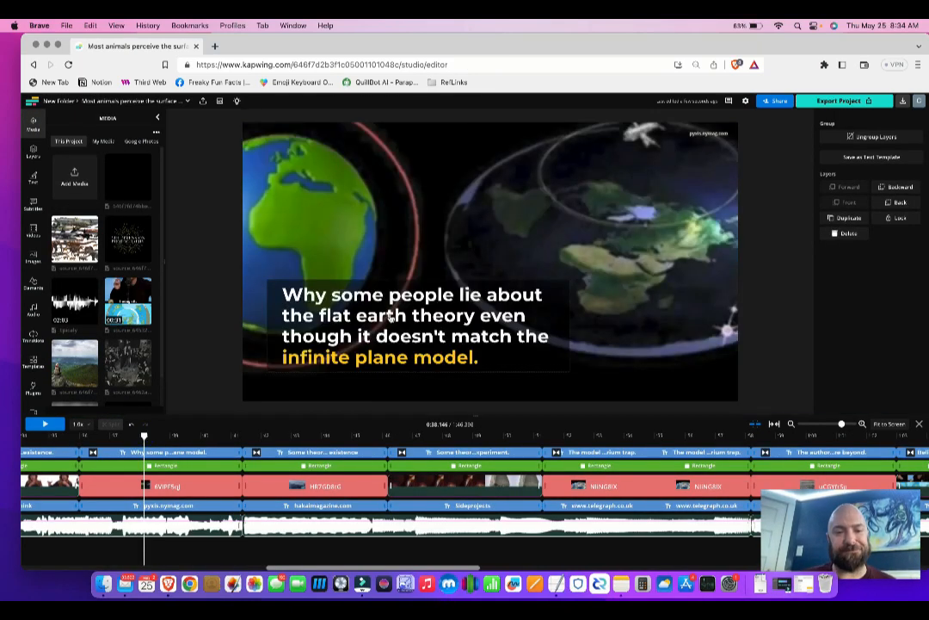
Replace the caption with 'The motive for the lie might be simple.' and position it near the lower centre
double_click(440, 315)
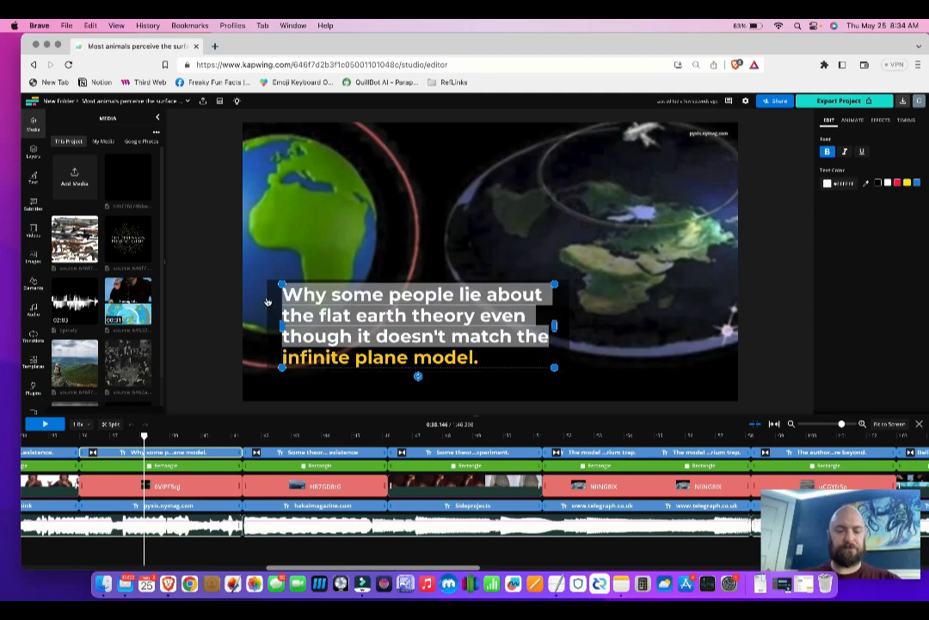
mouse_move(267, 303)
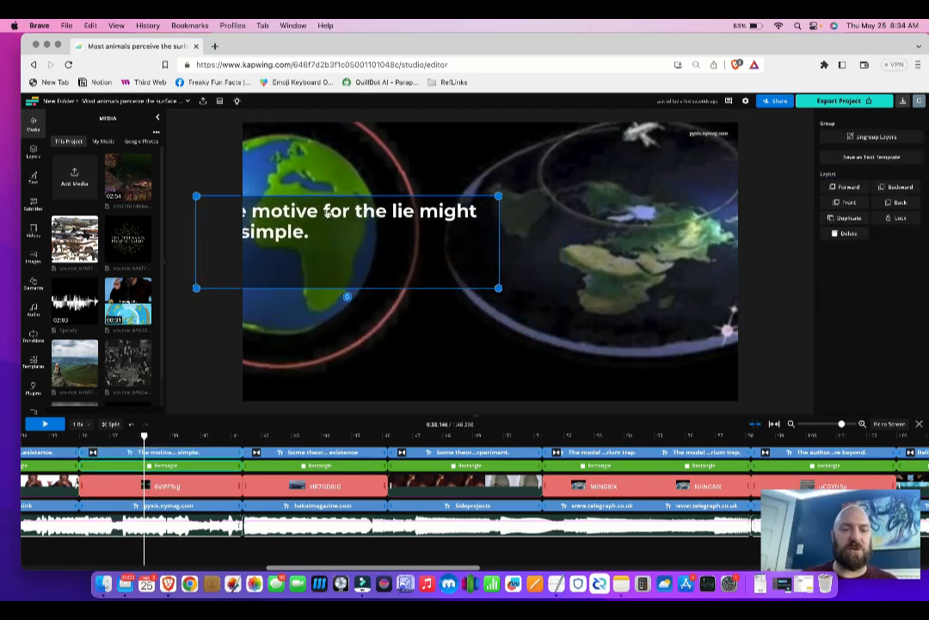
drag(347, 244, 422, 255)
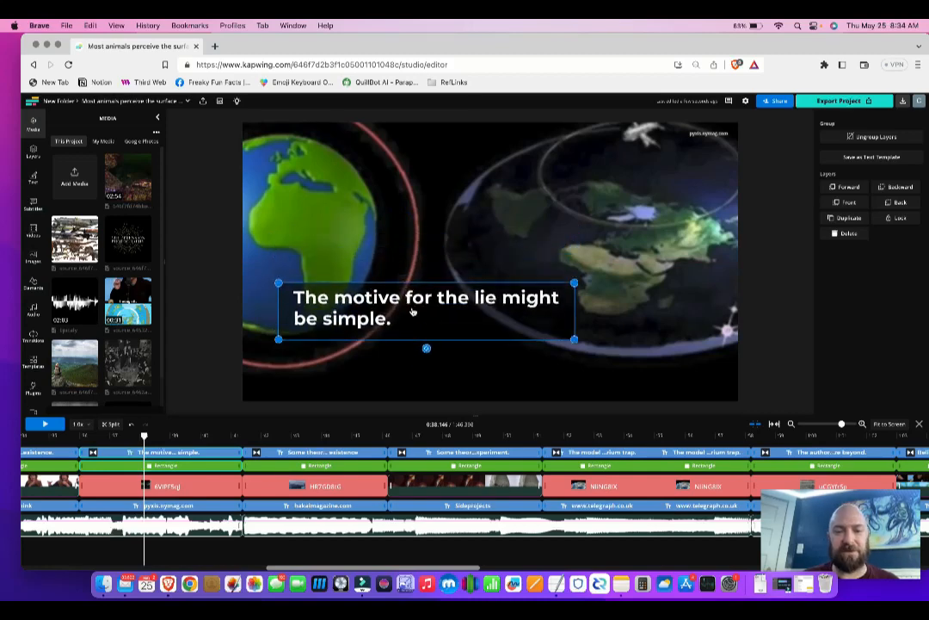
drag(427, 308, 429, 333)
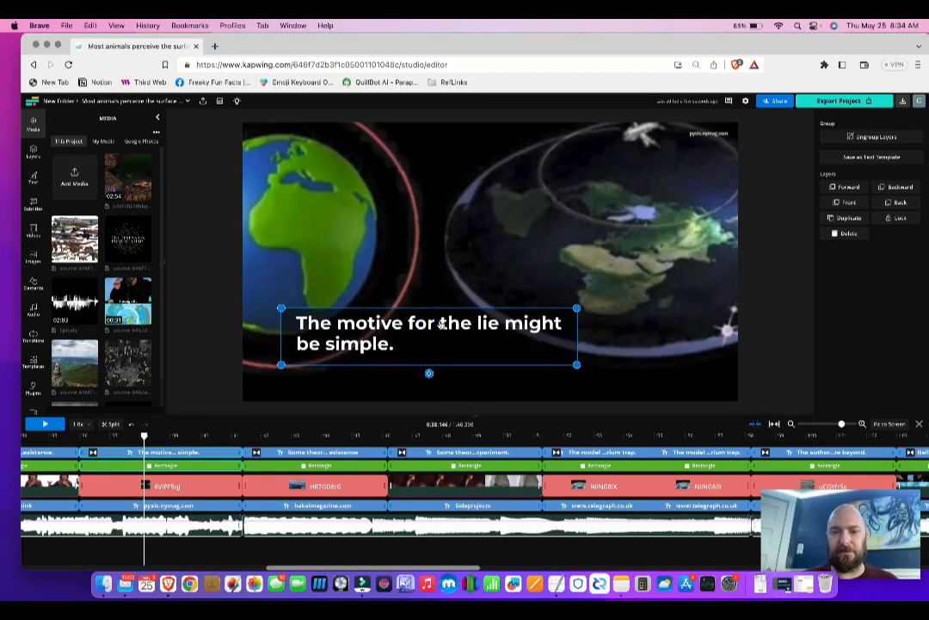
click(427, 334)
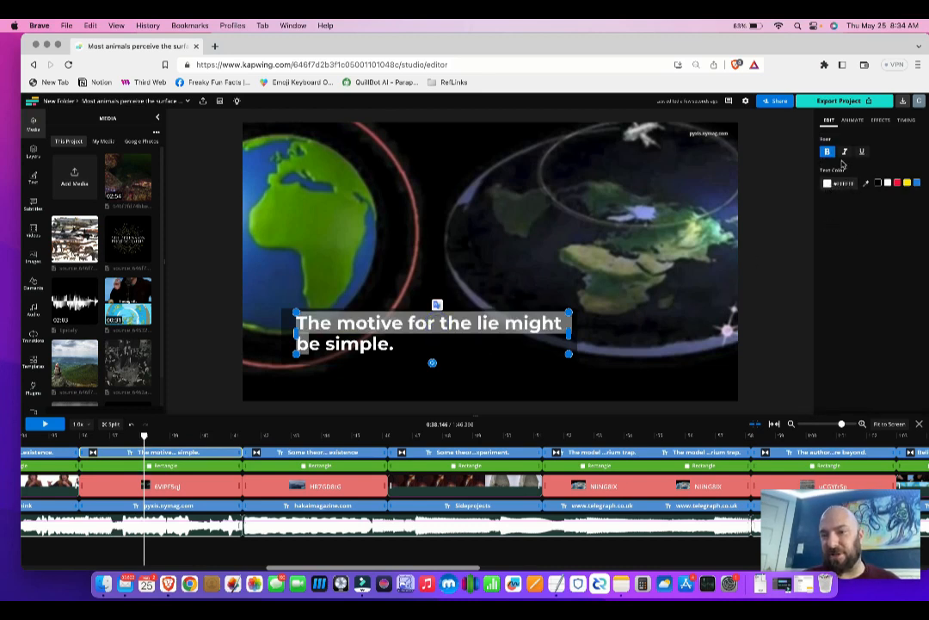
click(854, 120)
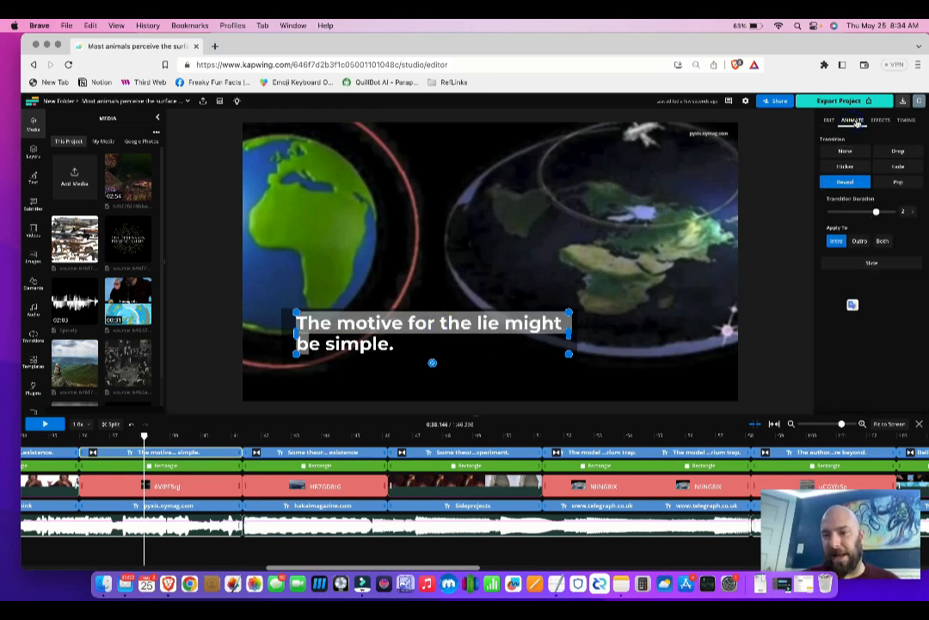
click(880, 120)
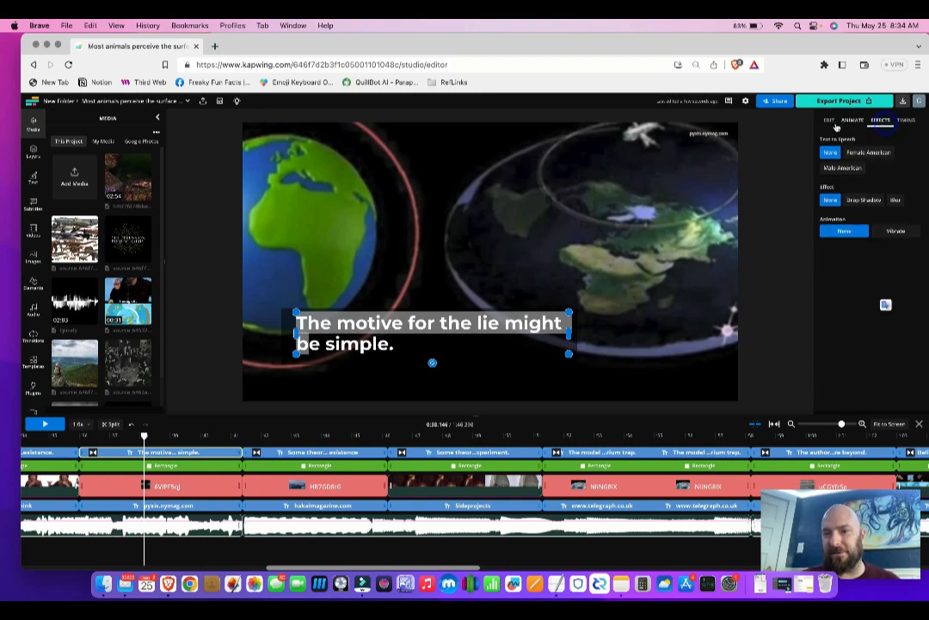
click(830, 120)
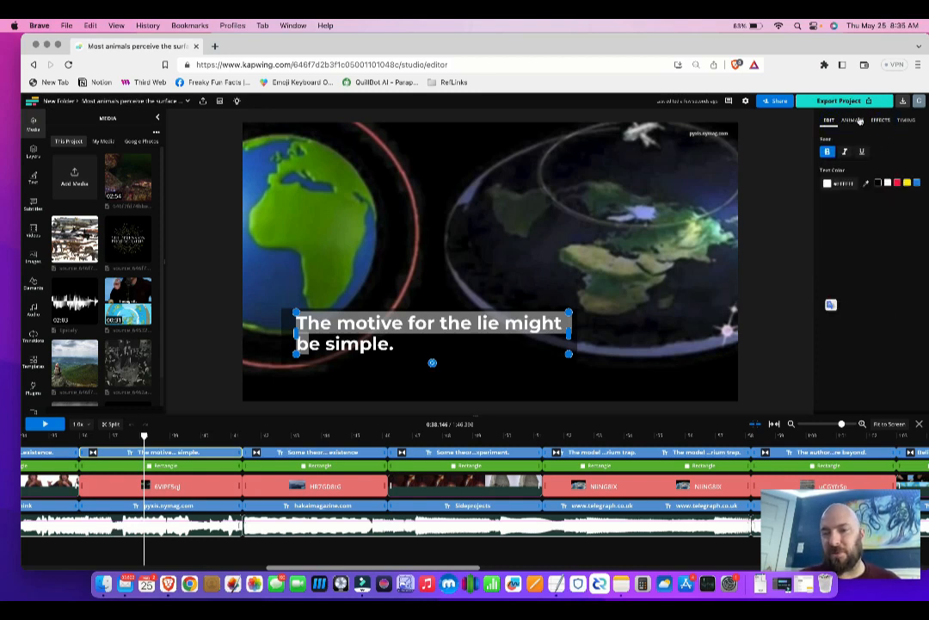
click(880, 121)
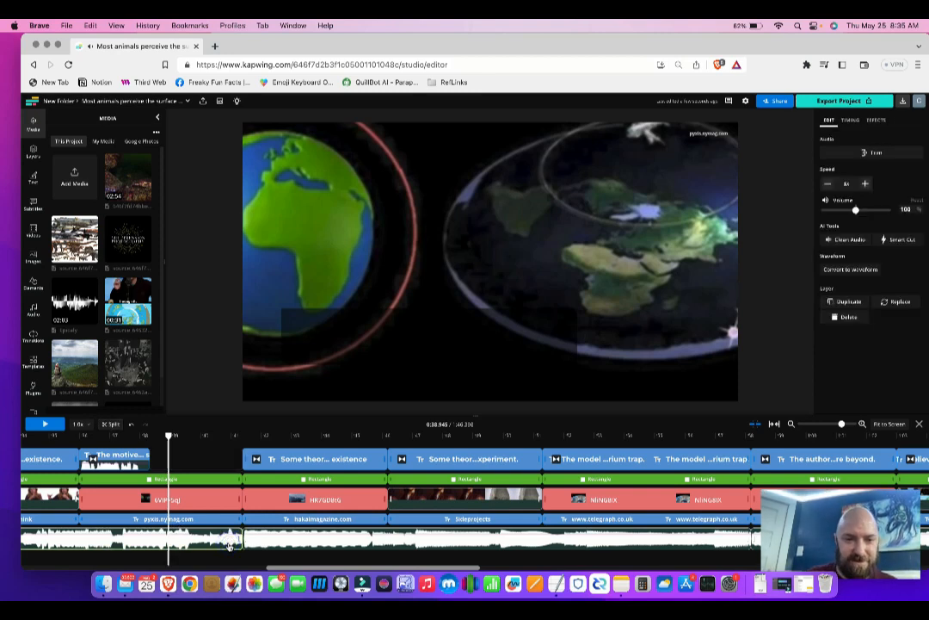
Revert the motive caption to a text layer and assign it the Female American voice
click(45, 424)
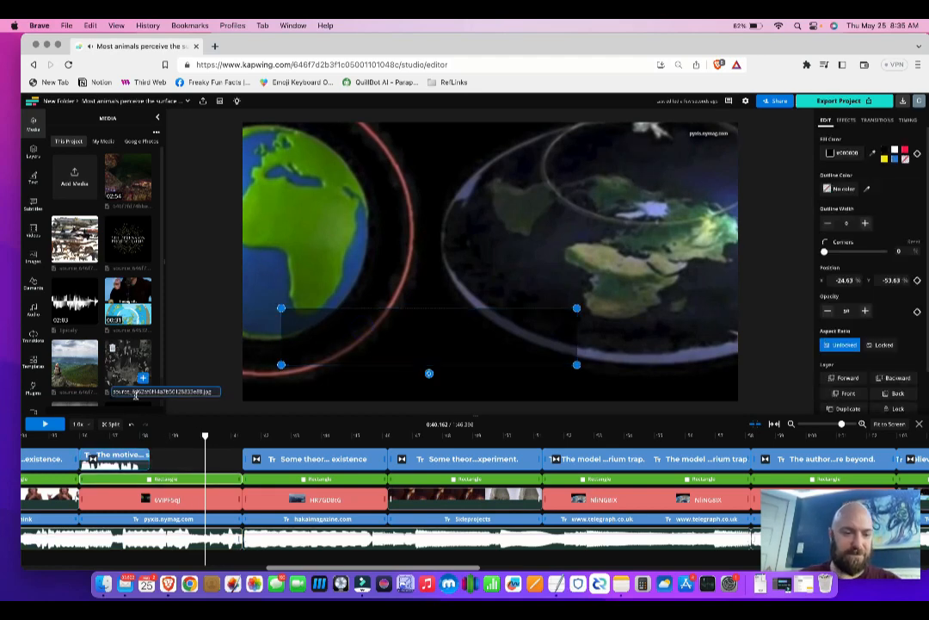
click(44, 423)
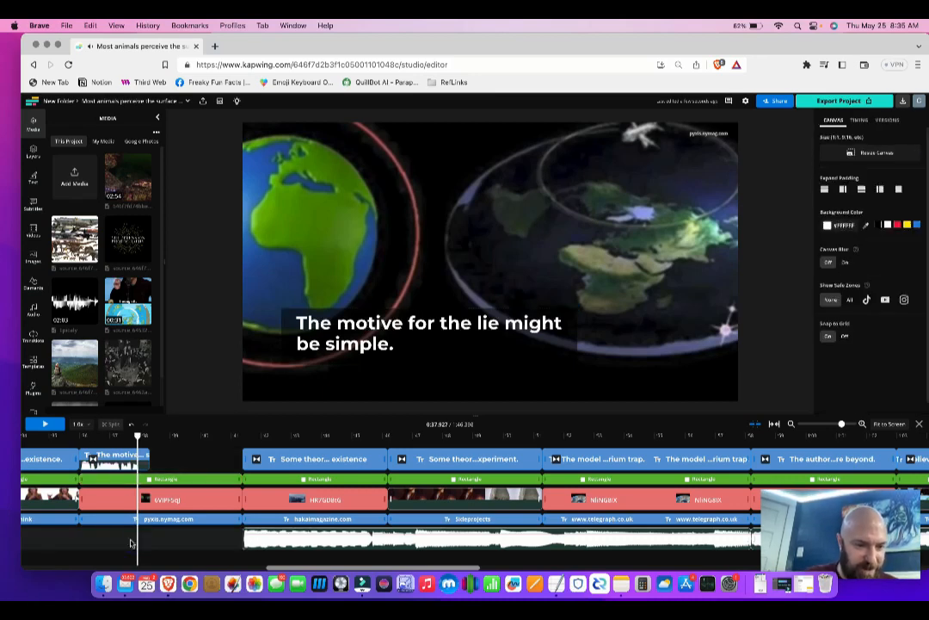
click(45, 423)
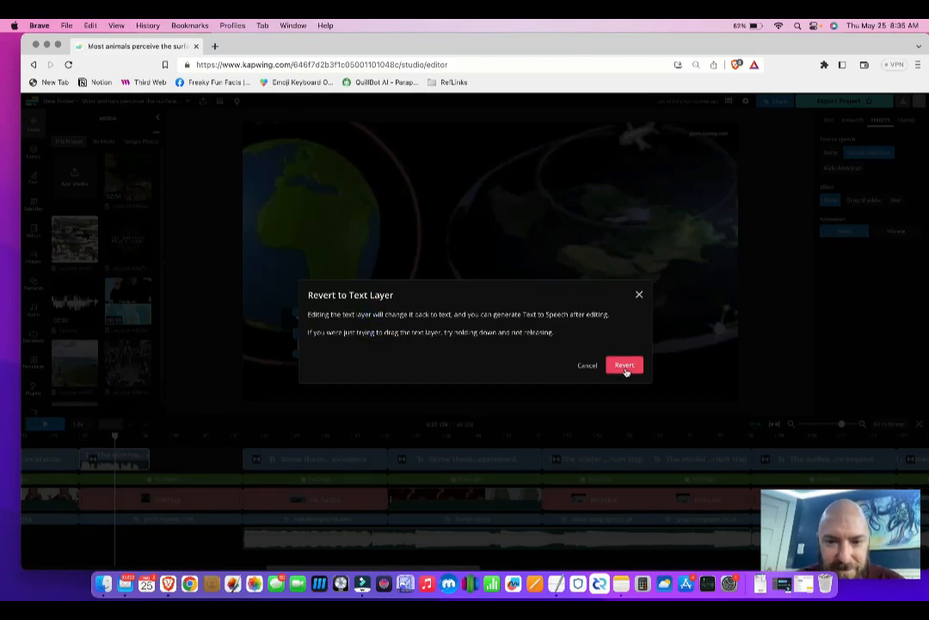
click(623, 364)
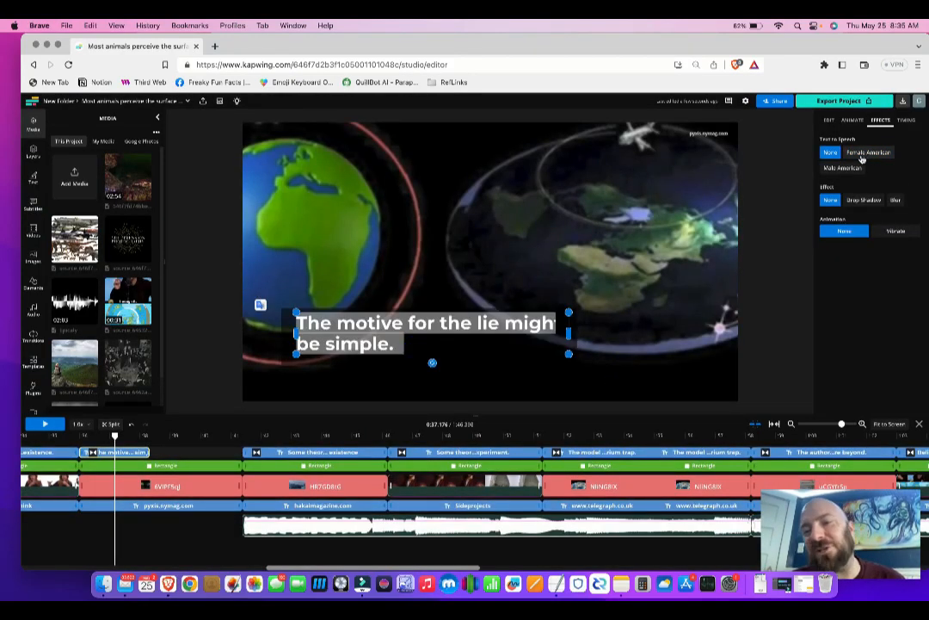
click(868, 151)
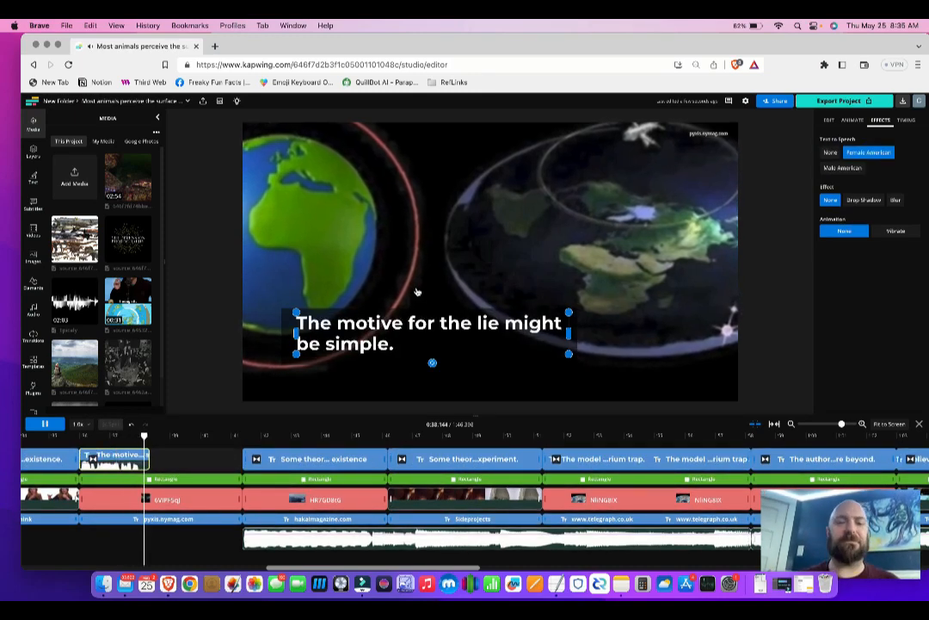
click(44, 424)
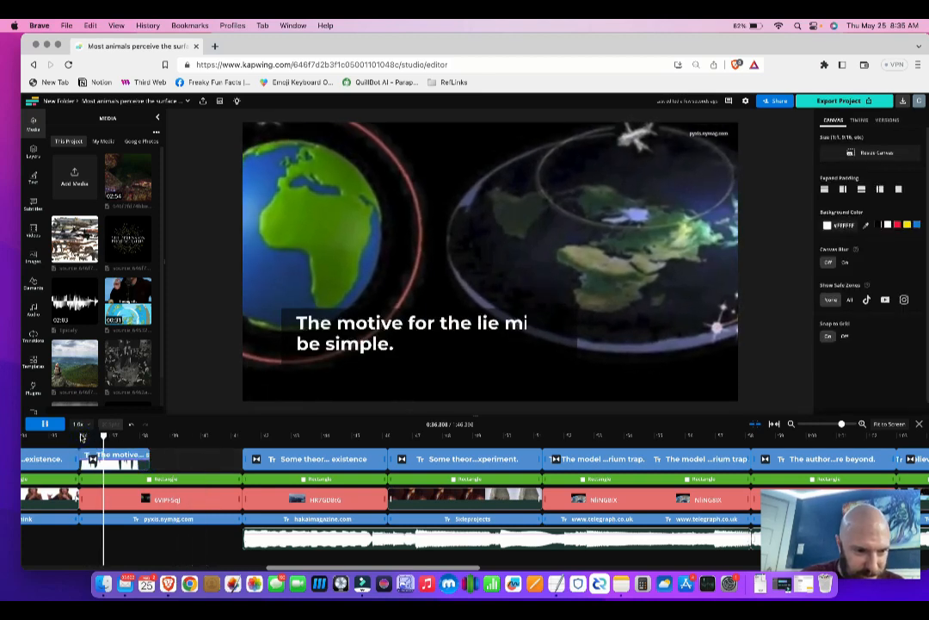
click(45, 424)
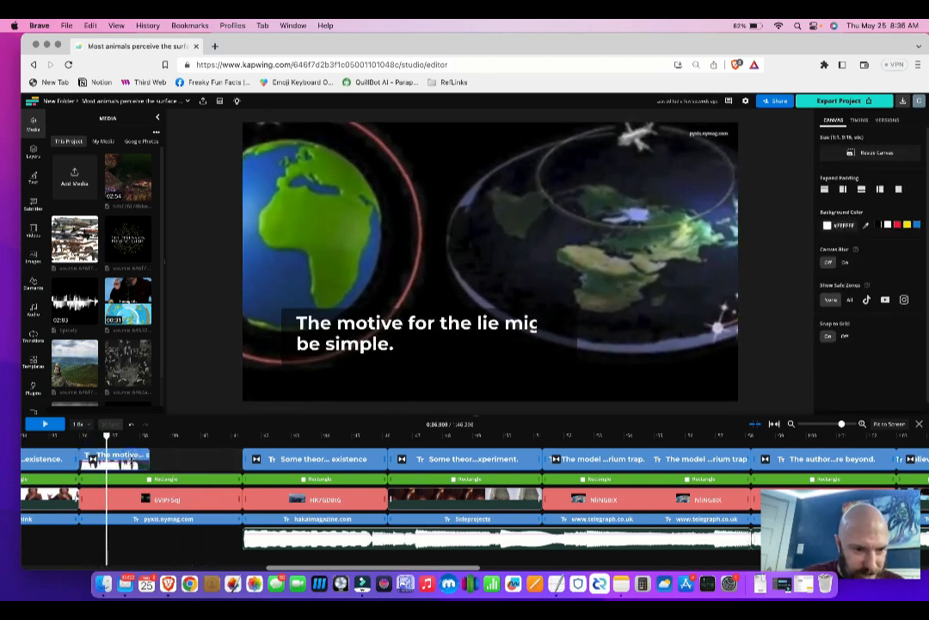
click(45, 423)
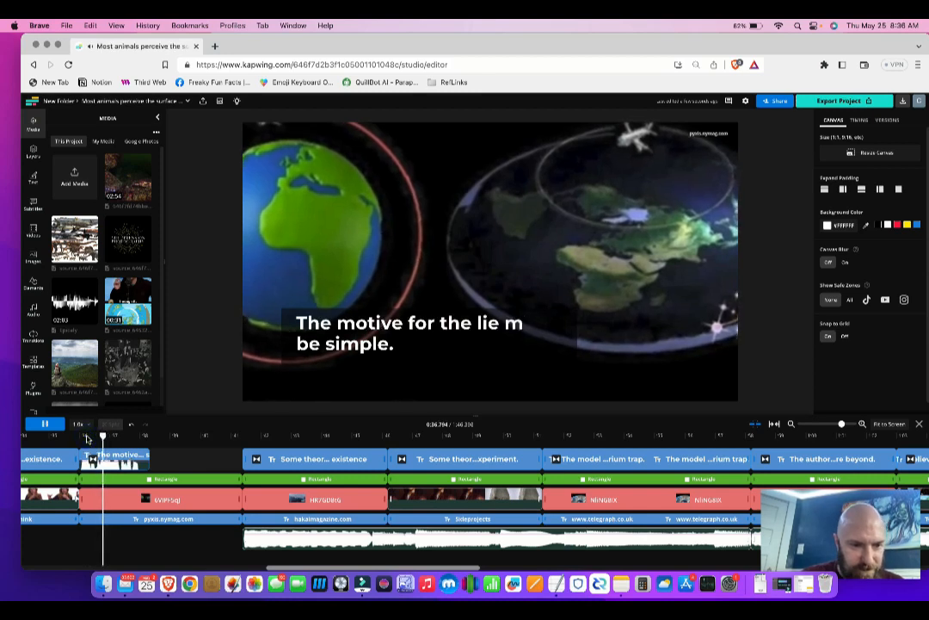
click(45, 423)
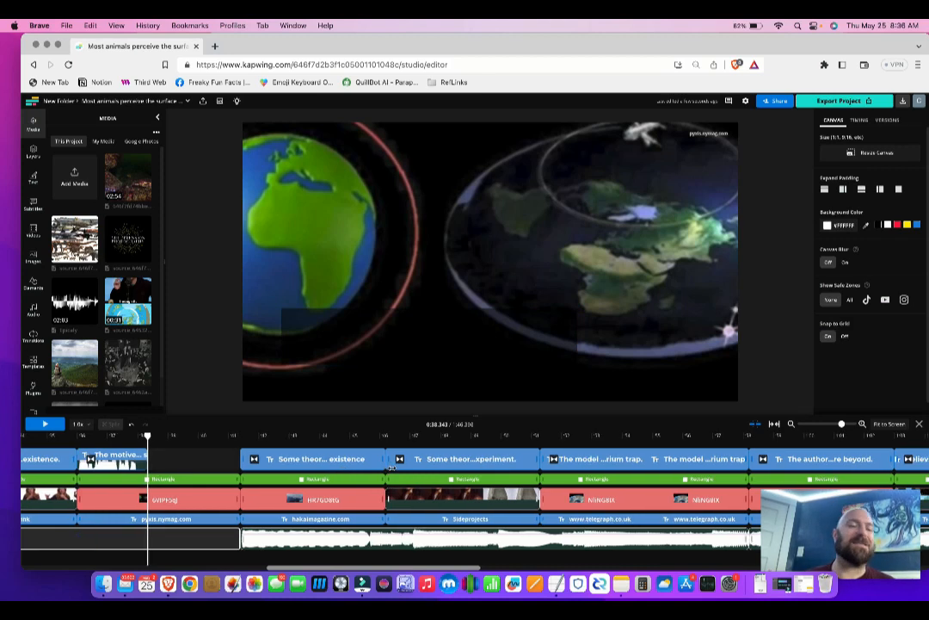
click(33, 155)
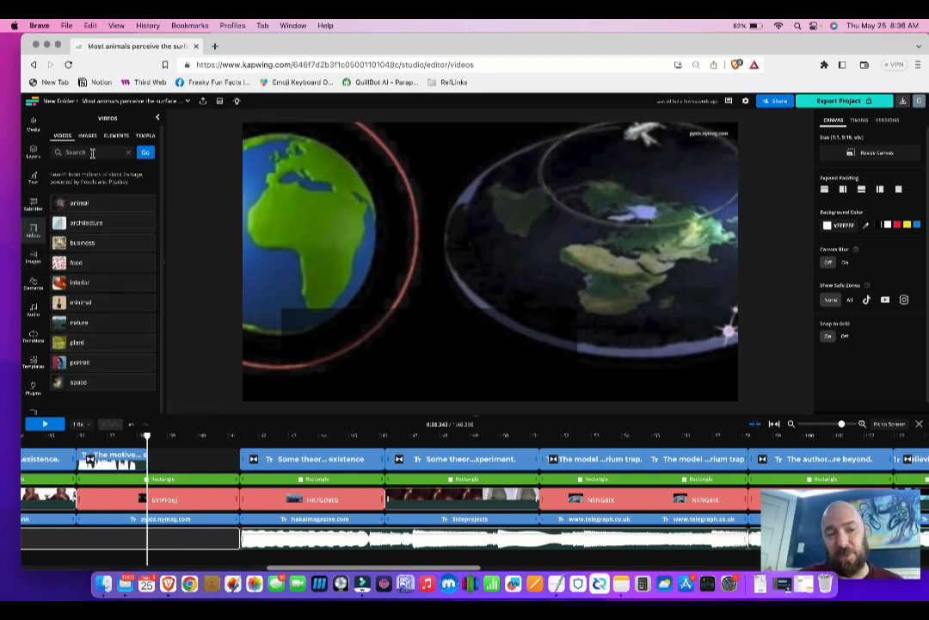
Browse the Elements library down to the Circles section of shapes
click(86, 152)
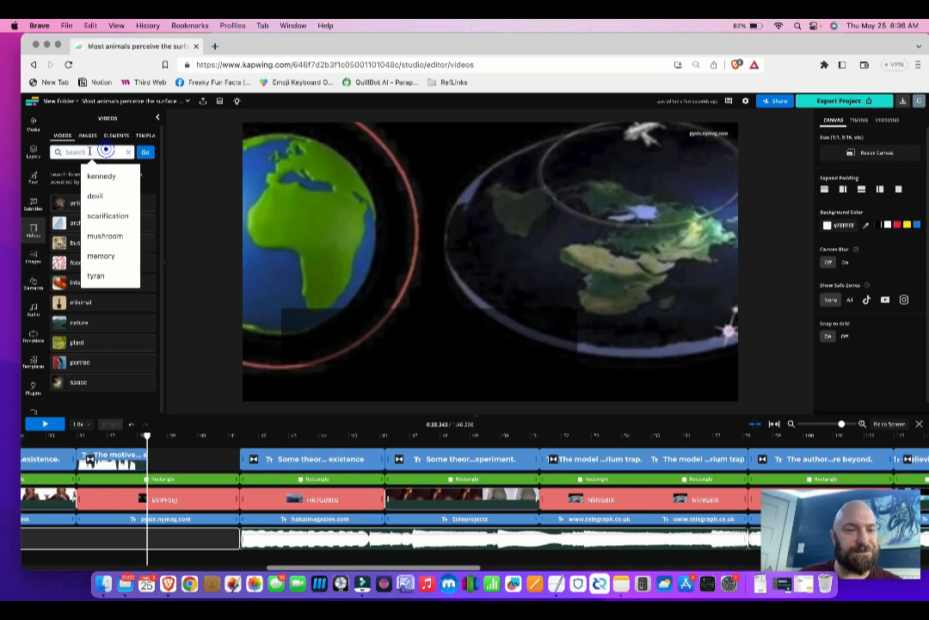
click(117, 134)
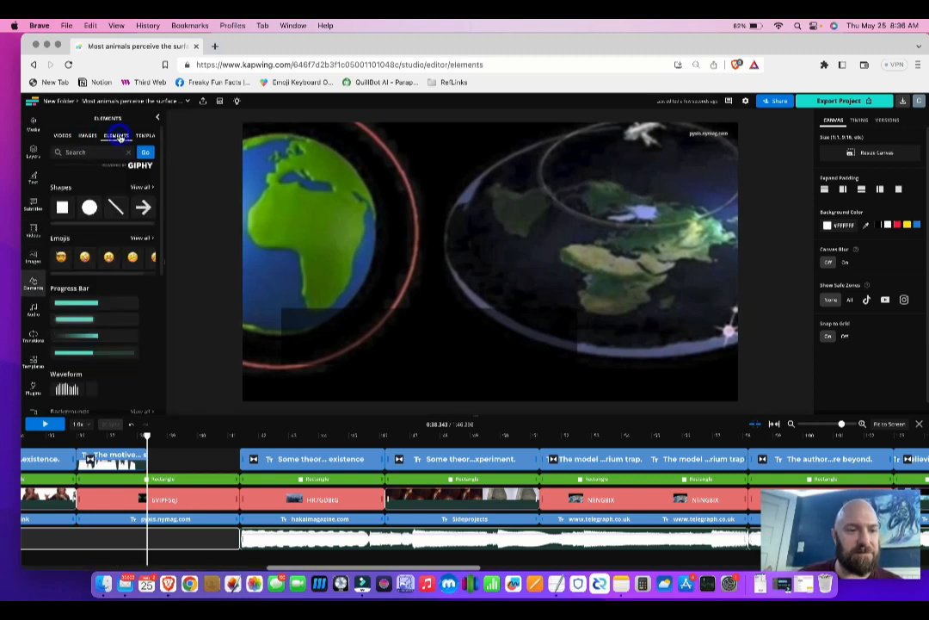
scroll(down, 3)
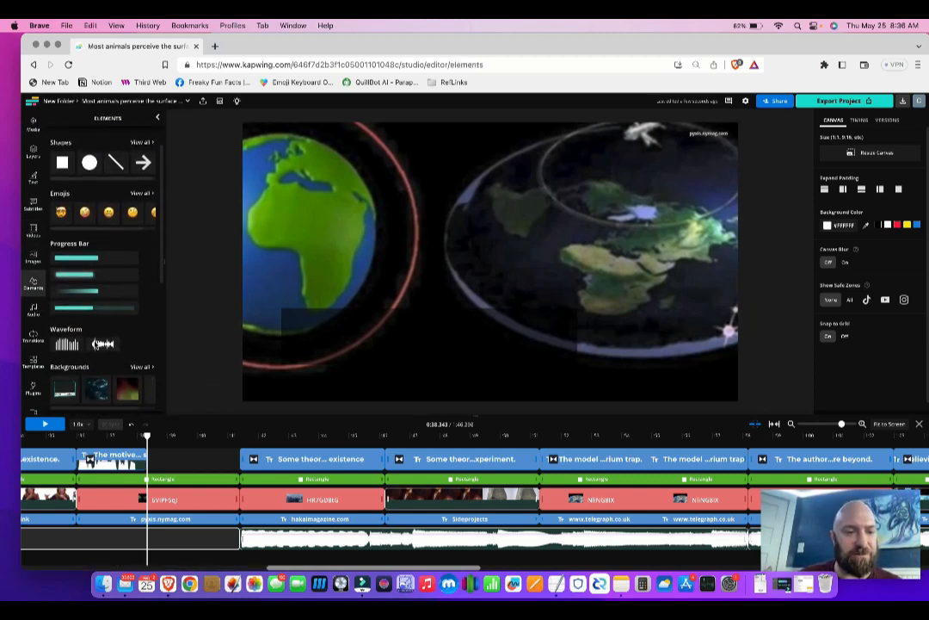
scroll(down, 3)
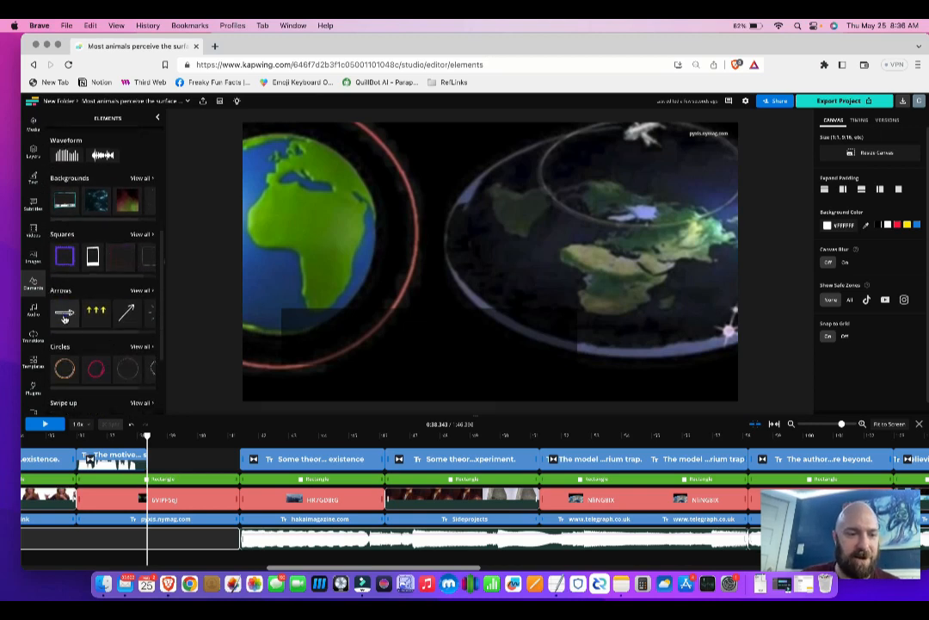
click(66, 314)
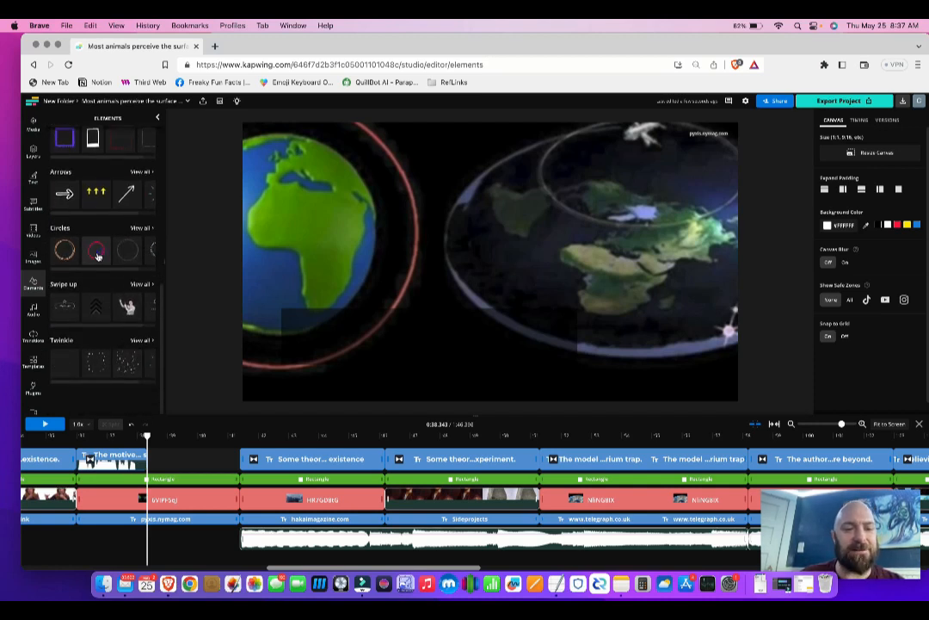
click(17, 353)
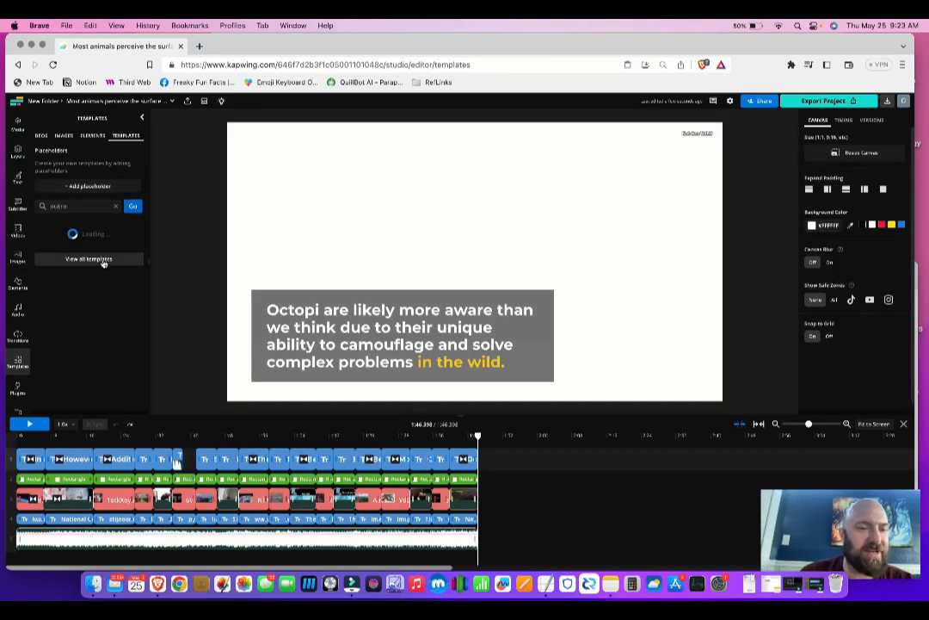
Search the full template gallery for 'outro' and browse the results
click(90, 258)
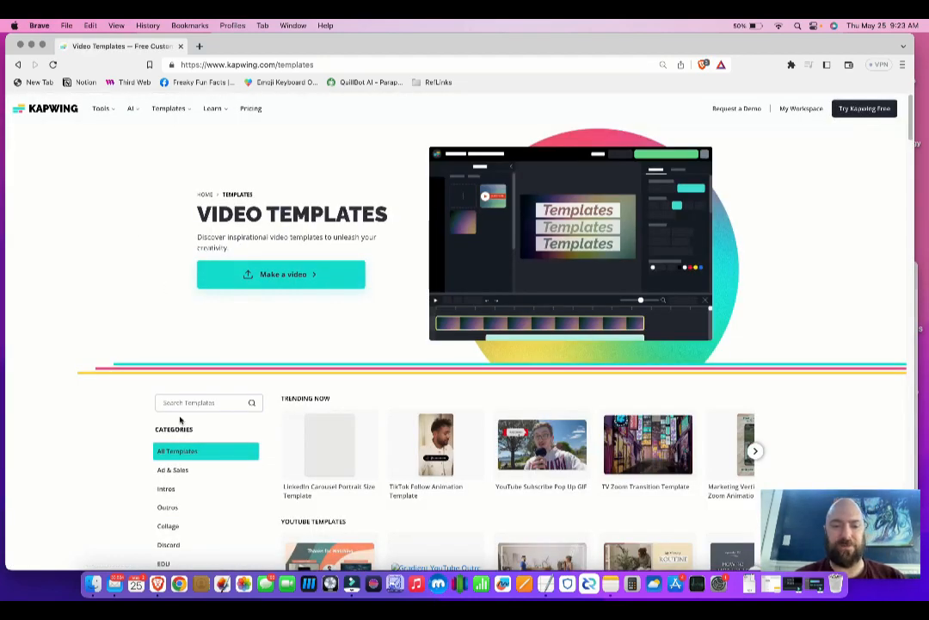
text(outro)
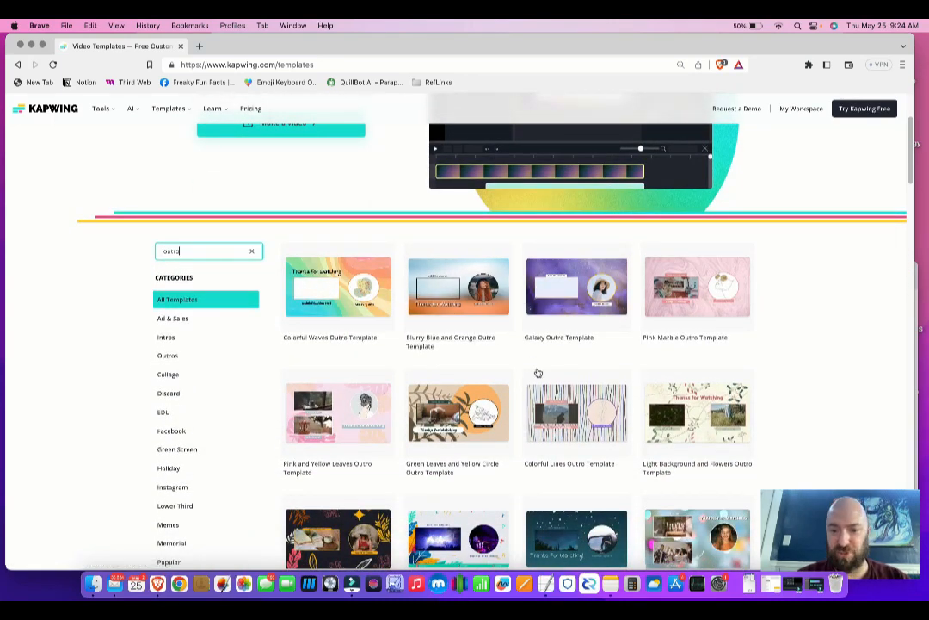
scroll(down, 3)
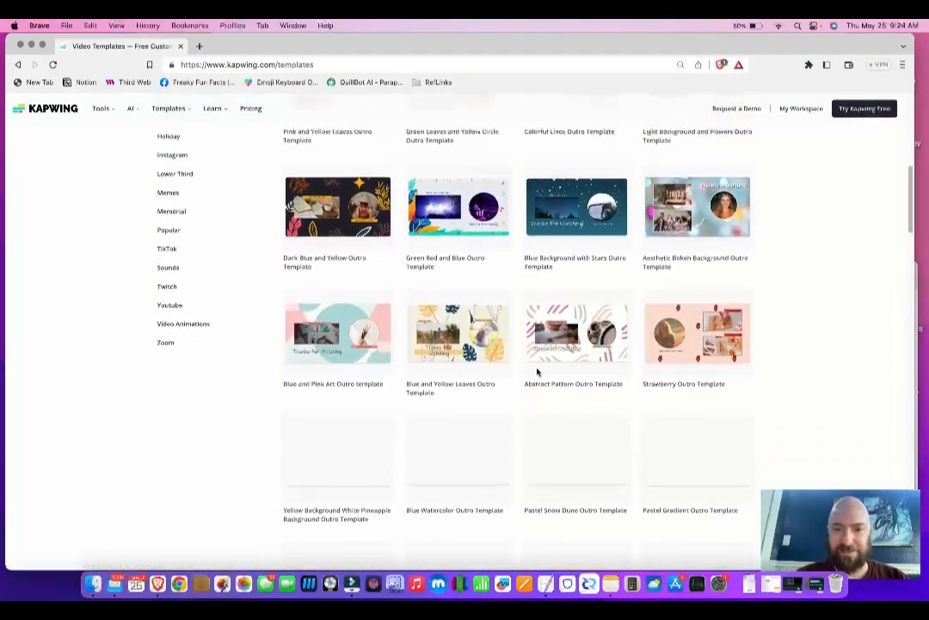
text(outro)
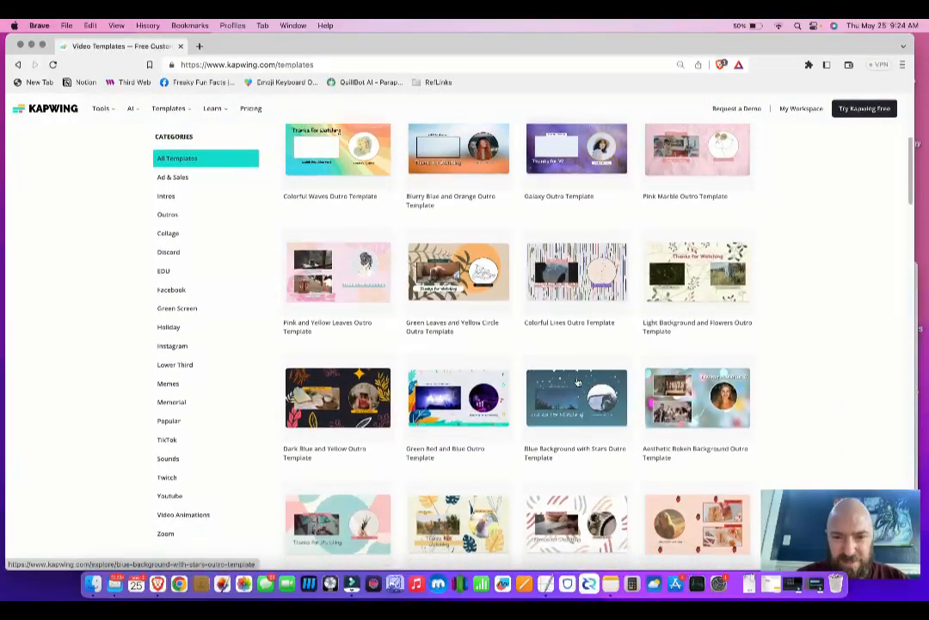
click(577, 396)
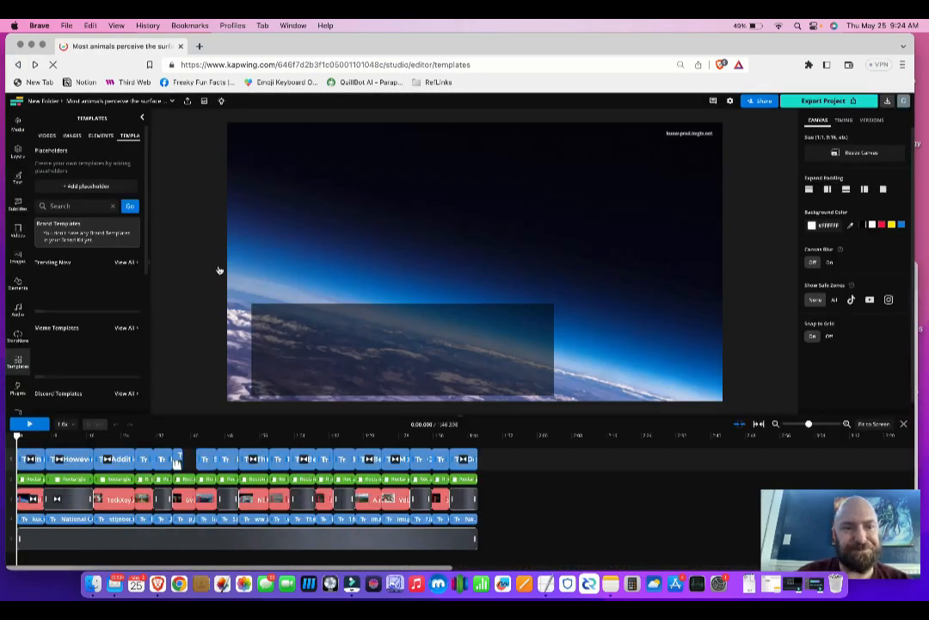
Search the editor's templates for 'blue background'
text(blu)
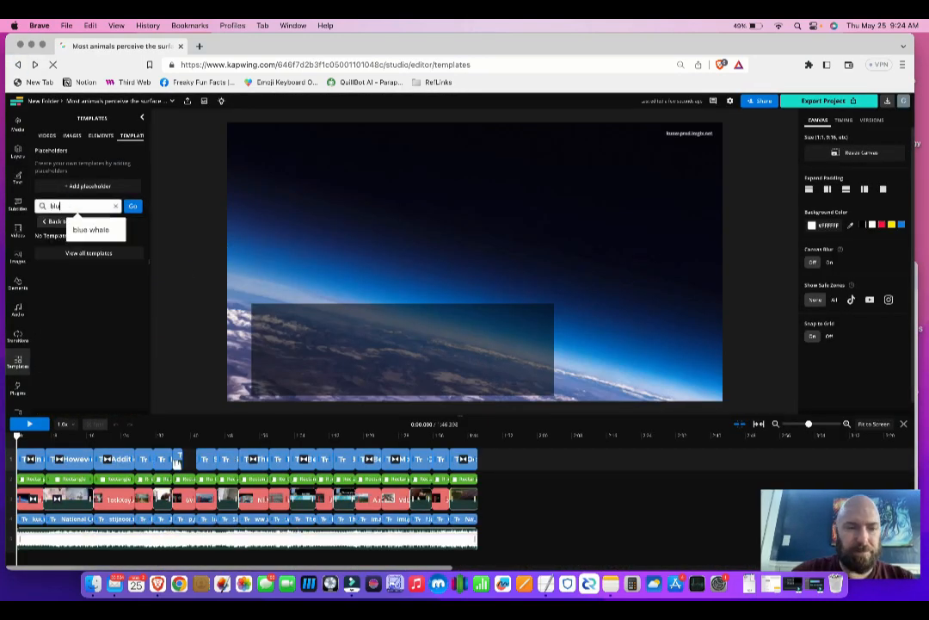
text(blue background)
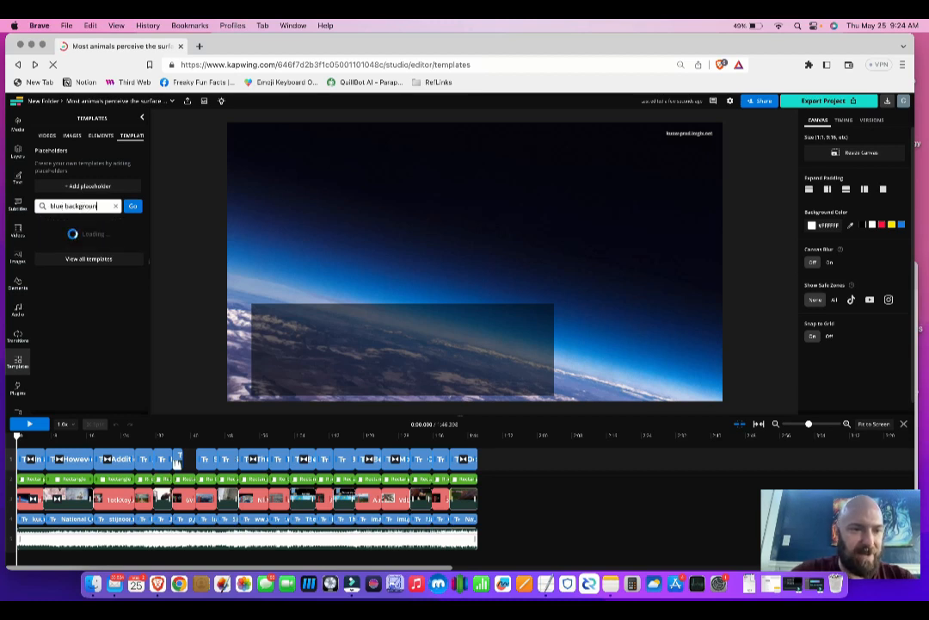
click(133, 207)
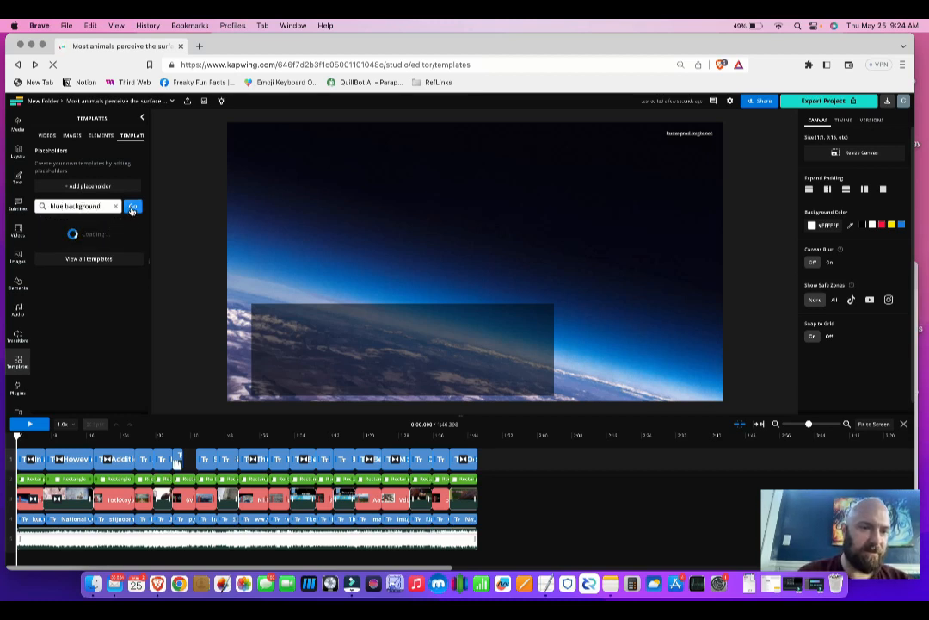
click(134, 207)
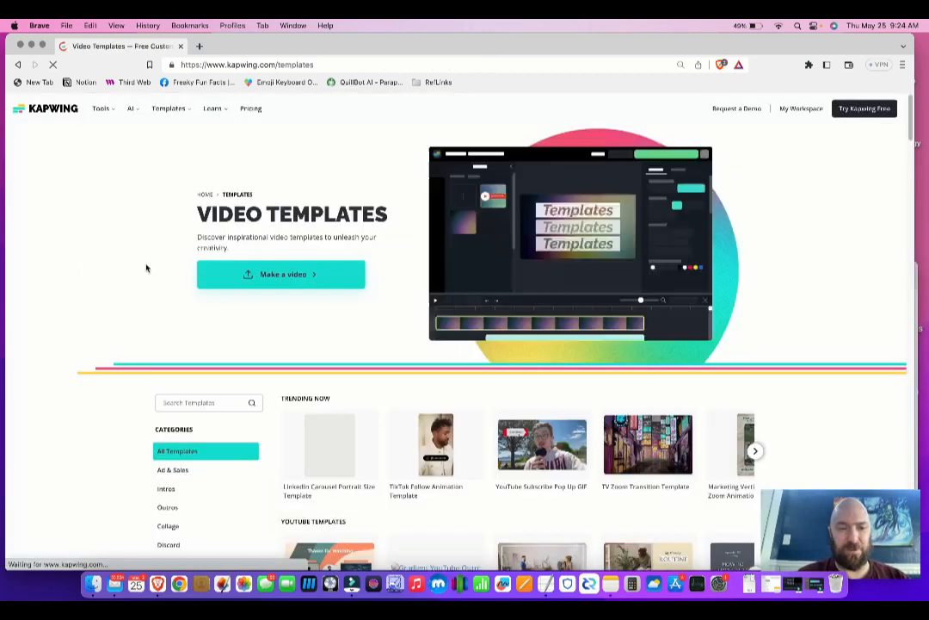
Find the Blue Background with Stars Outro template and start editing it
text(blue background)
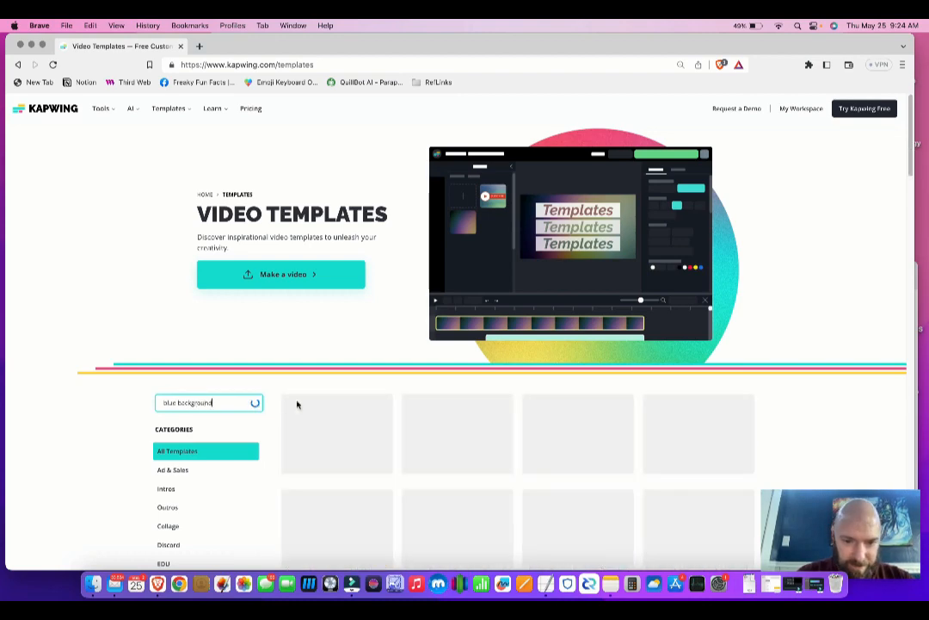
scroll(down, 3)
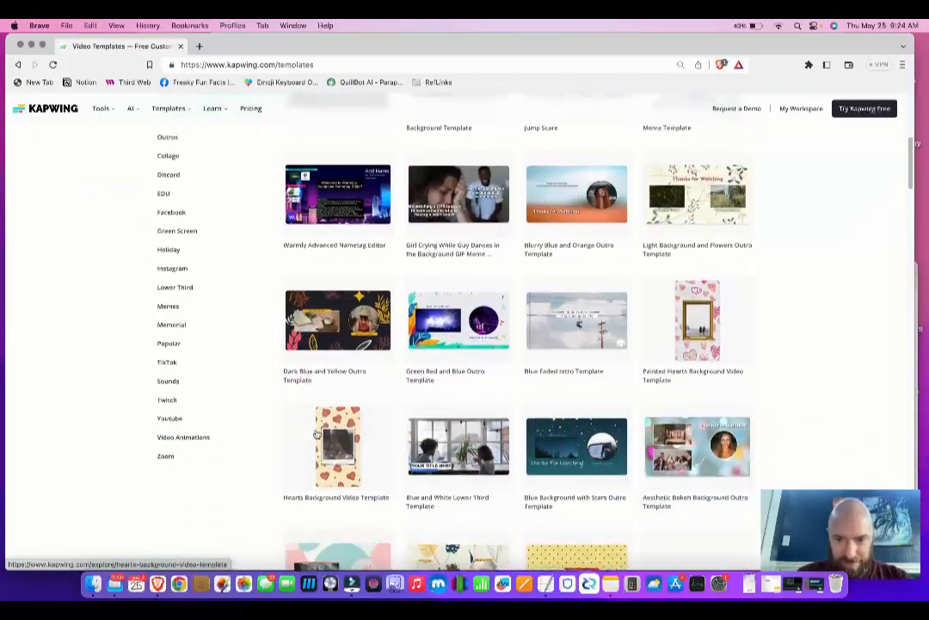
scroll(down, 3)
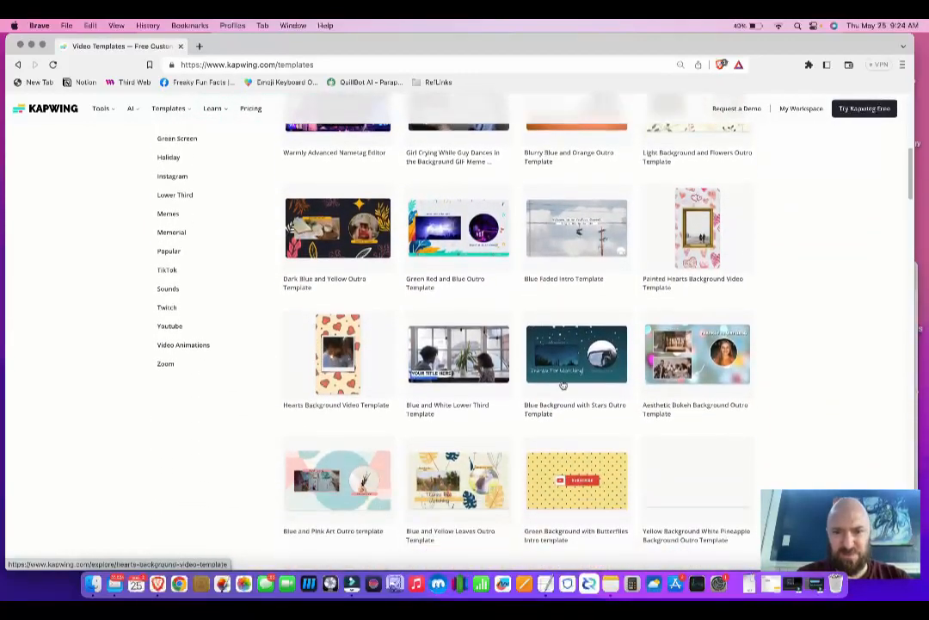
click(576, 354)
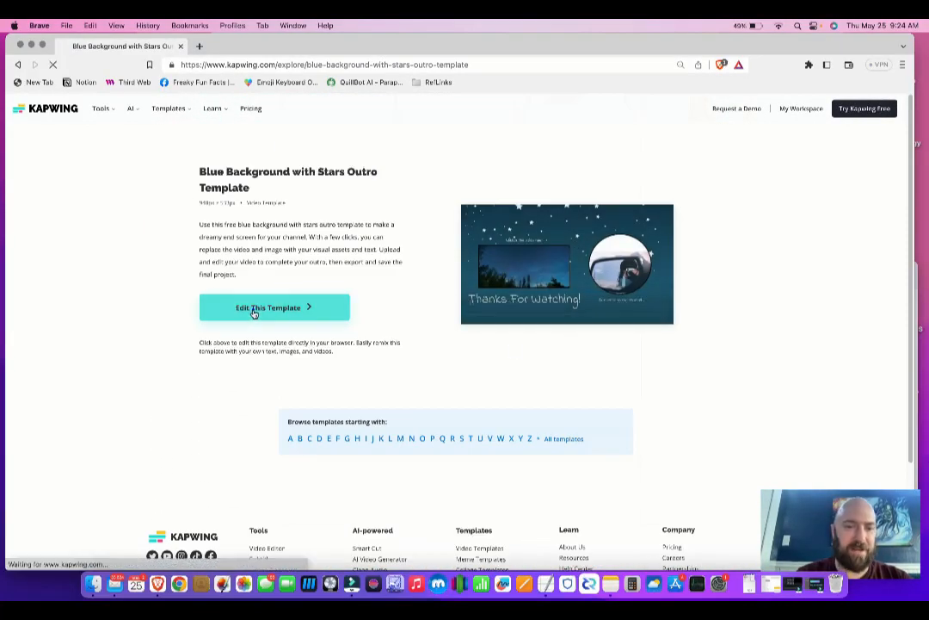
click(274, 306)
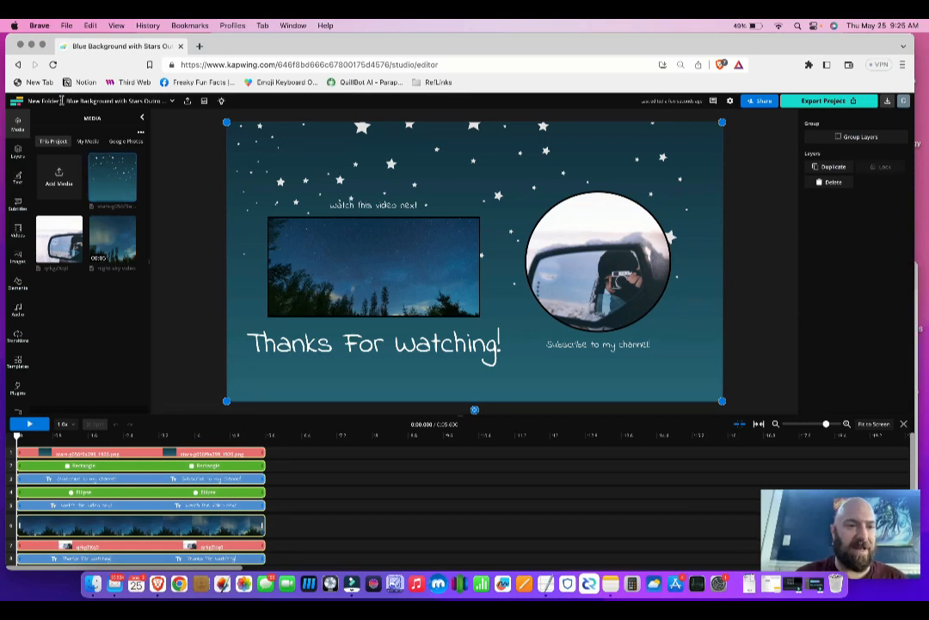
Return to the New Folder workspace and reopen the flat-earth video project
click(48, 105)
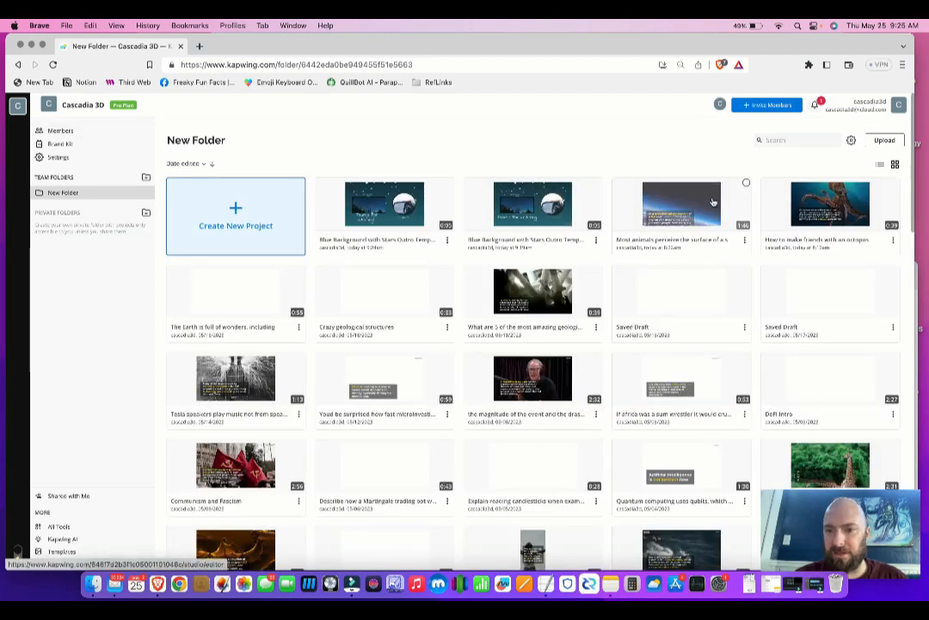
click(682, 203)
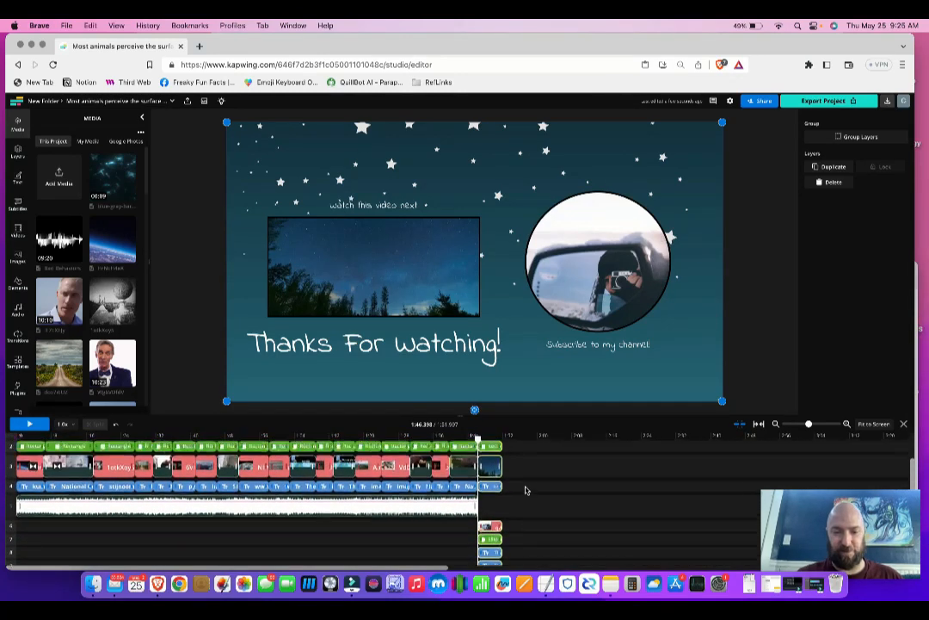
Paste the copied stars outro layers after the last clip in the timeline
click(29, 423)
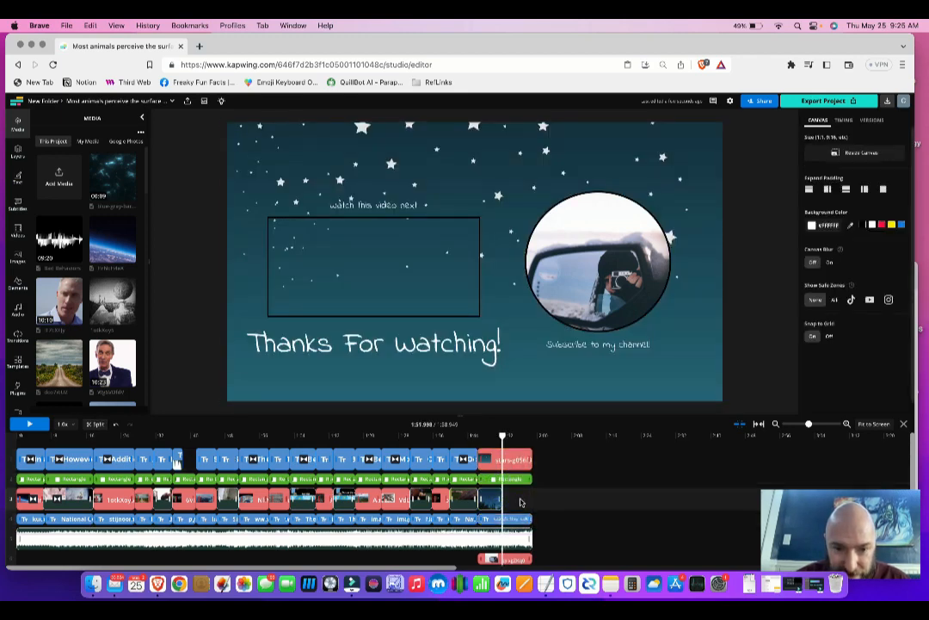
click(492, 499)
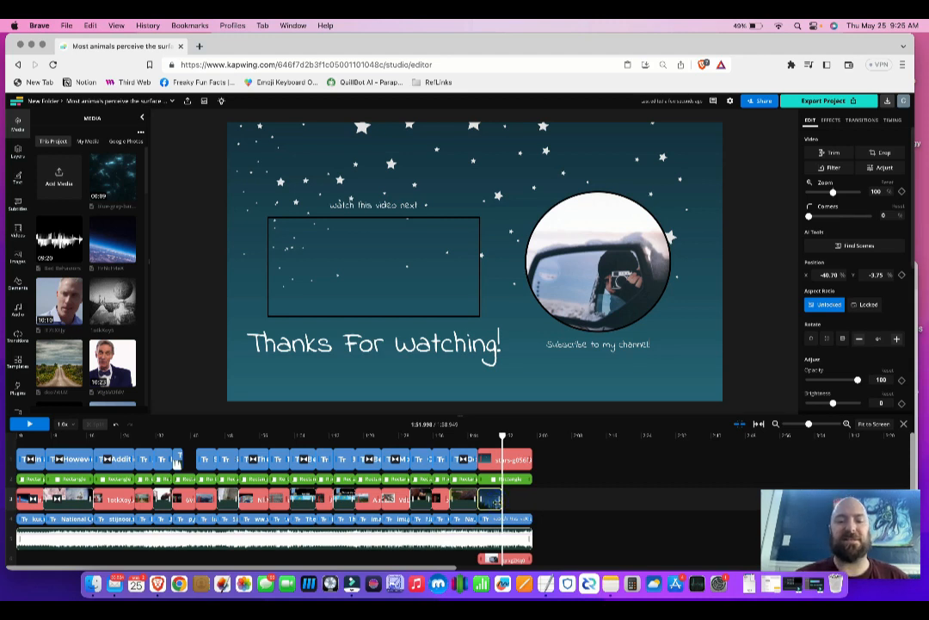
click(469, 499)
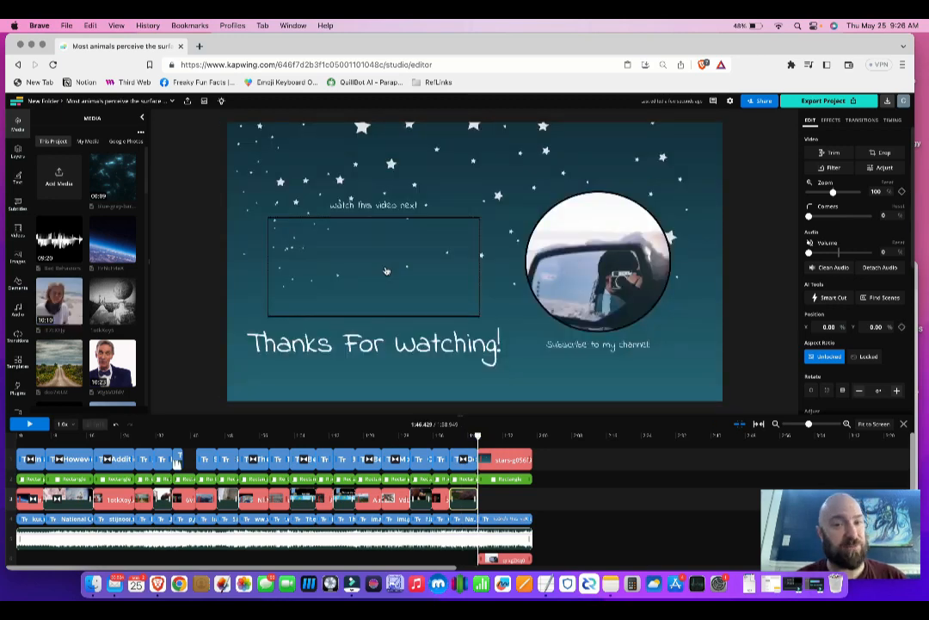
mouse_move(502, 152)
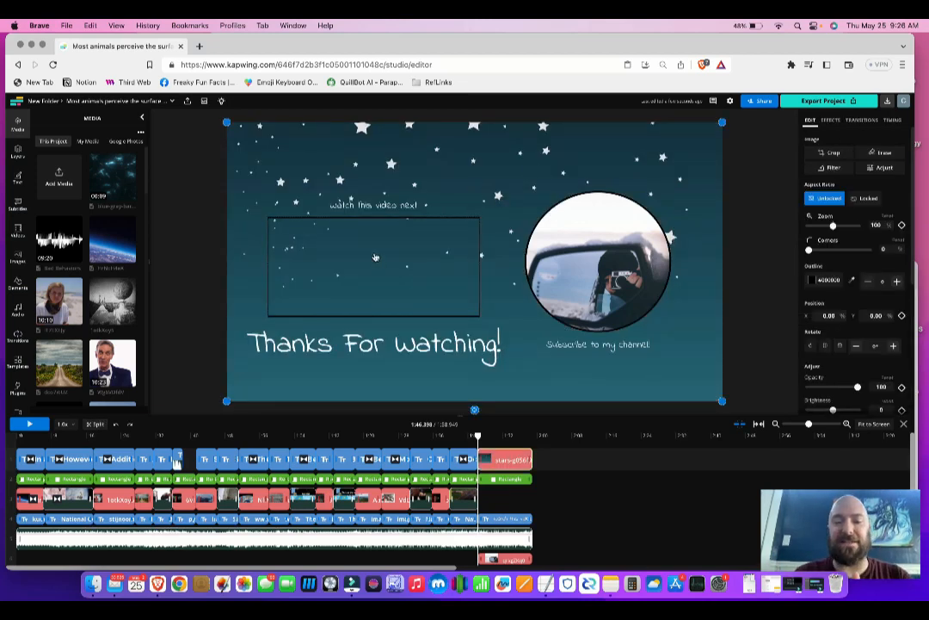
mouse_move(296, 227)
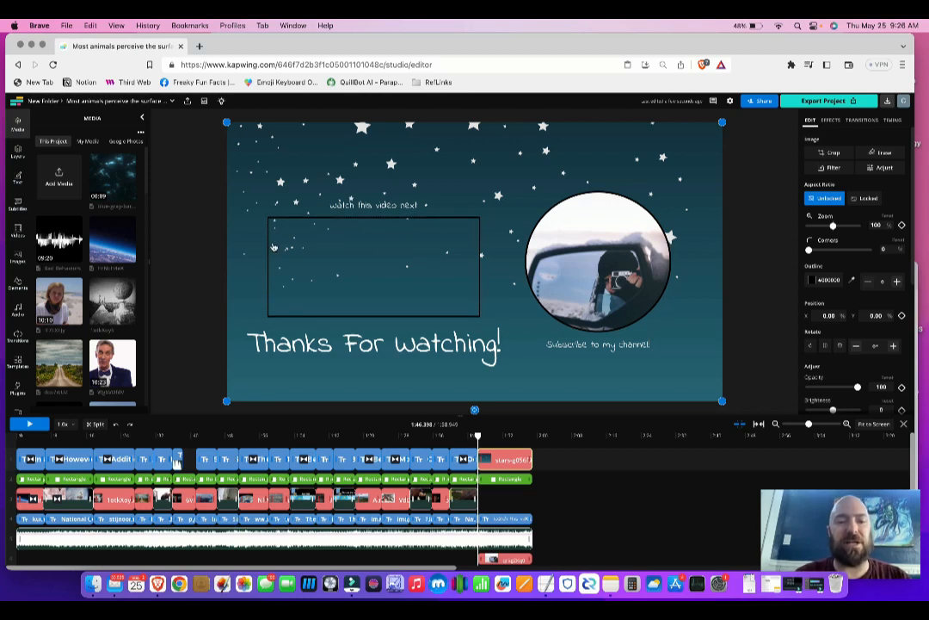
mouse_move(382, 291)
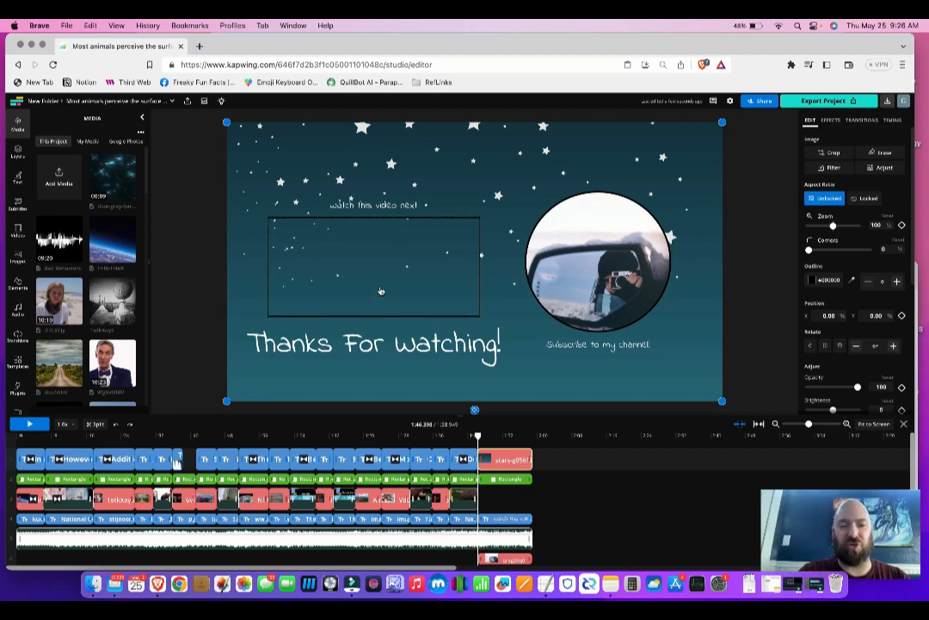